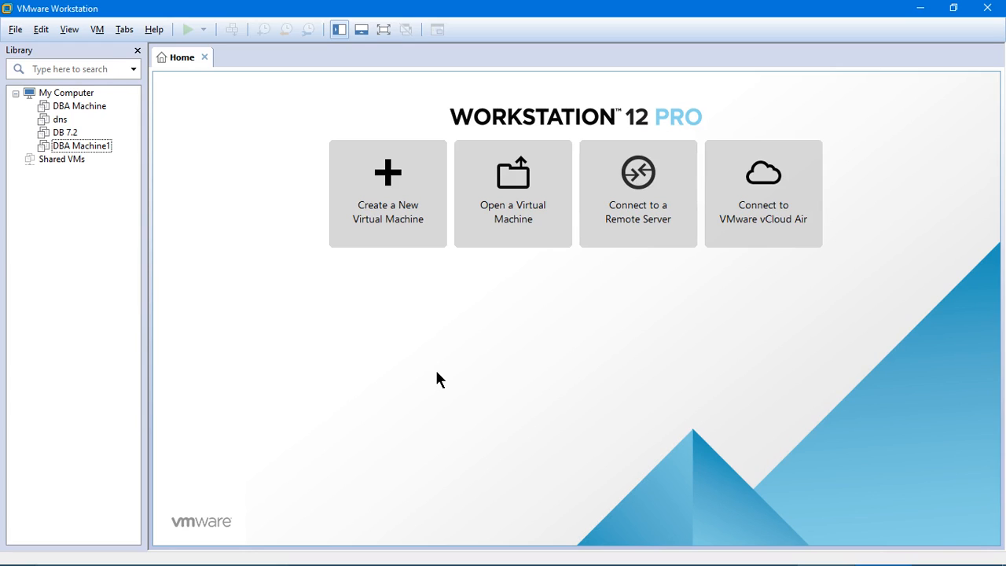
pyautogui.moveTo(415, 338)
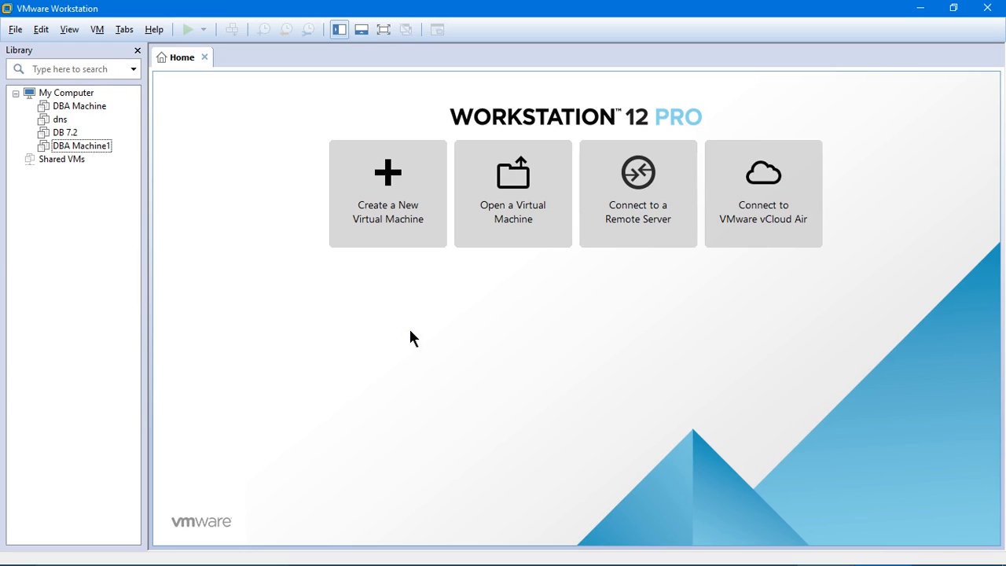
pyautogui.moveTo(396, 322)
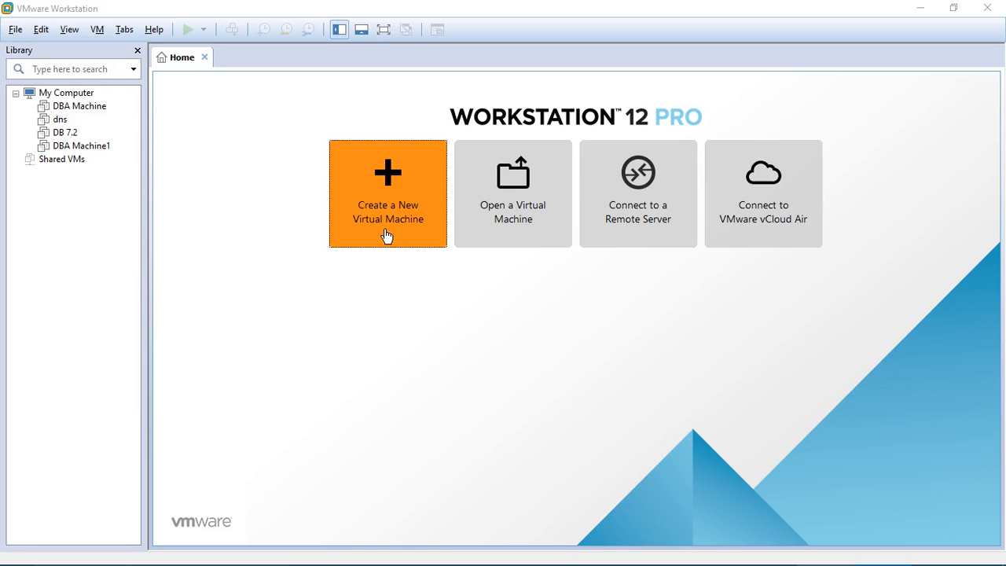
# Begin a custom new virtual machine with Workstation 12.x compatibility, then cancel the wizard
pyautogui.click(387, 191)
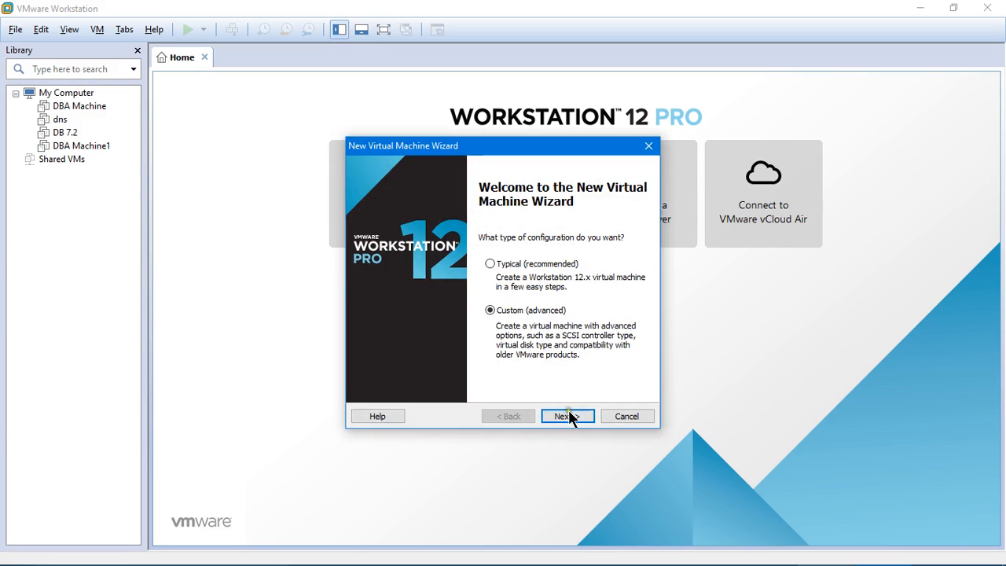
pyautogui.click(567, 415)
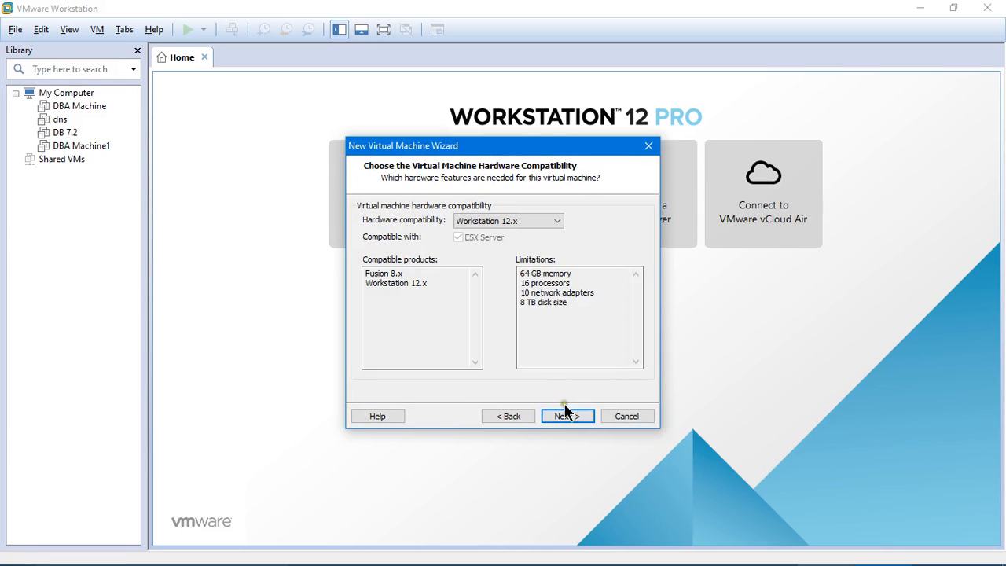
pyautogui.click(566, 415)
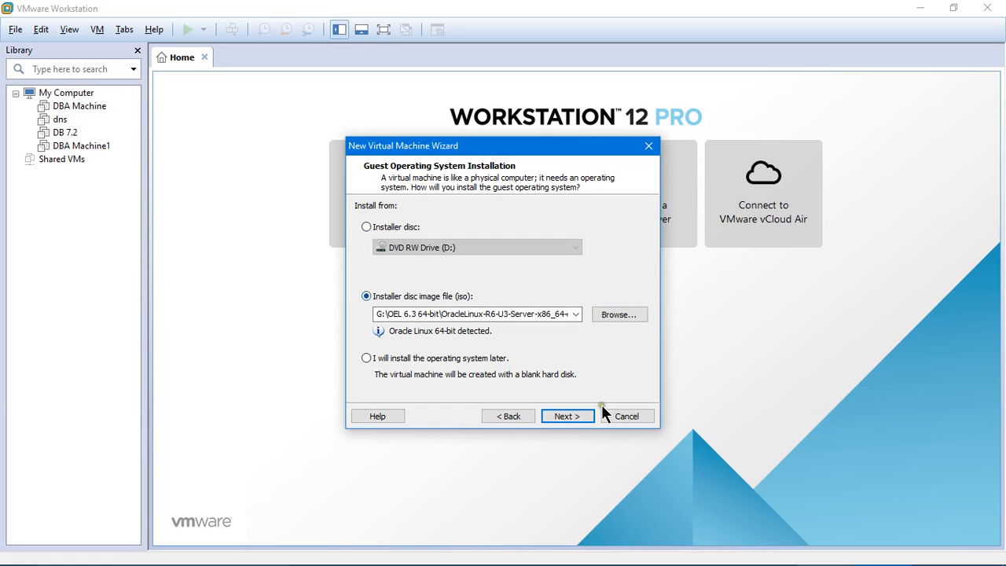
pyautogui.click(626, 416)
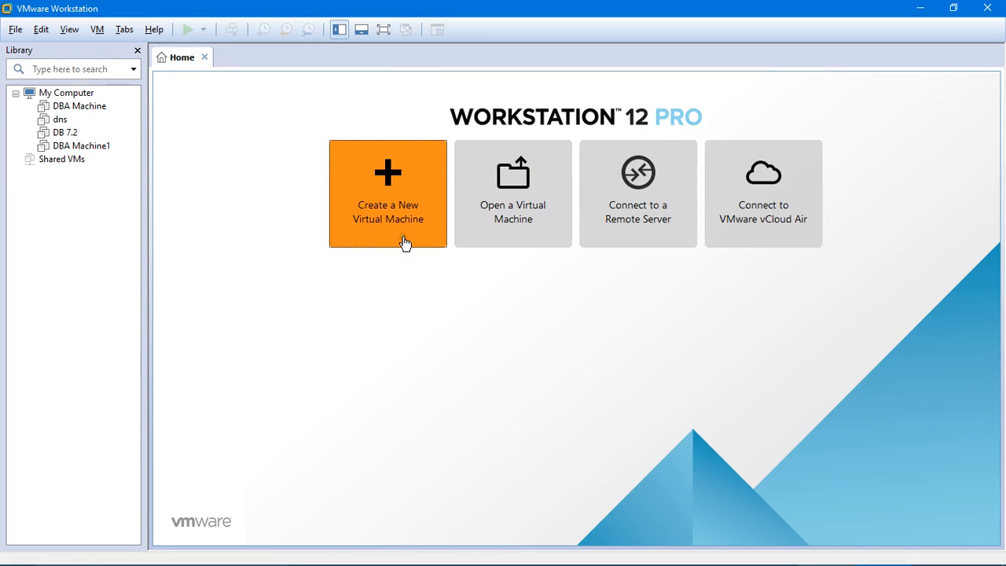
# Restart the custom new virtual machine wizard with Workstation 12.x compatibility up to guest OS installation
pyautogui.click(387, 191)
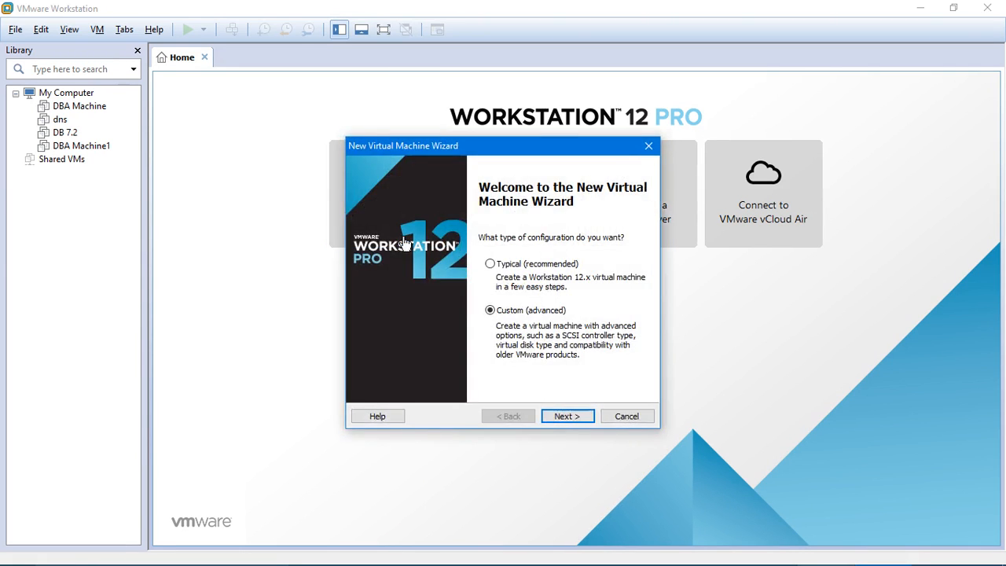
pyautogui.click(566, 415)
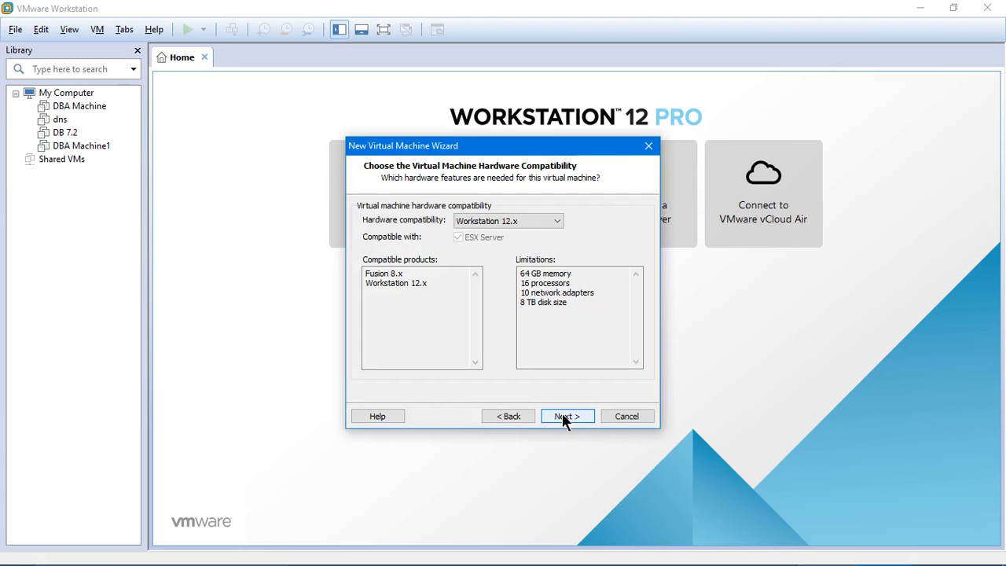
pyautogui.click(566, 415)
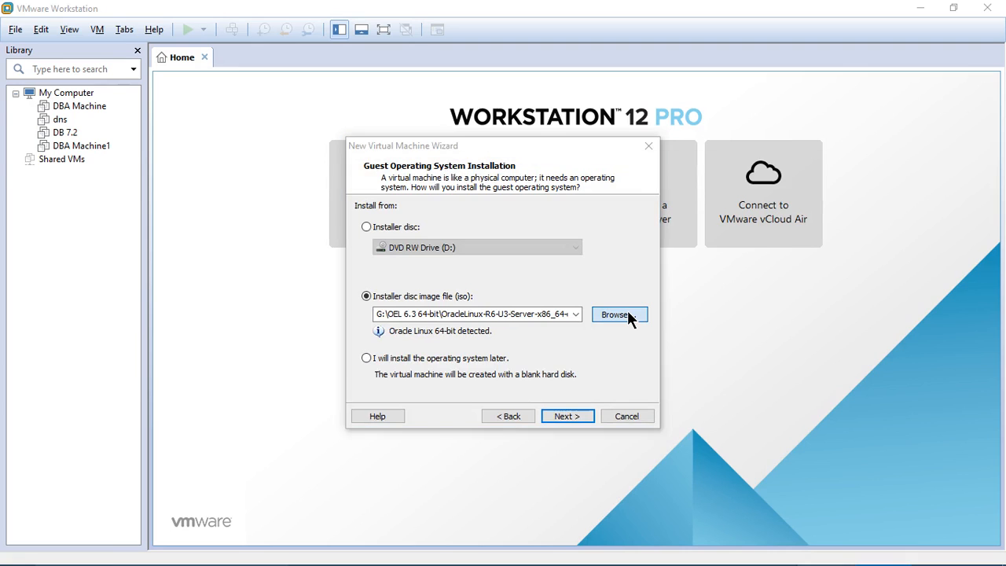
# Choose the openfileresa-2.99.1-x86_64-disc1 ISO from G:\RAC All\Openfiler as the installer image
pyautogui.click(617, 314)
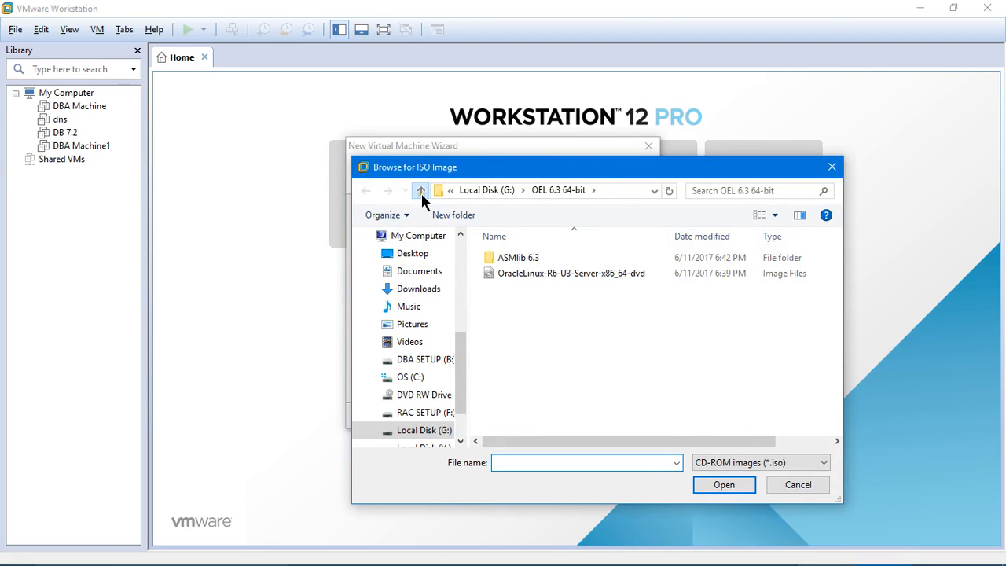
pyautogui.click(422, 190)
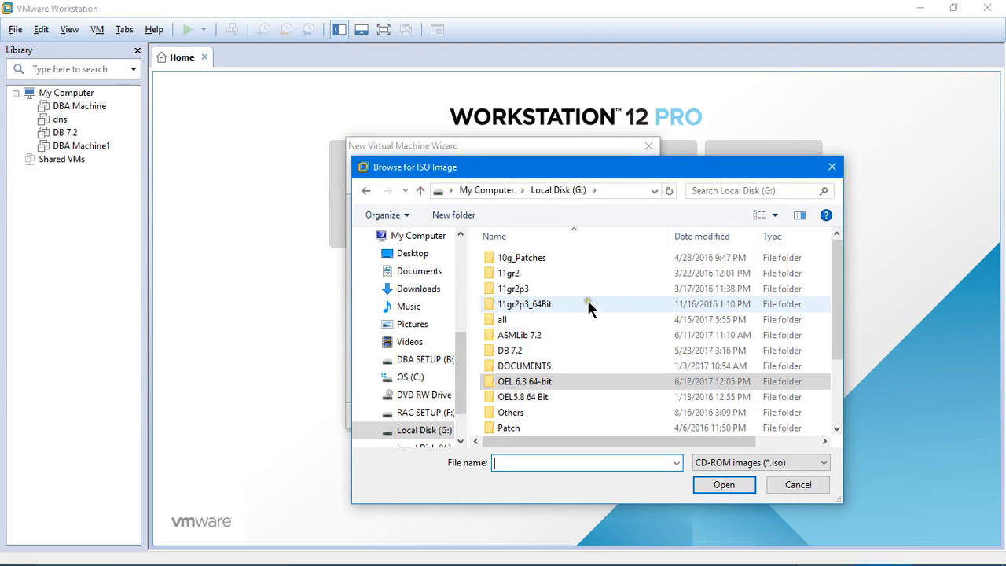
pyautogui.scroll(-3)
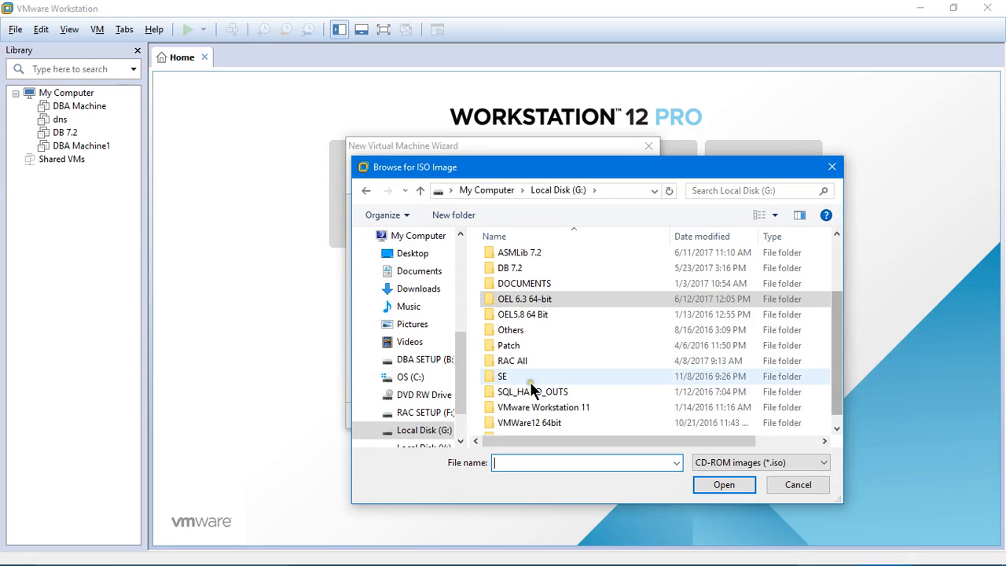
pyautogui.doubleClick(513, 360)
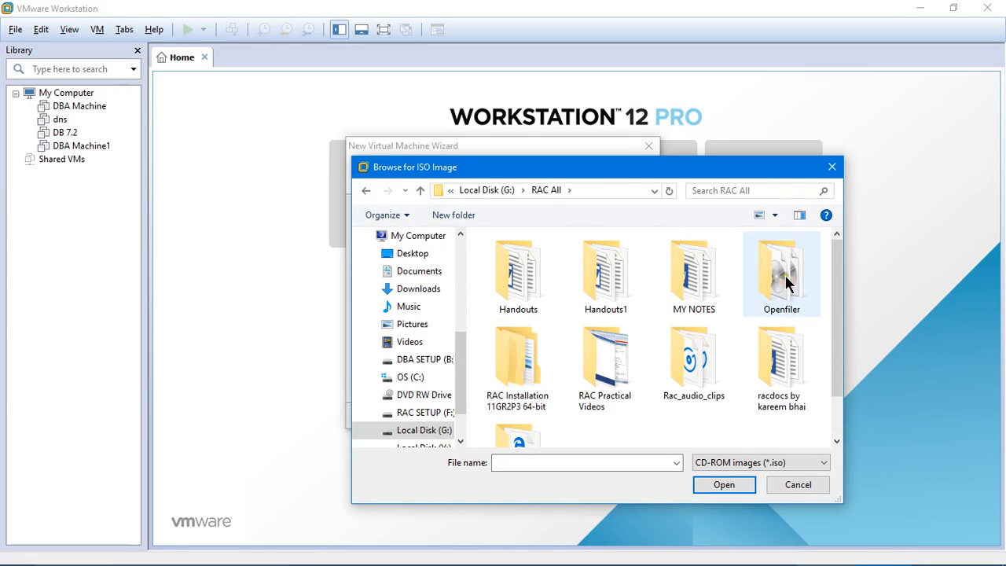
pyautogui.doubleClick(782, 271)
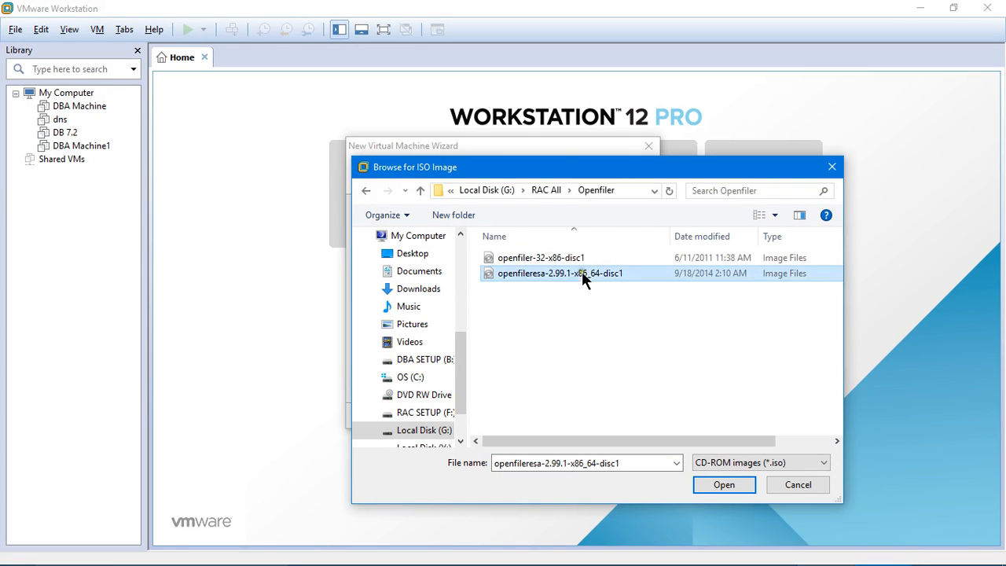
pyautogui.moveTo(637, 340)
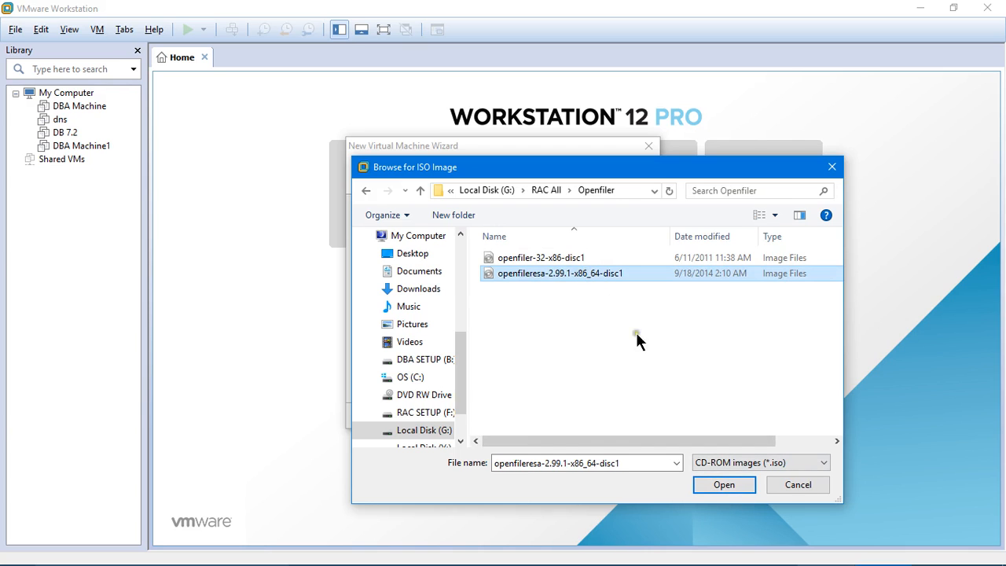
pyautogui.click(724, 485)
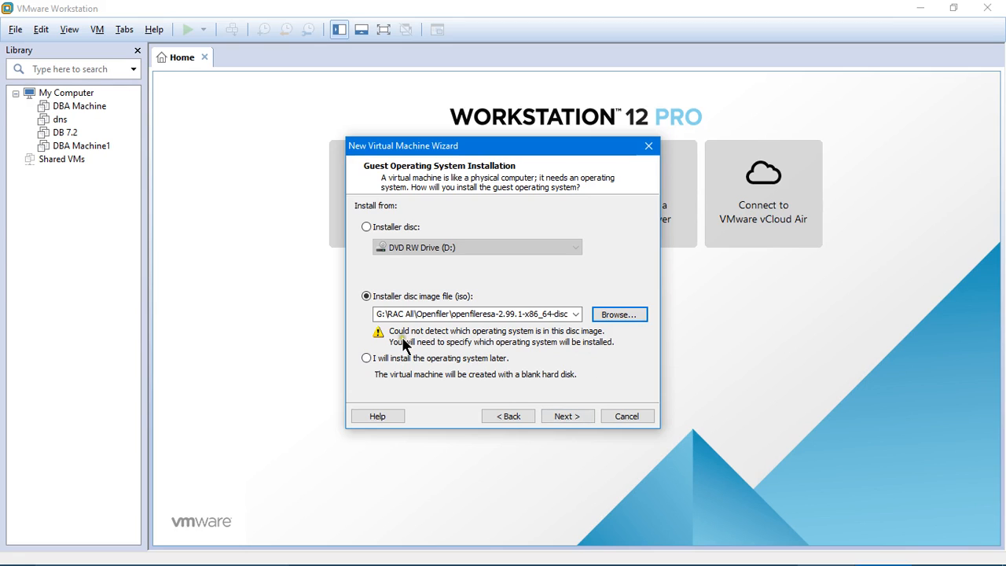
pyautogui.moveTo(590, 346)
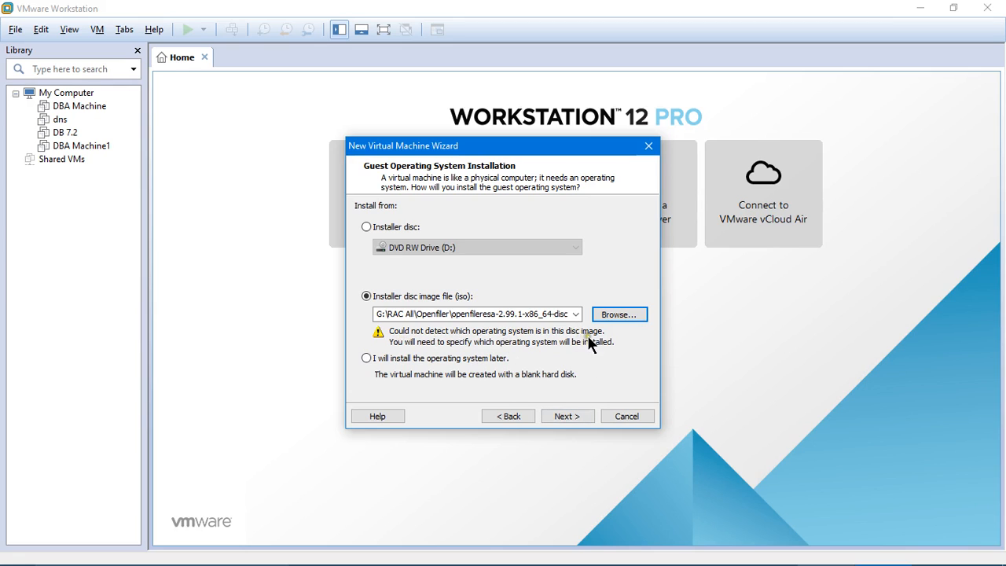
pyautogui.moveTo(510, 355)
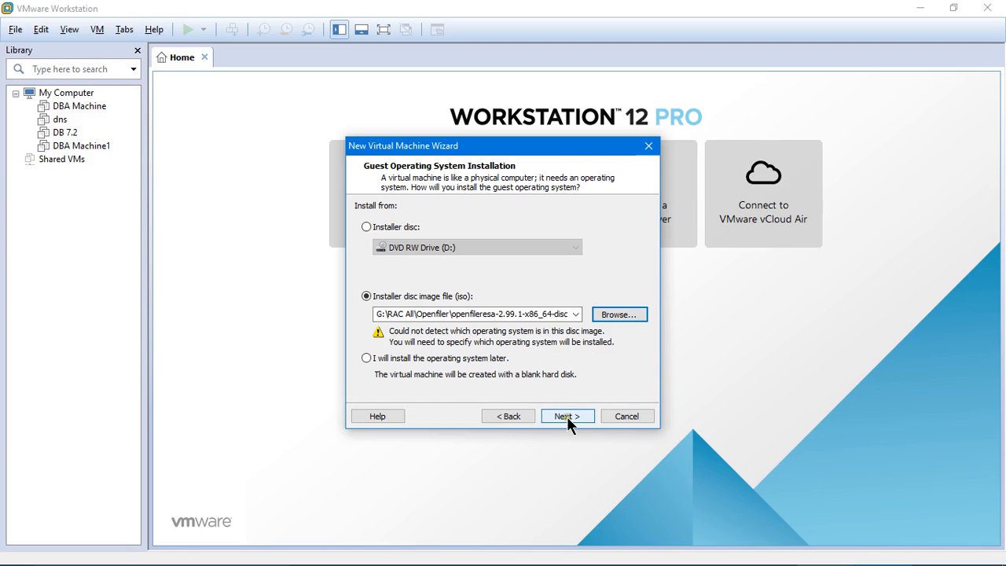
# Set the guest operating system to Other, version Other 64-bit
pyautogui.click(566, 415)
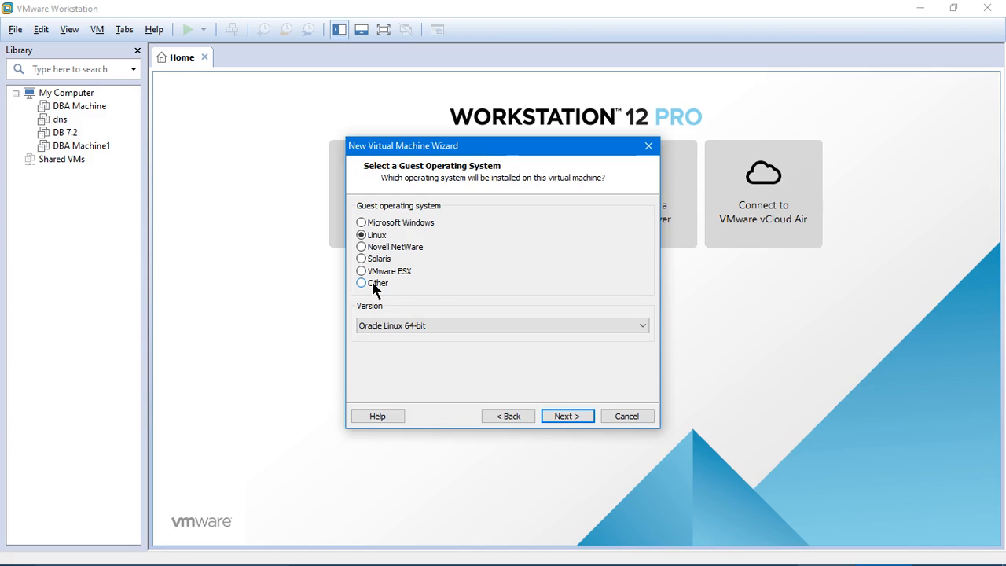
pyautogui.click(361, 283)
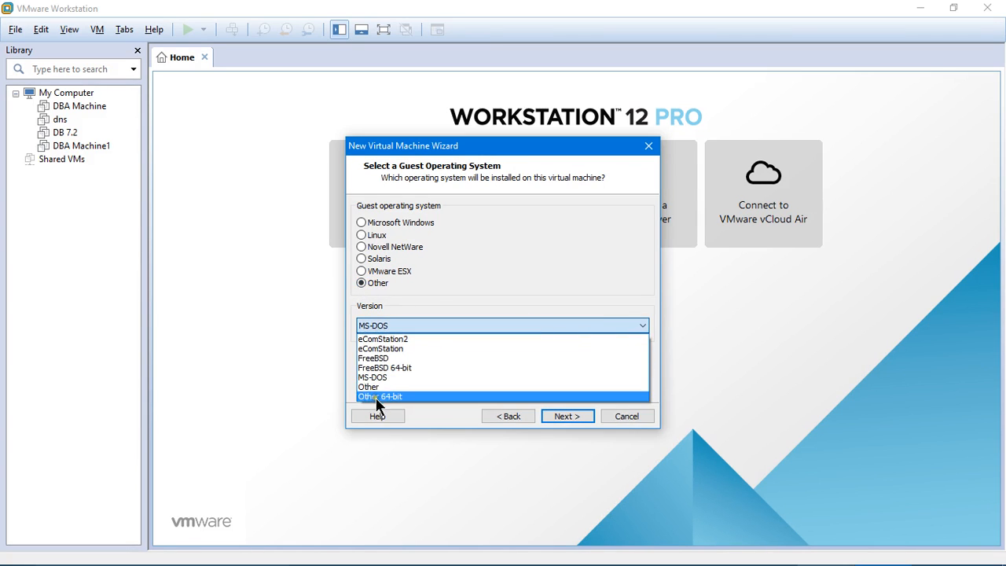
pyautogui.click(381, 396)
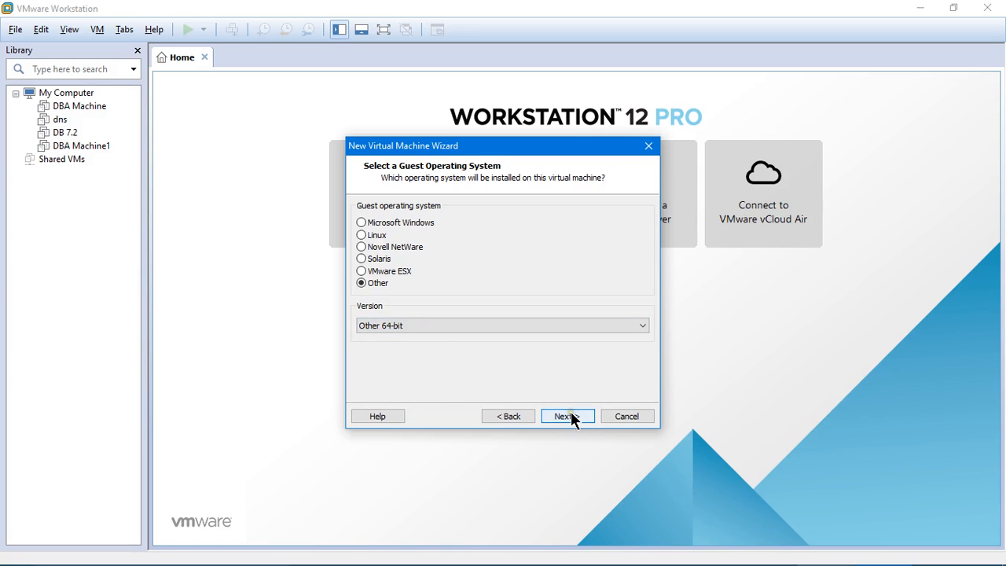
pyautogui.click(563, 415)
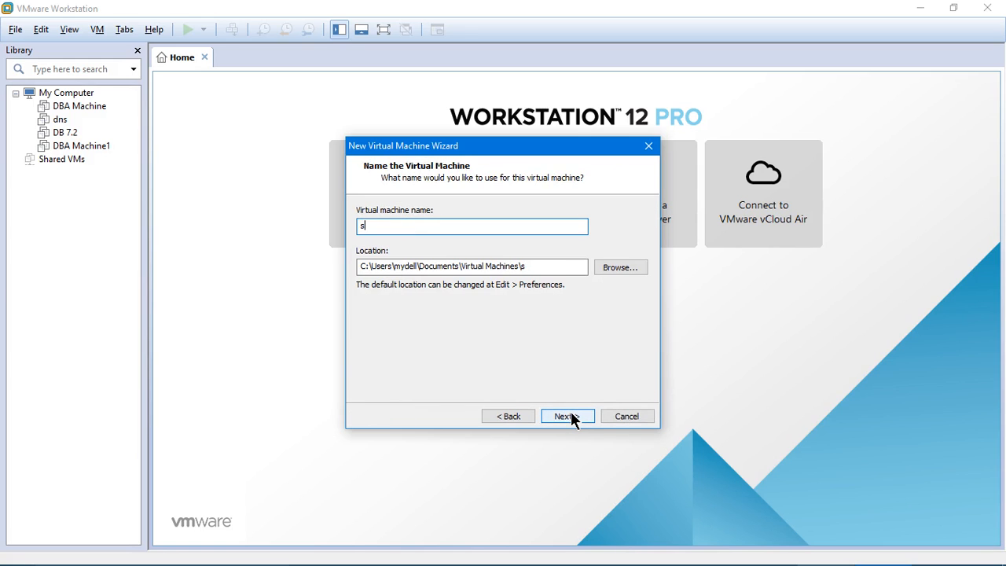
# Name the virtual machine san and store it in a new folder F:\san
pyautogui.write('an')
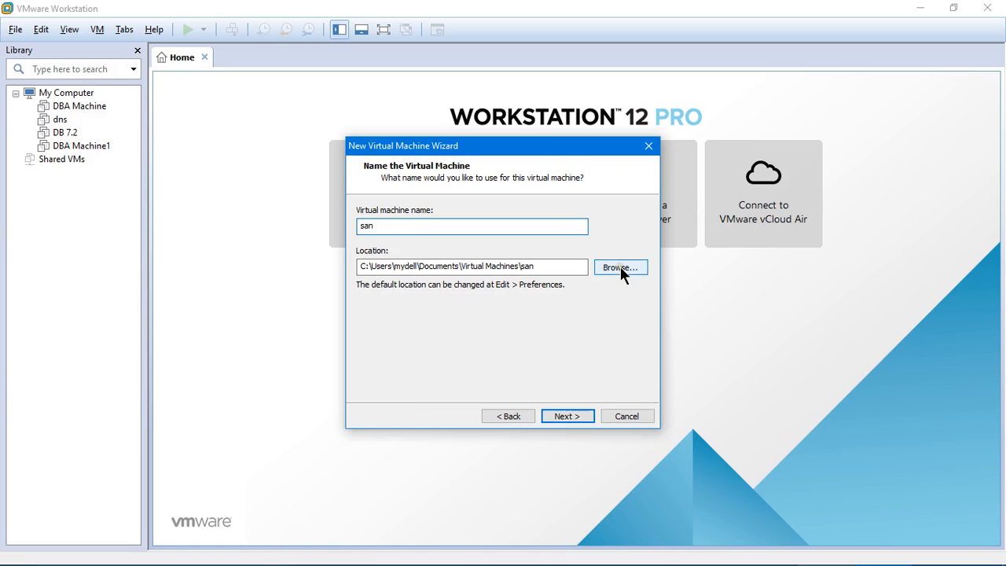
pyautogui.click(620, 267)
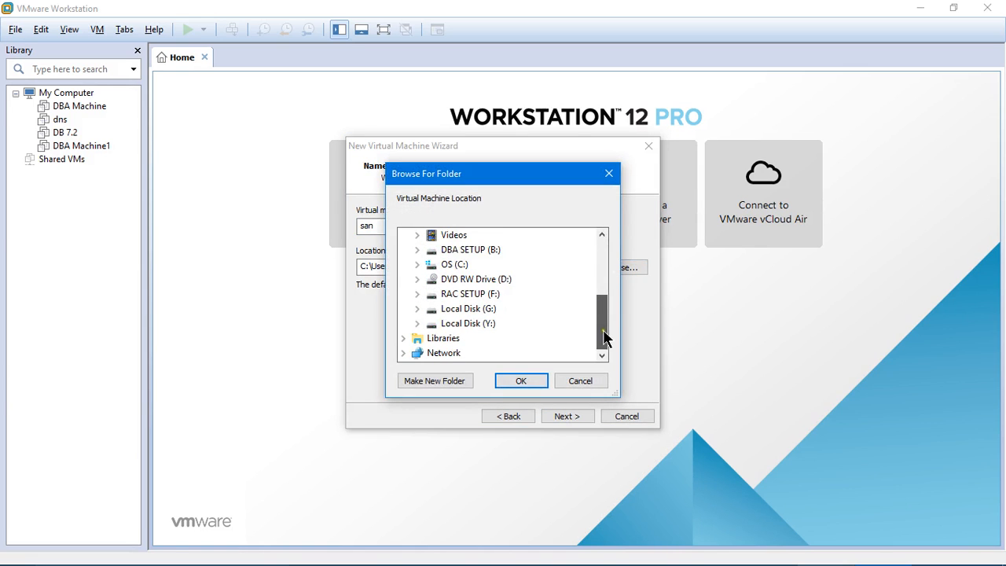
pyautogui.moveTo(464, 295)
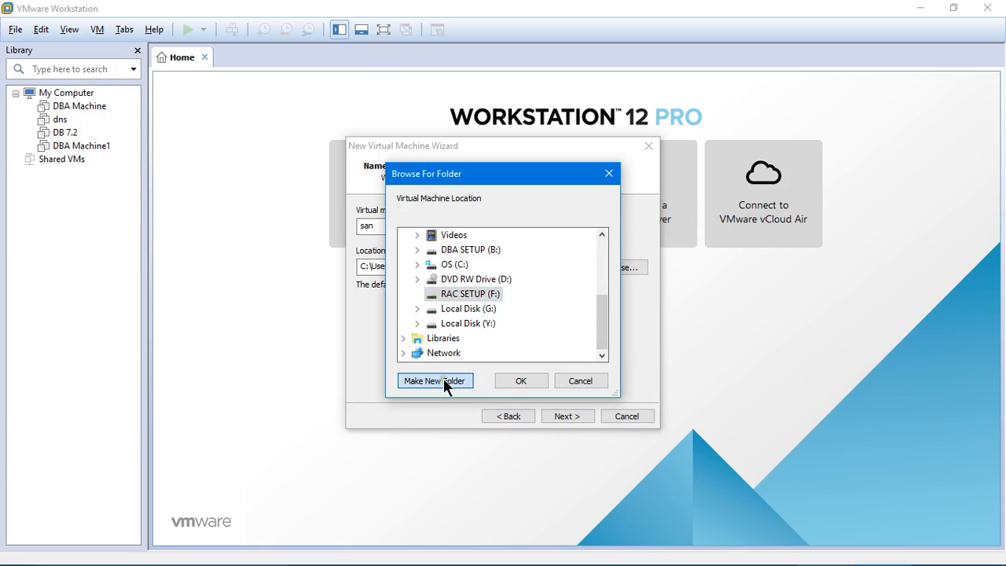
pyautogui.click(436, 380)
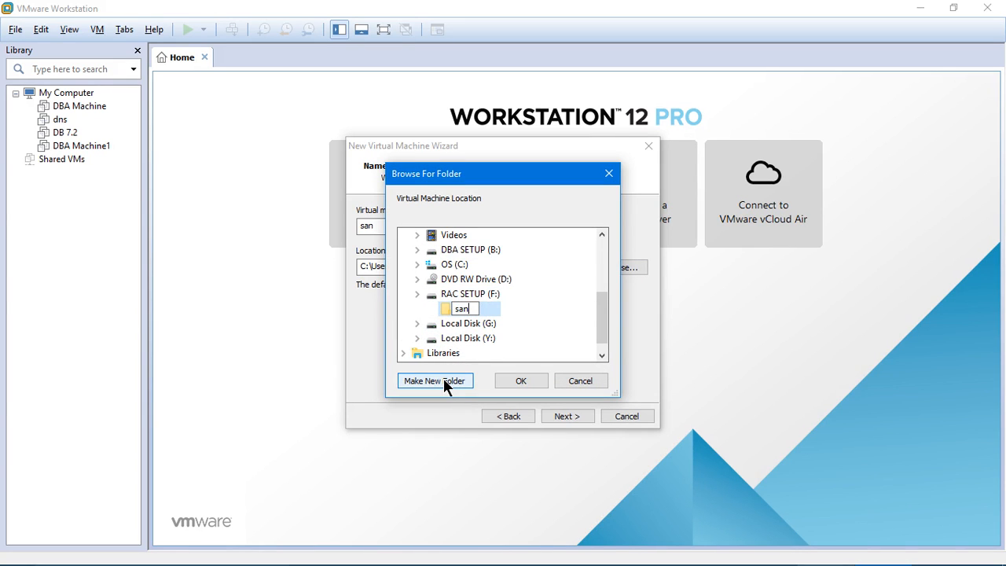
pyautogui.click(520, 381)
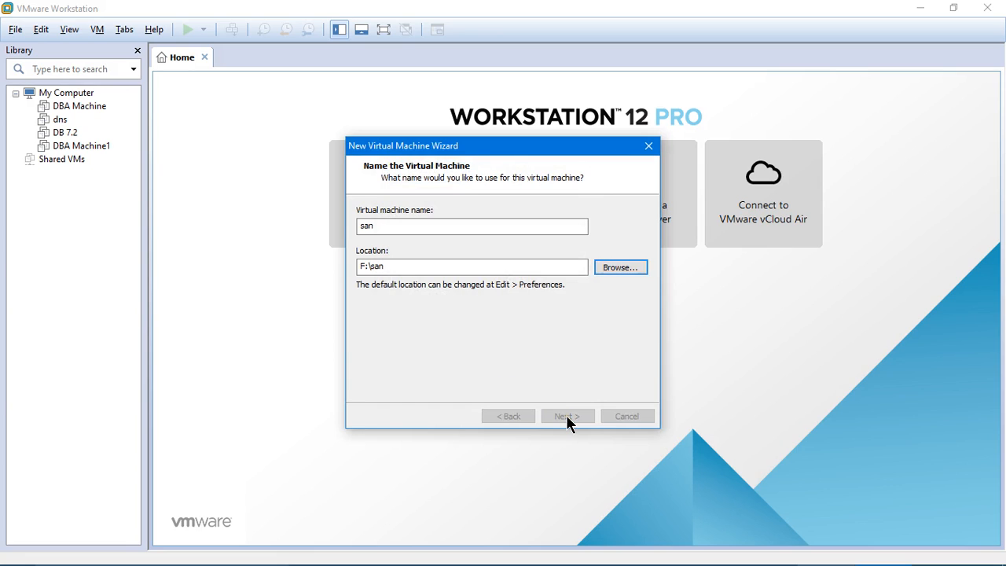
# Keep 1 processor with 1 core and give the virtual machine 512 MB of memory
pyautogui.click(566, 415)
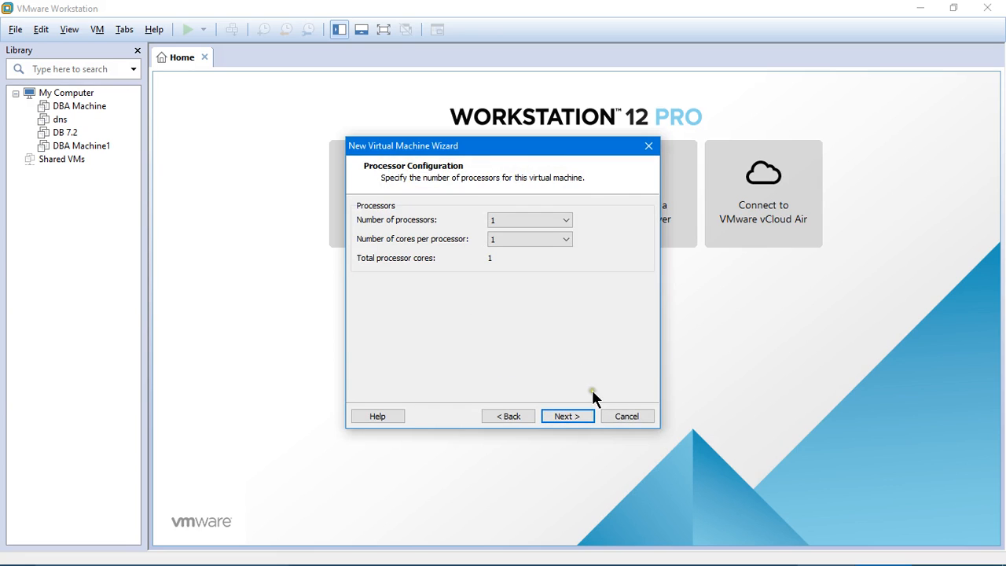
pyautogui.click(566, 415)
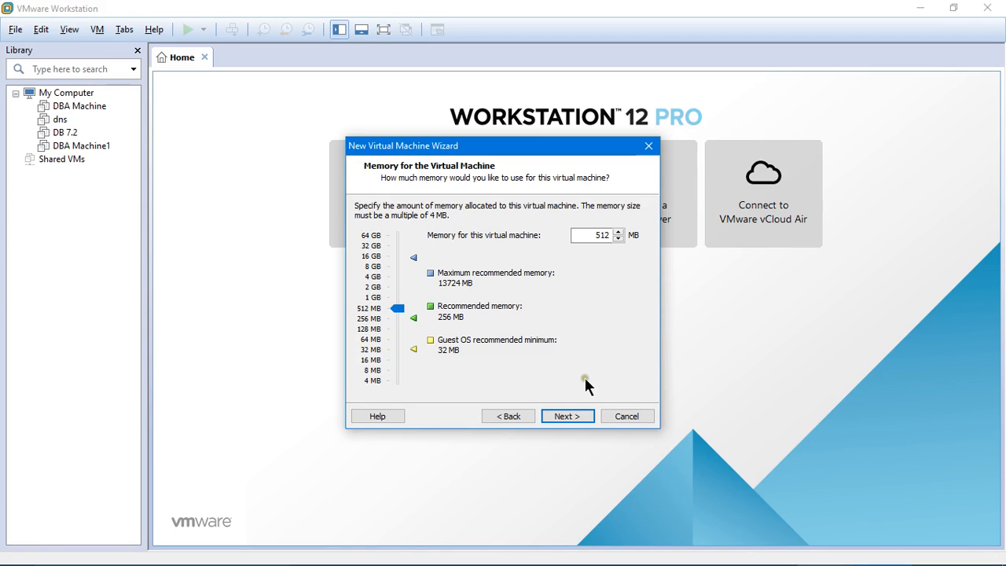
# Choose host-only networking, keep LSI Logic controller and IDE disk type, and create a new virtual disk
pyautogui.click(566, 416)
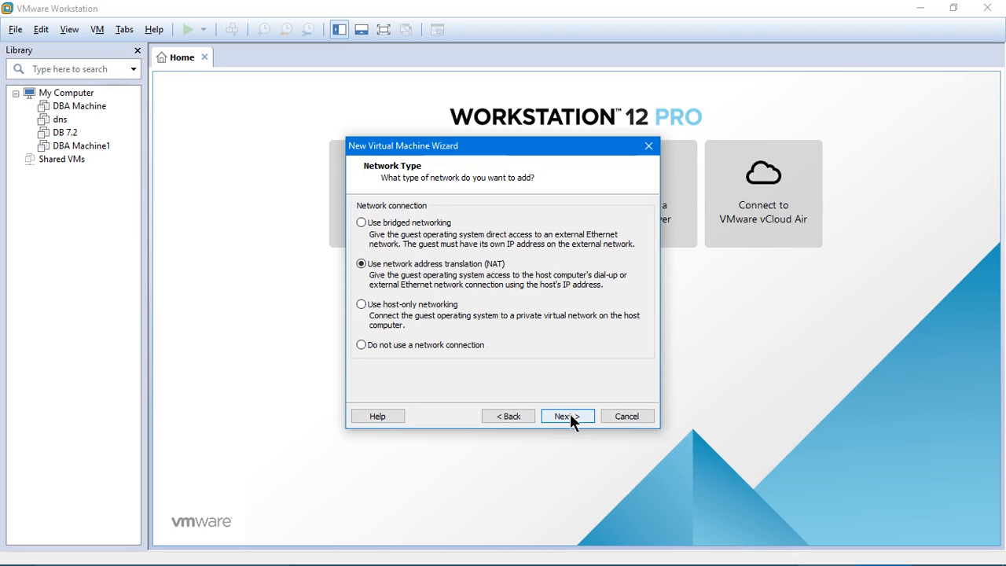
pyautogui.click(361, 305)
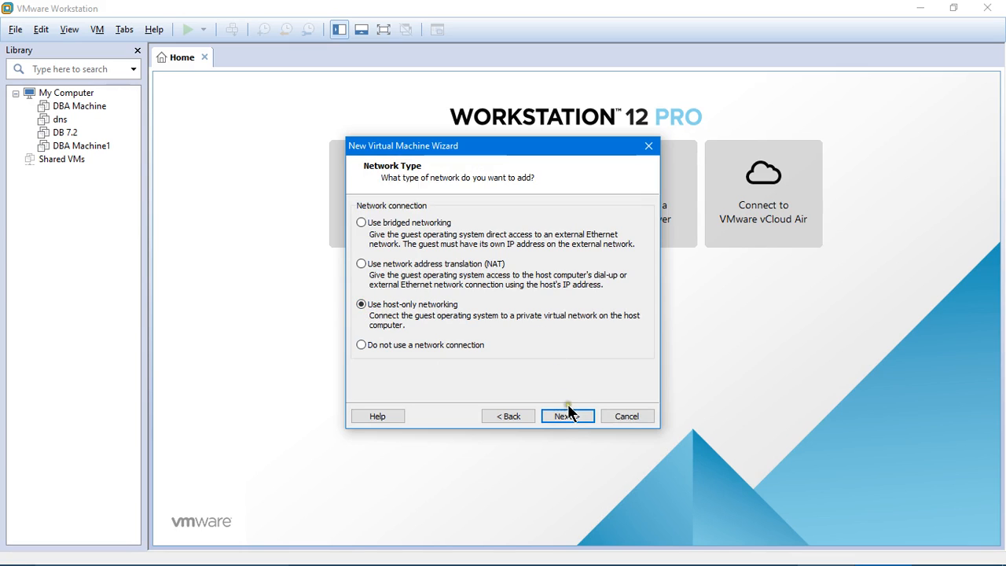
pyautogui.click(566, 415)
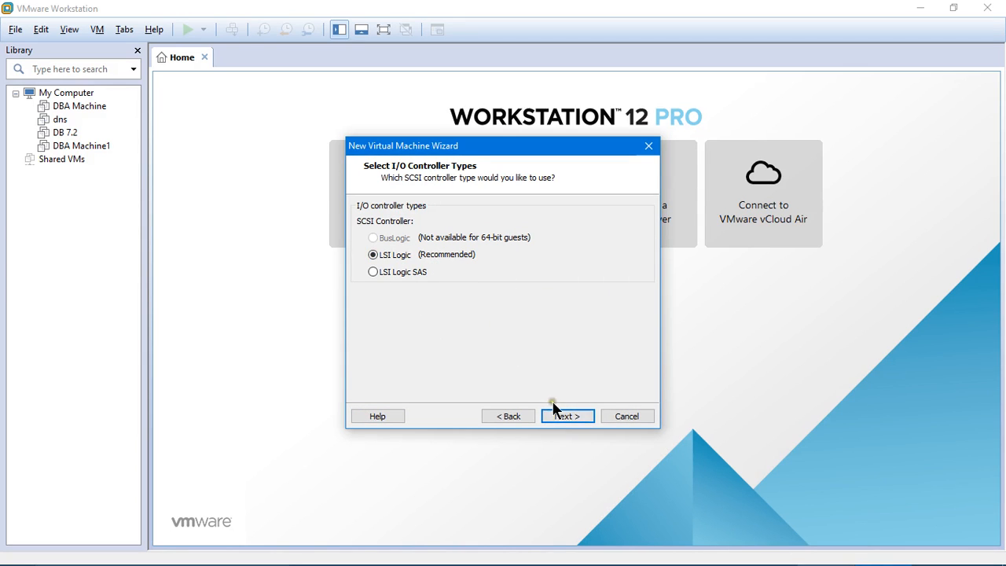
pyautogui.click(566, 415)
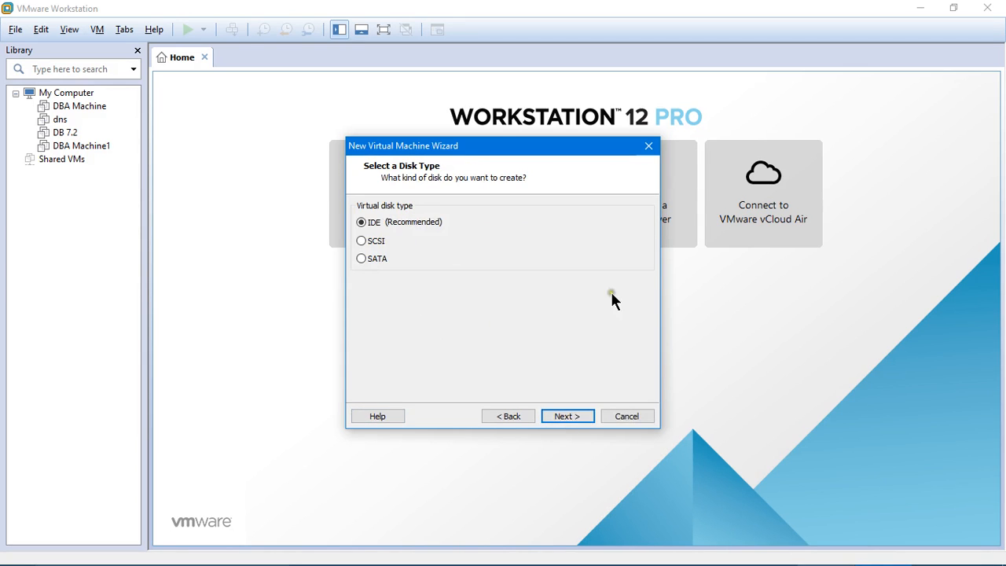
pyautogui.moveTo(573, 415)
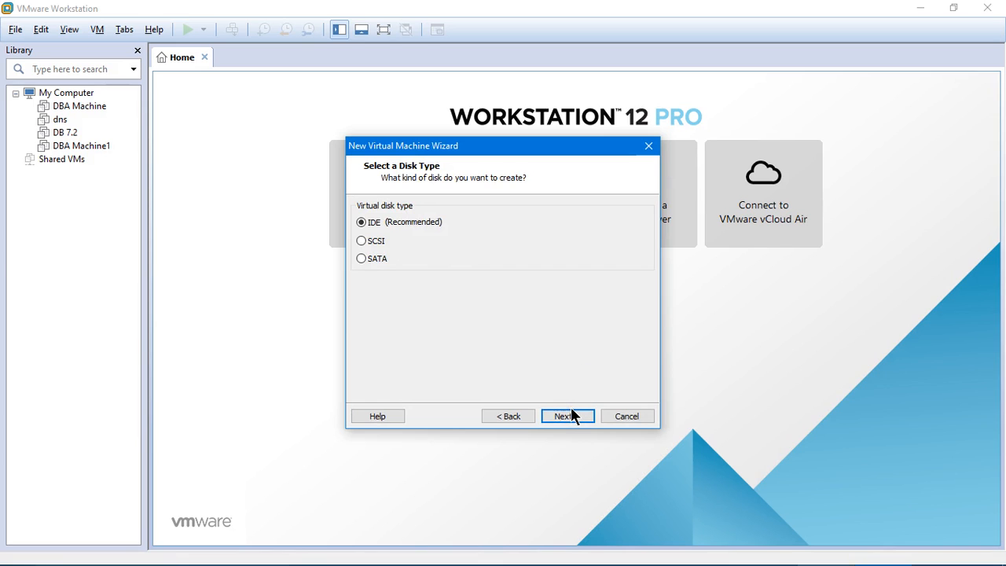
pyautogui.click(563, 415)
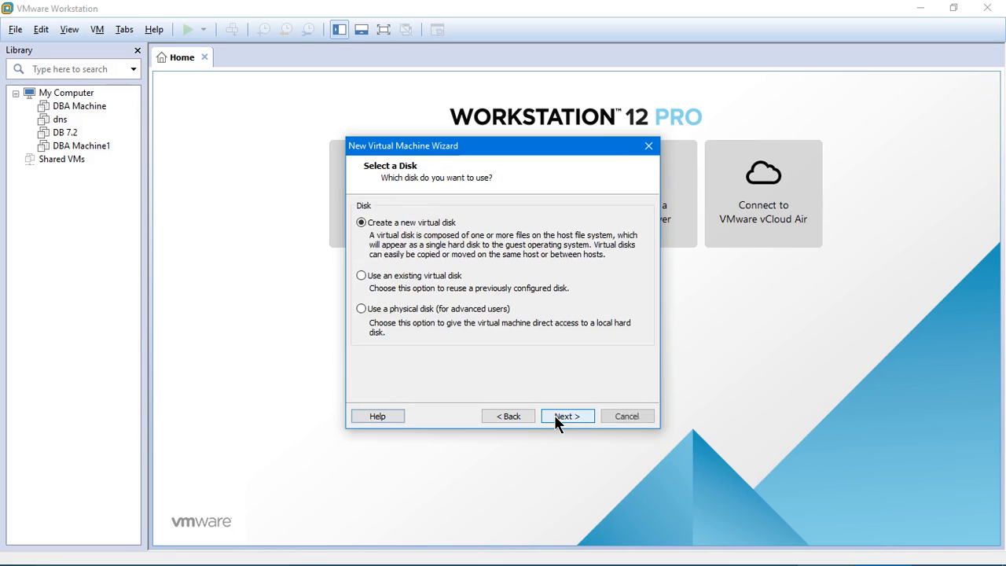
pyautogui.click(568, 415)
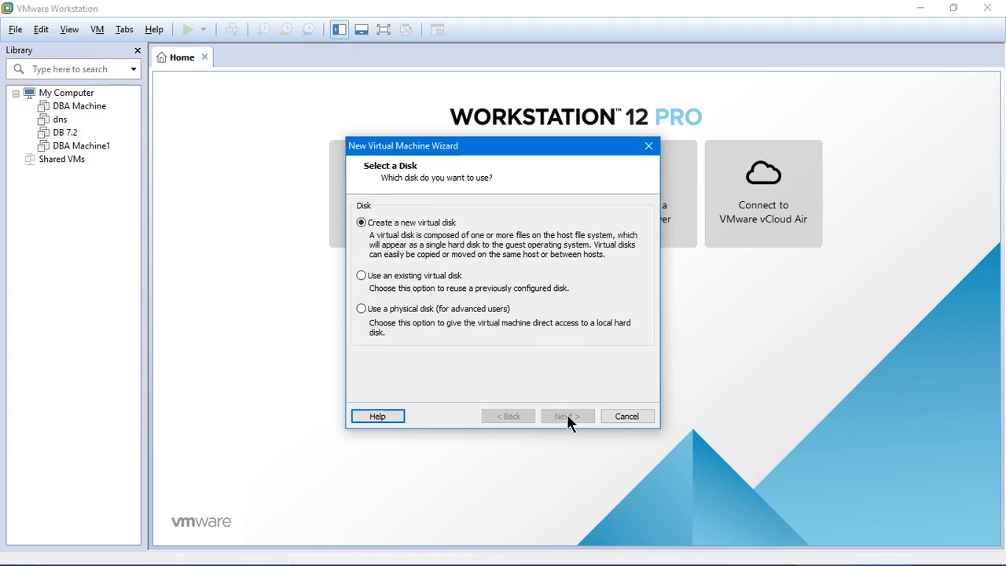
# Make a 10 GB single-file disk named san.vmdk and reach the ready-to-create summary
pyautogui.click(566, 415)
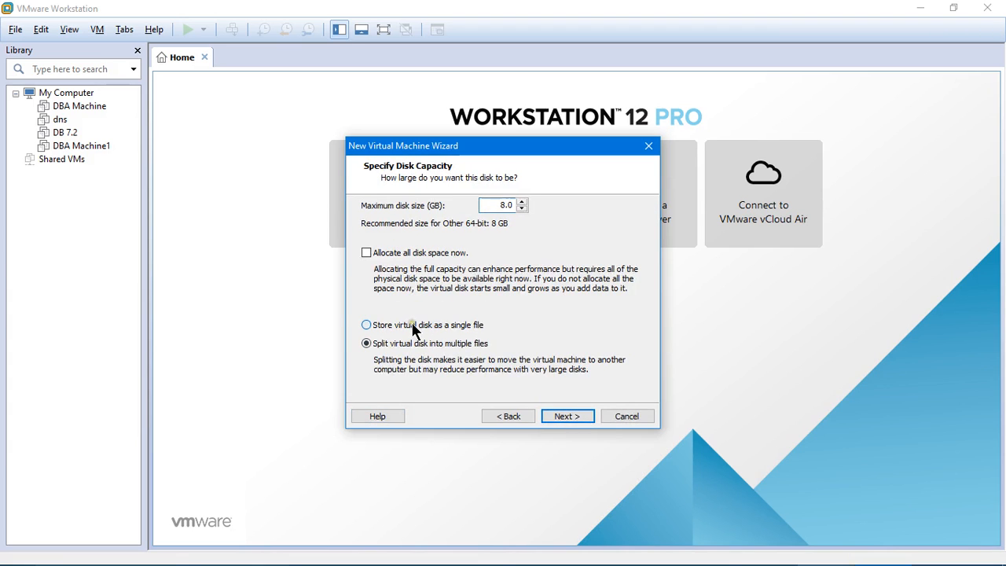
pyautogui.click(365, 324)
pyautogui.write('10')
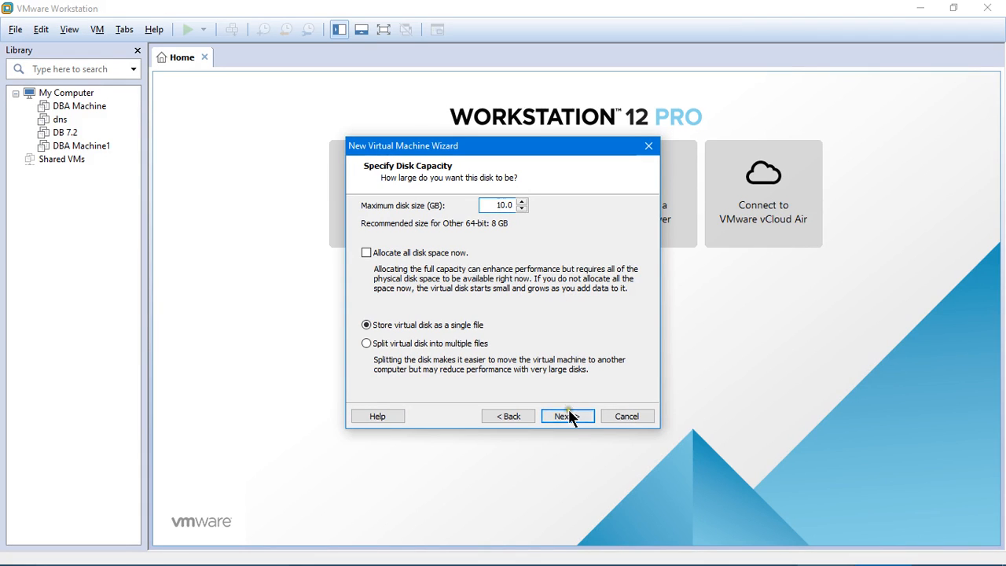
pyautogui.click(563, 416)
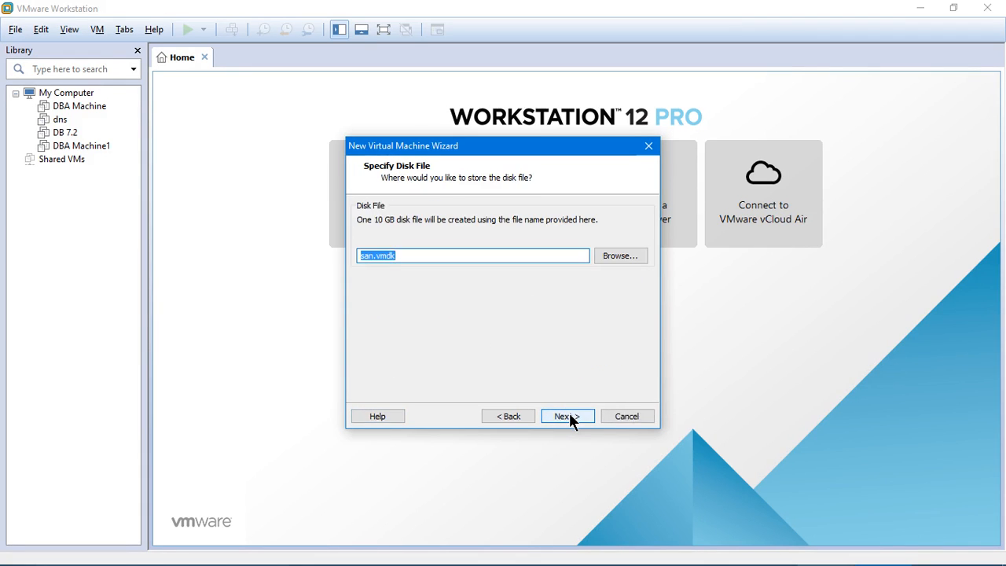
pyautogui.click(563, 415)
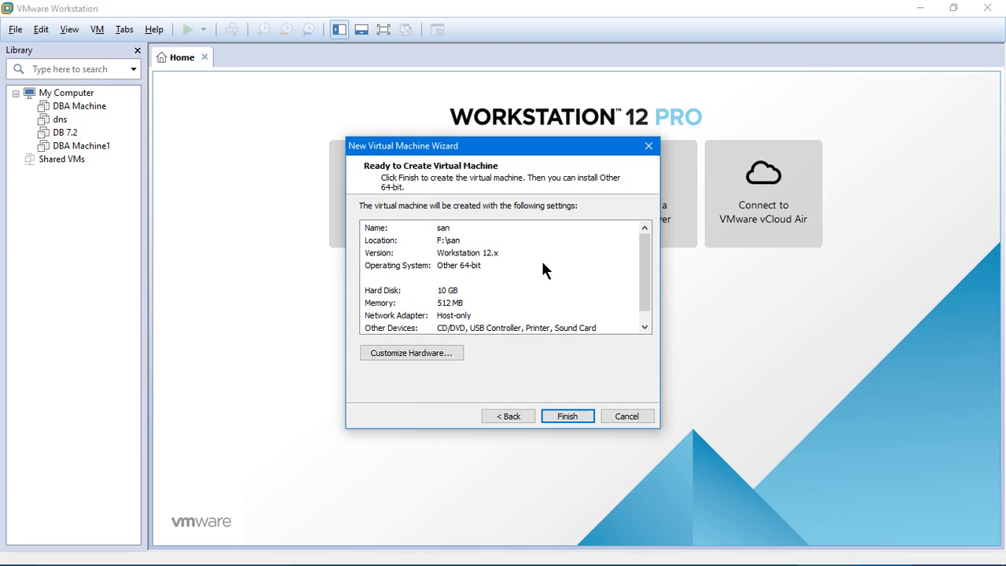
pyautogui.moveTo(428, 250)
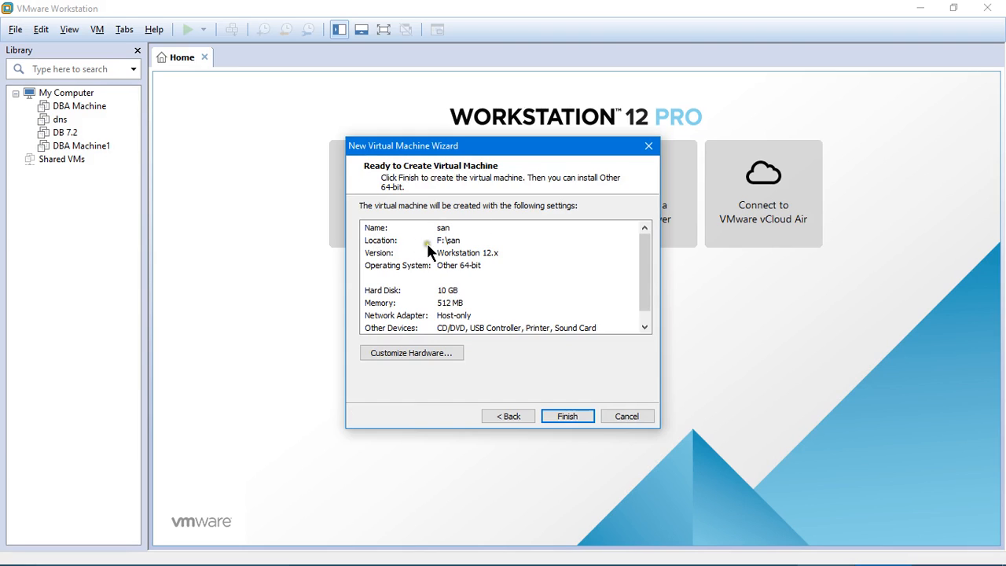
pyautogui.moveTo(385, 255)
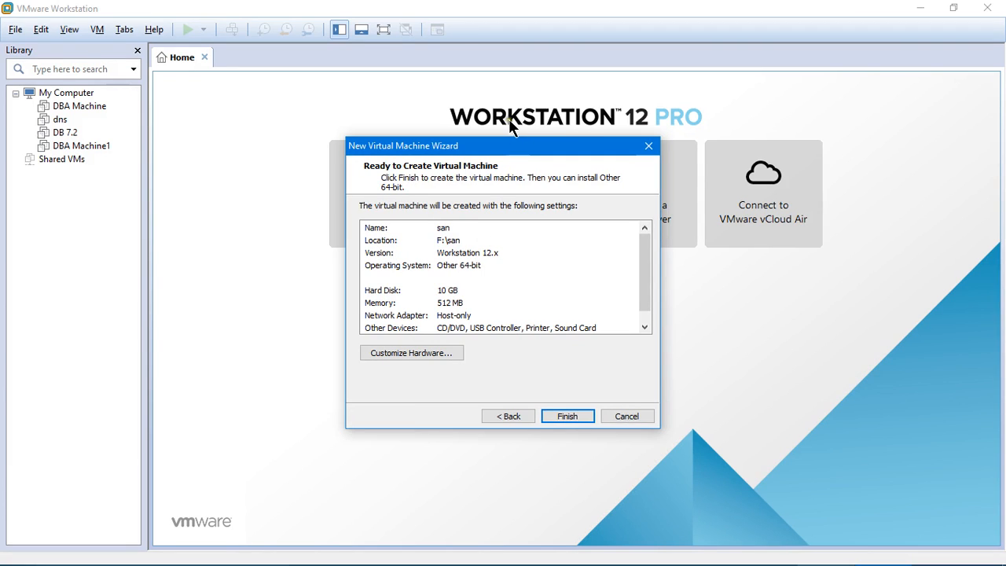
pyautogui.moveTo(459, 274)
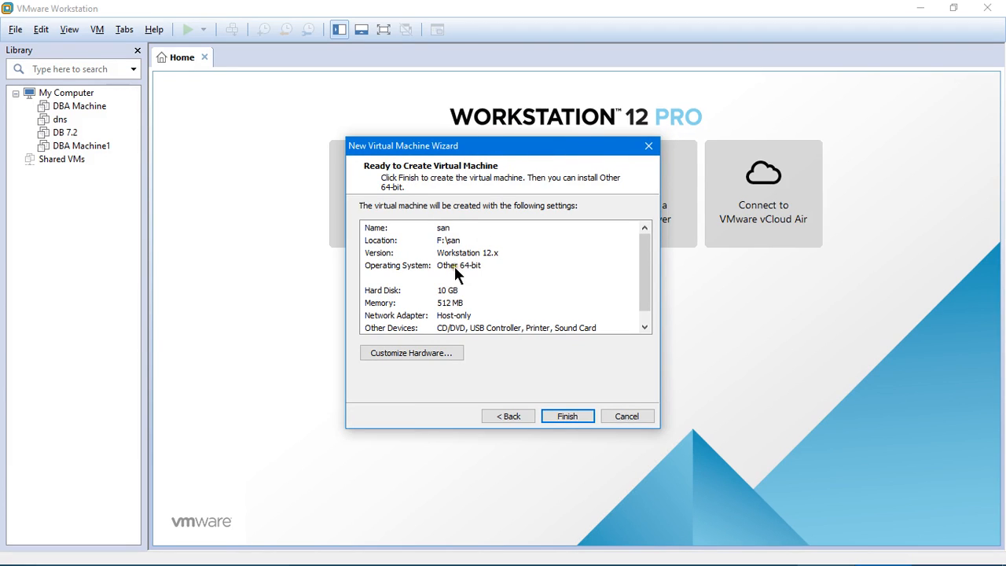
pyautogui.moveTo(415, 280)
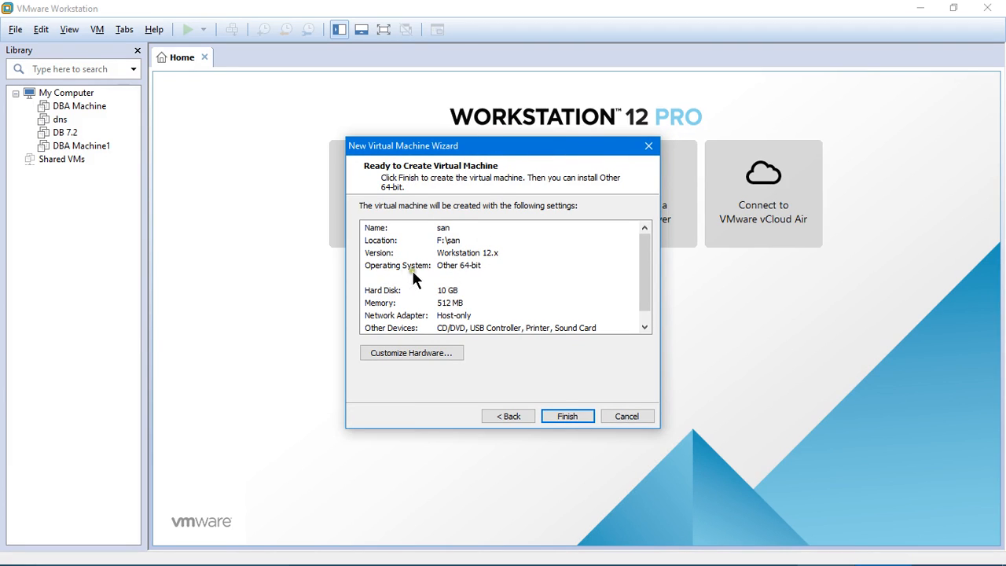
pyautogui.moveTo(386, 305)
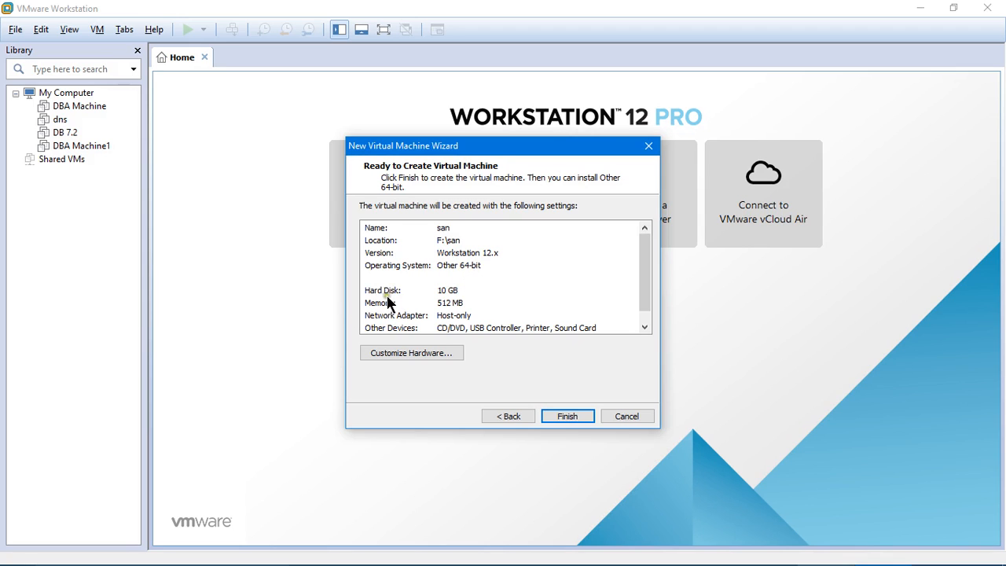
pyautogui.moveTo(416, 313)
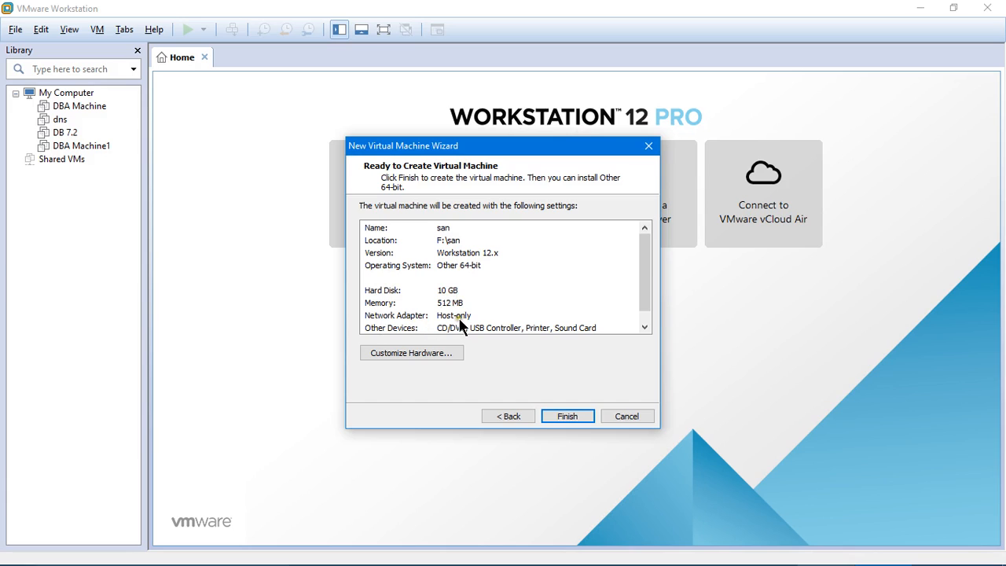
pyautogui.moveTo(462, 344)
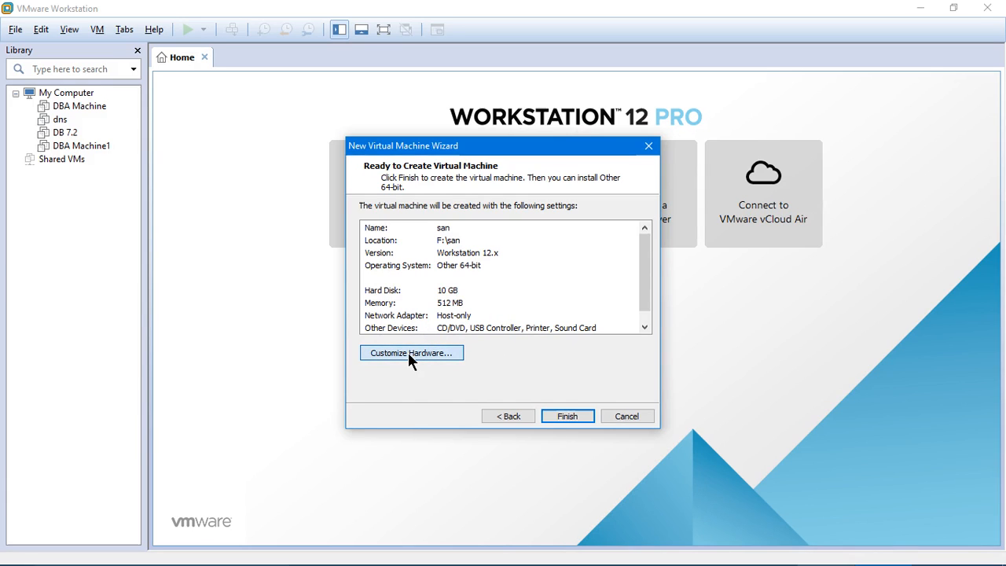
# Review the hardware settings unchanged and finish creating the san virtual machine
pyautogui.click(412, 352)
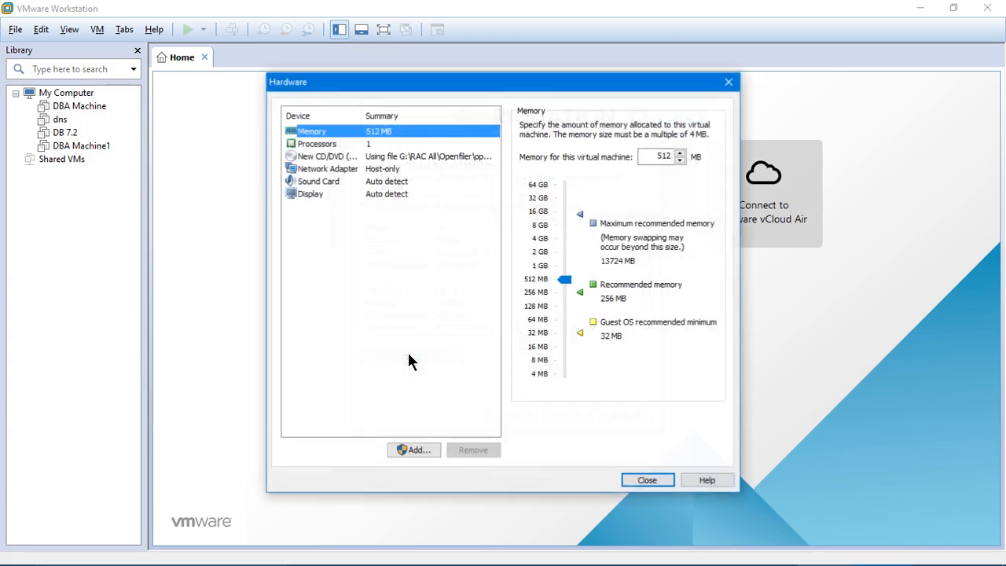
pyautogui.moveTo(378, 227)
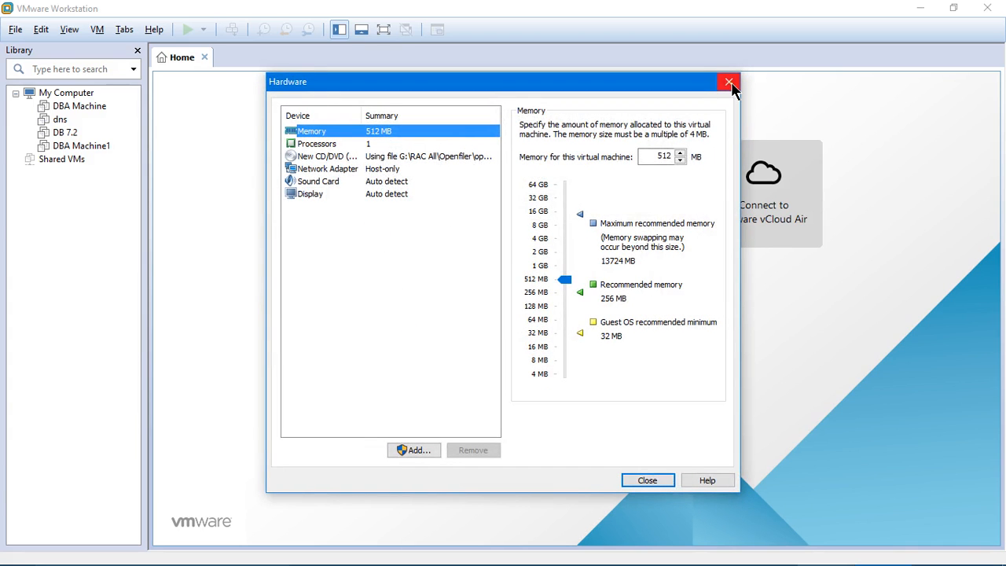
pyautogui.click(729, 82)
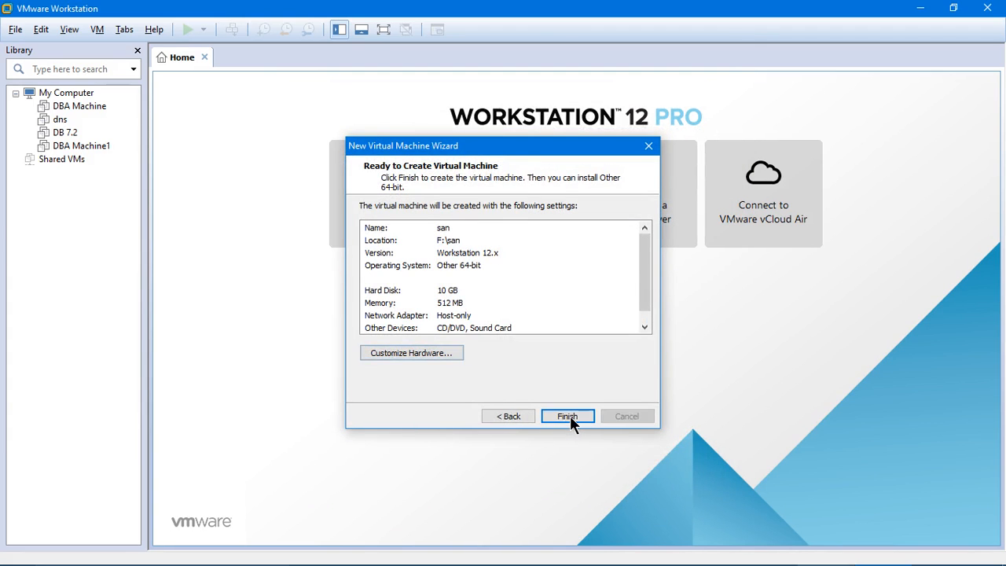
pyautogui.click(566, 415)
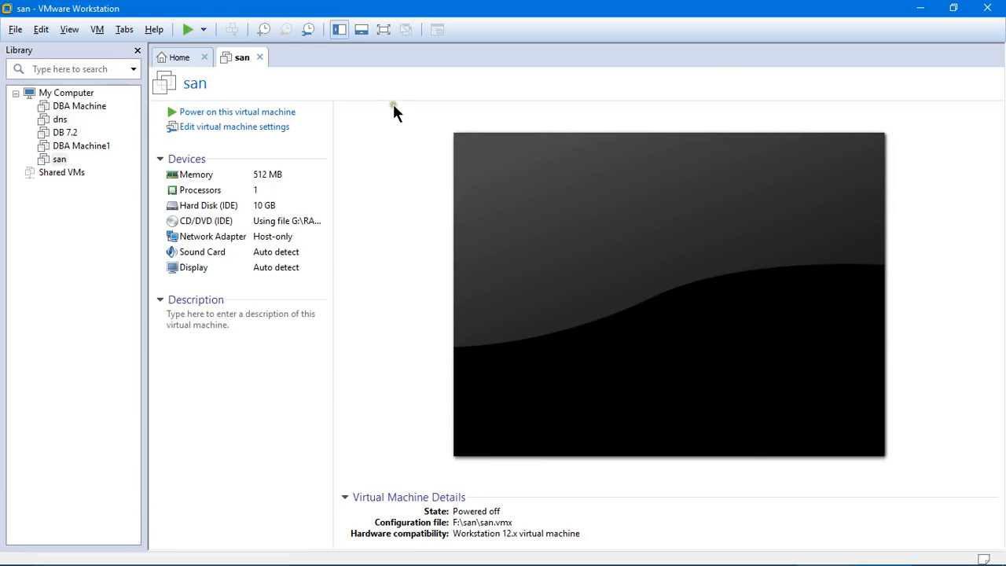
pyautogui.moveTo(321, 94)
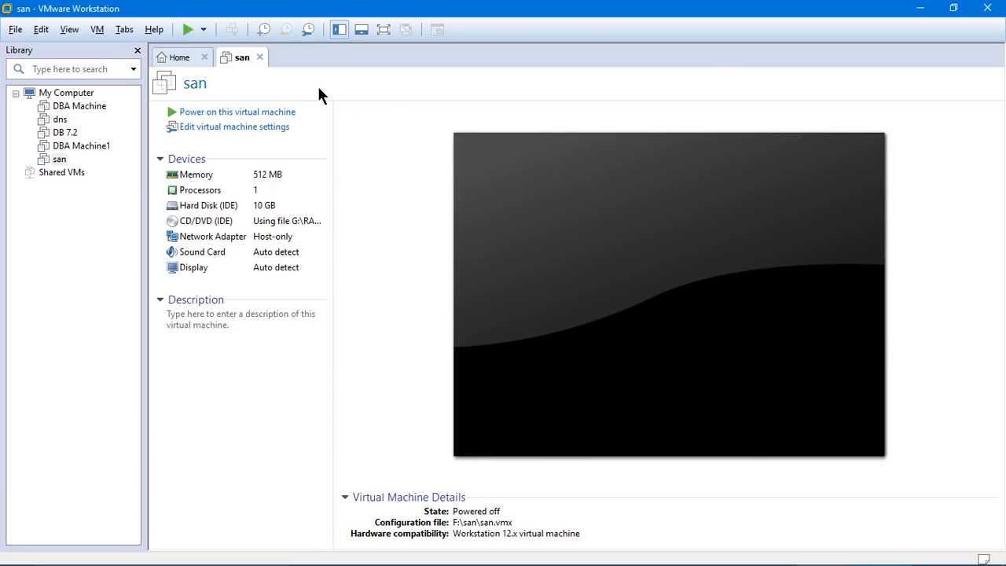
pyautogui.moveTo(244, 116)
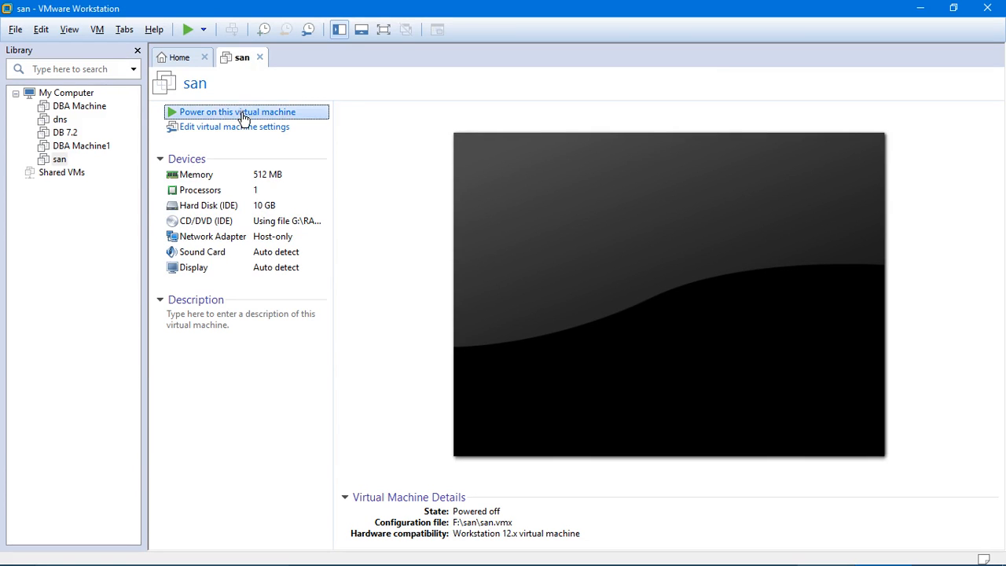
# Power on the san VM and boot the Openfiler graphical installer from the boot prompt
pyautogui.click(235, 112)
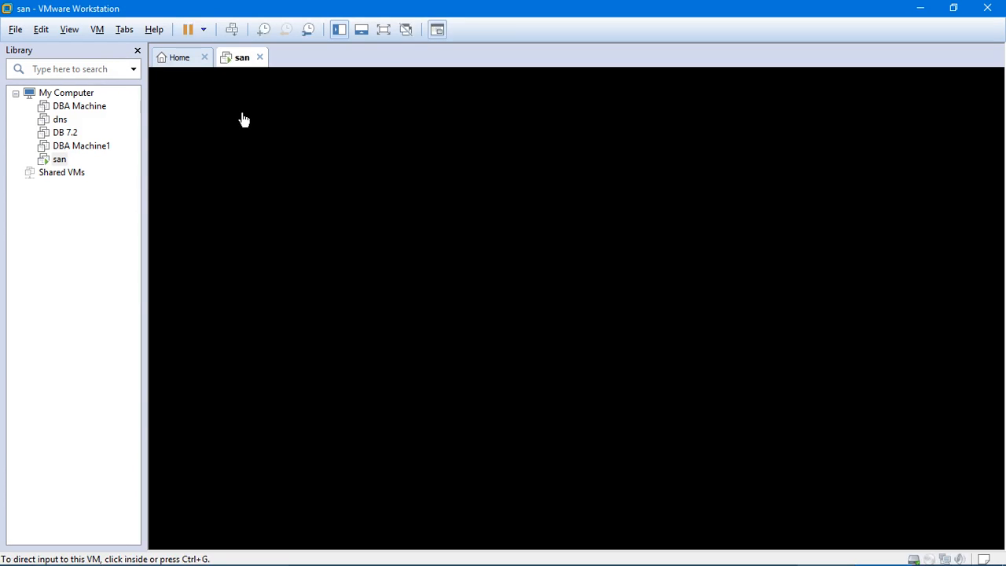
pyautogui.click(187, 29)
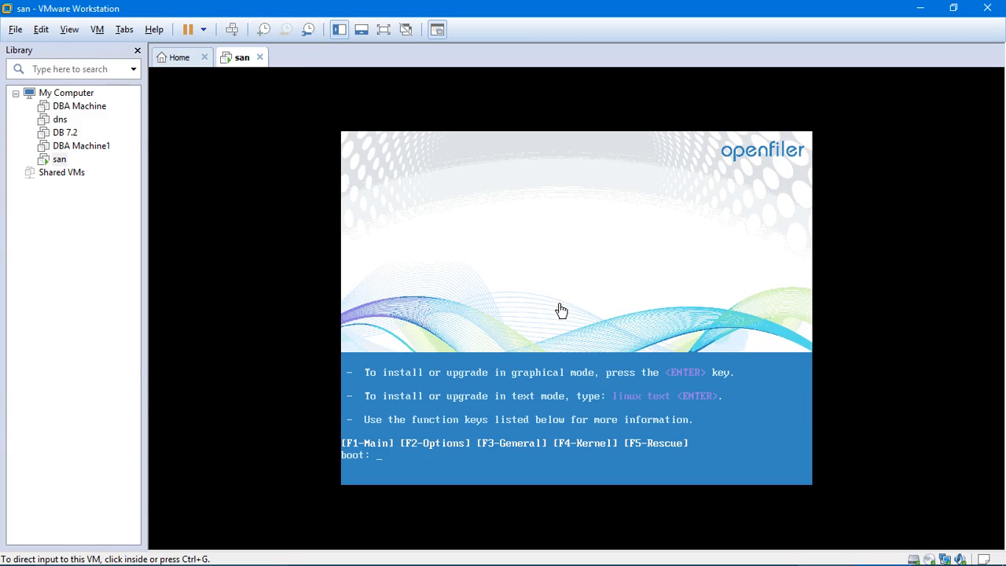
pyautogui.click(563, 311)
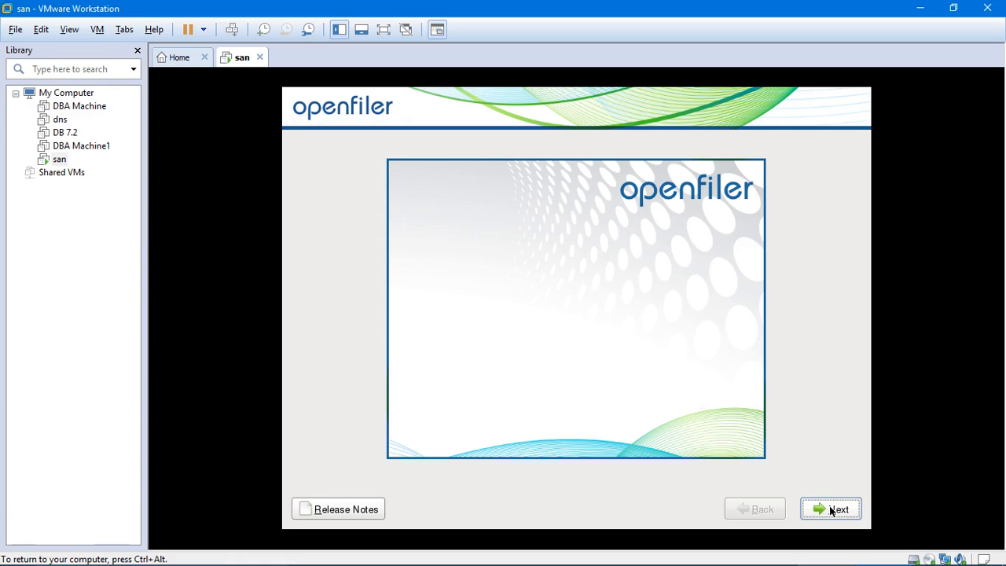
# Keep the U.S. English keyboard and agree to initialize the unreadable sda drive
pyautogui.click(830, 510)
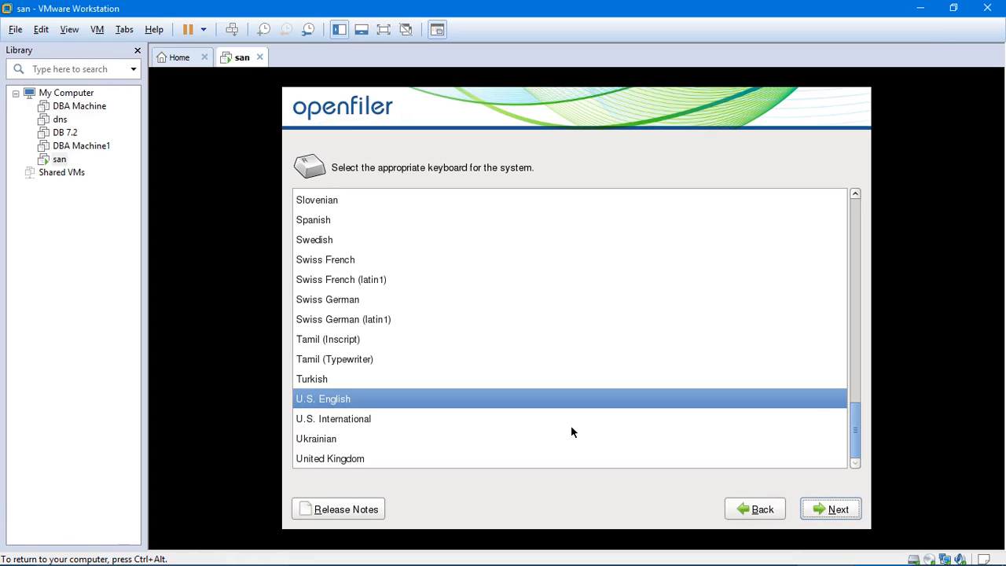
pyautogui.moveTo(830, 509)
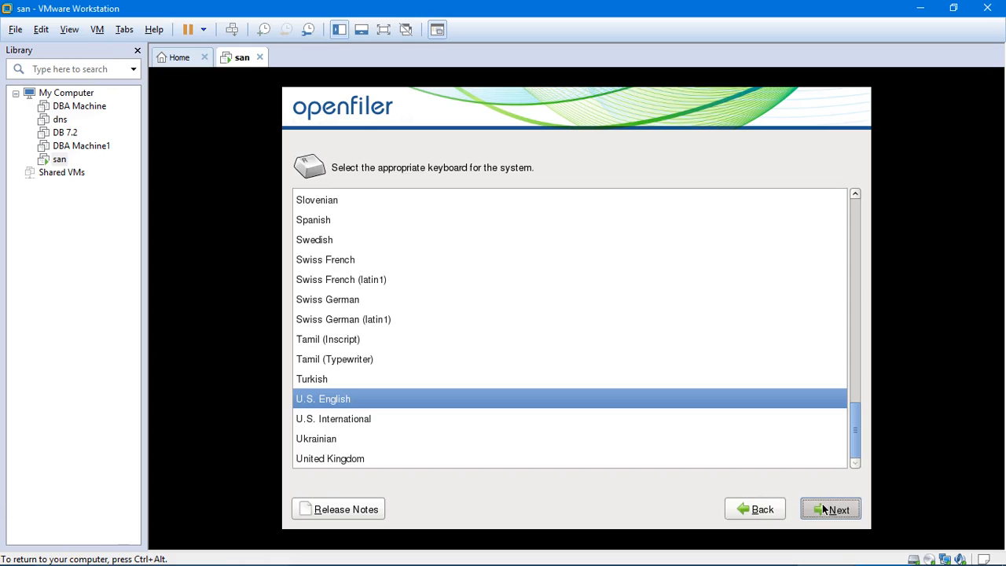
pyautogui.click(831, 509)
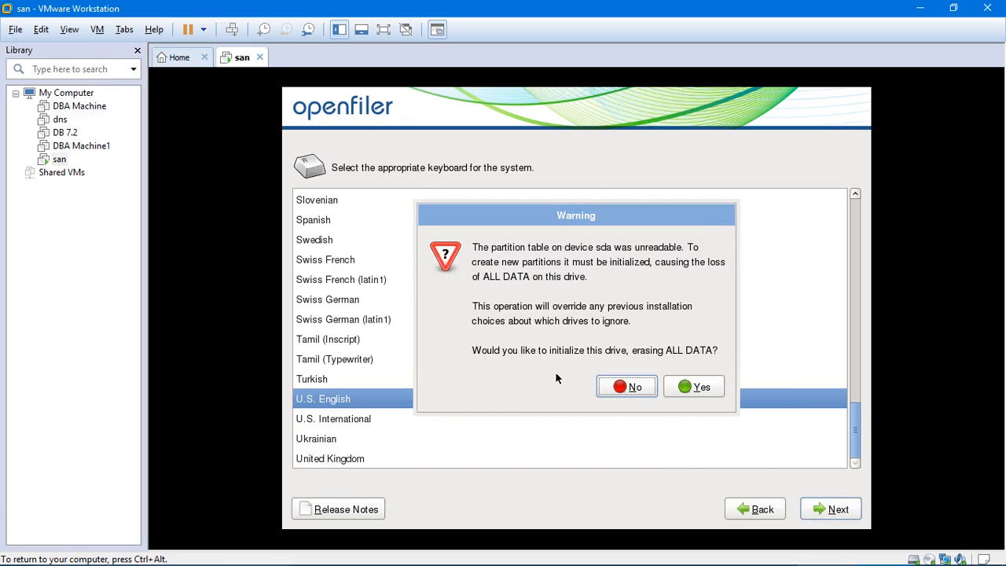
pyautogui.moveTo(634, 349)
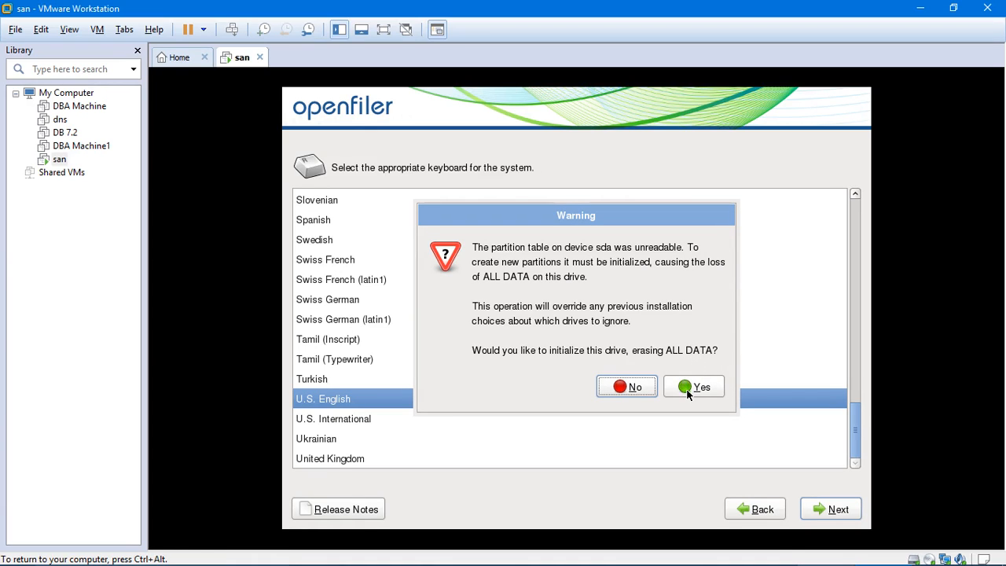
pyautogui.click(695, 387)
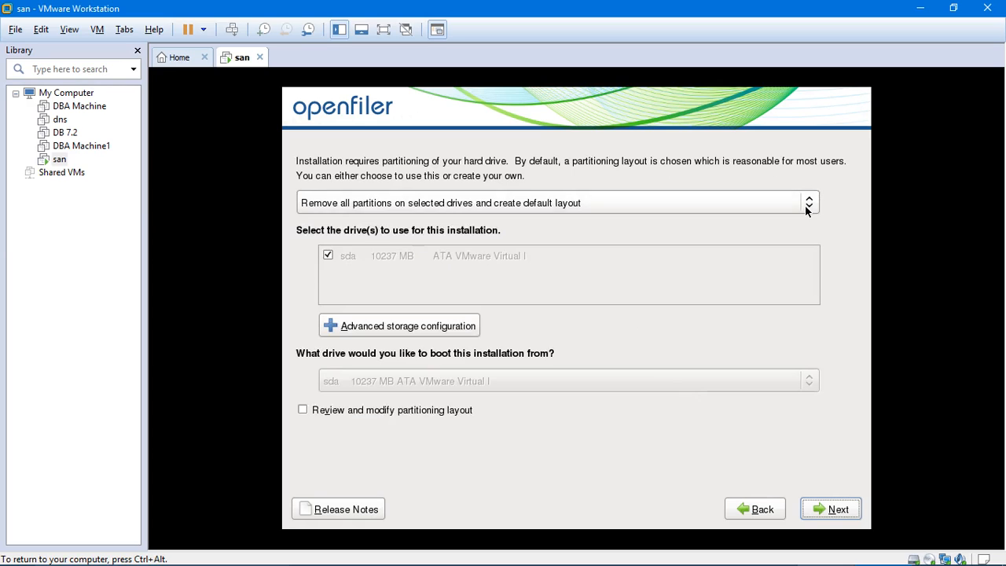
# Choose a custom layout and add a 2000 MB ext3 root (/) partition on sda
pyautogui.click(558, 203)
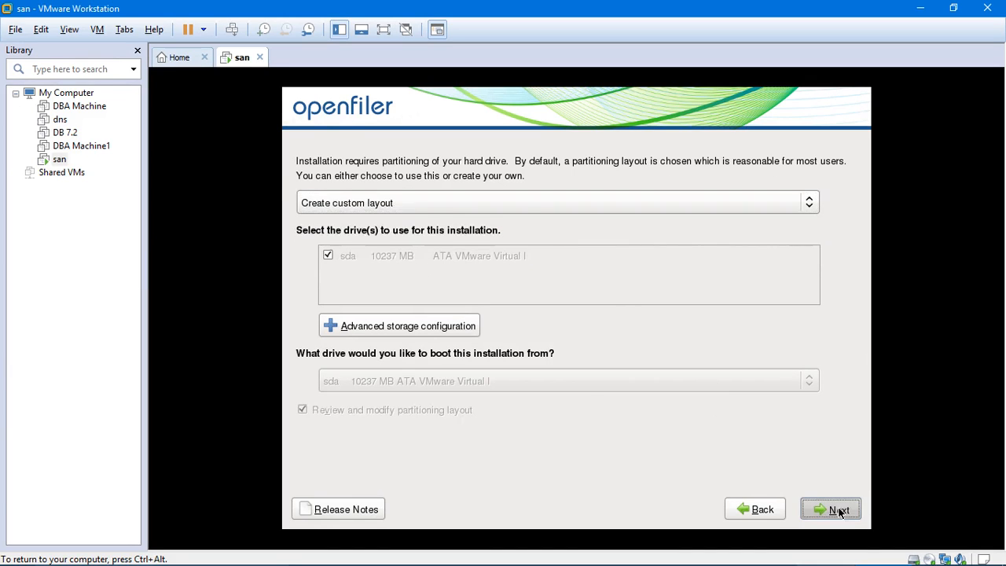
pyautogui.click(830, 509)
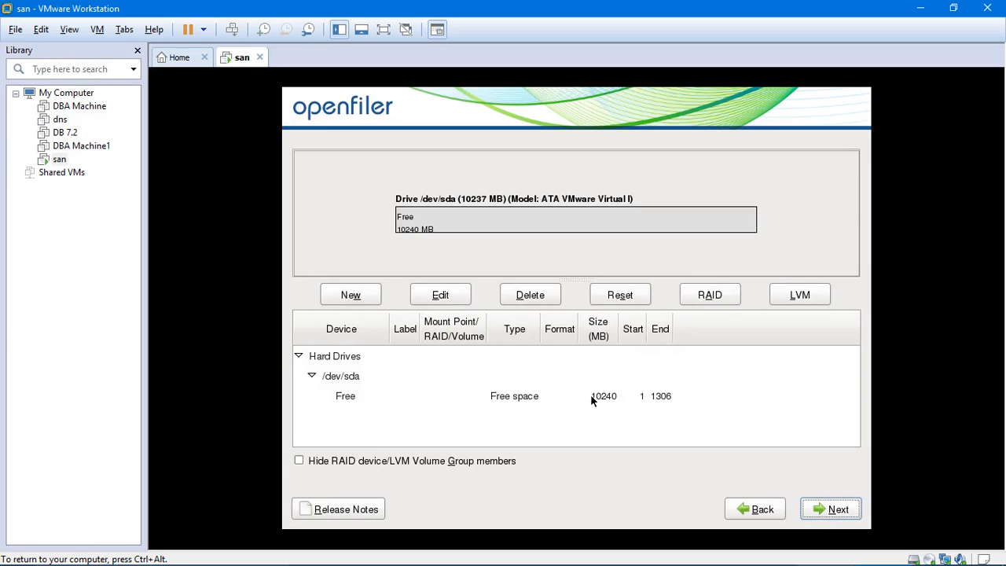
pyautogui.moveTo(350, 294)
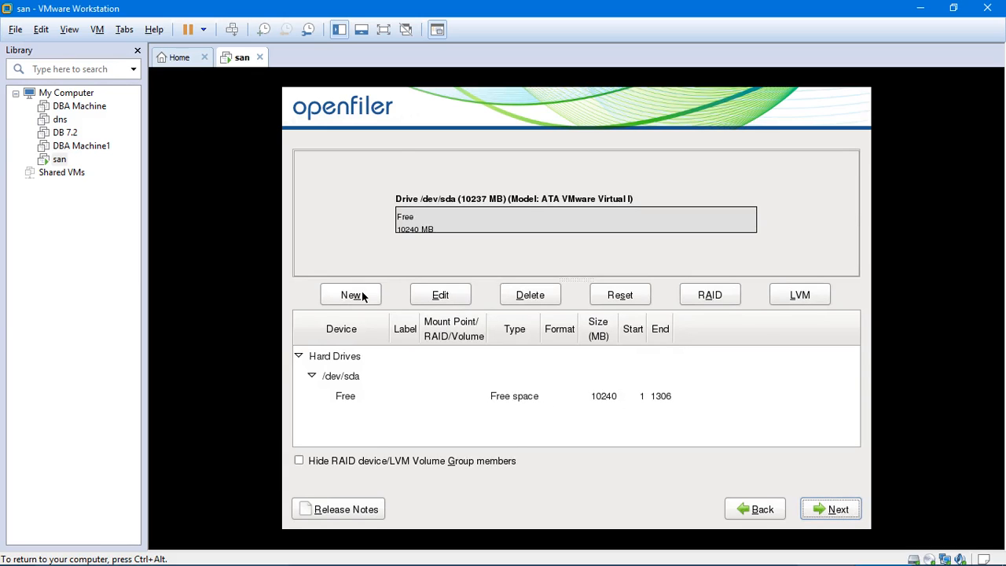
pyautogui.click(351, 296)
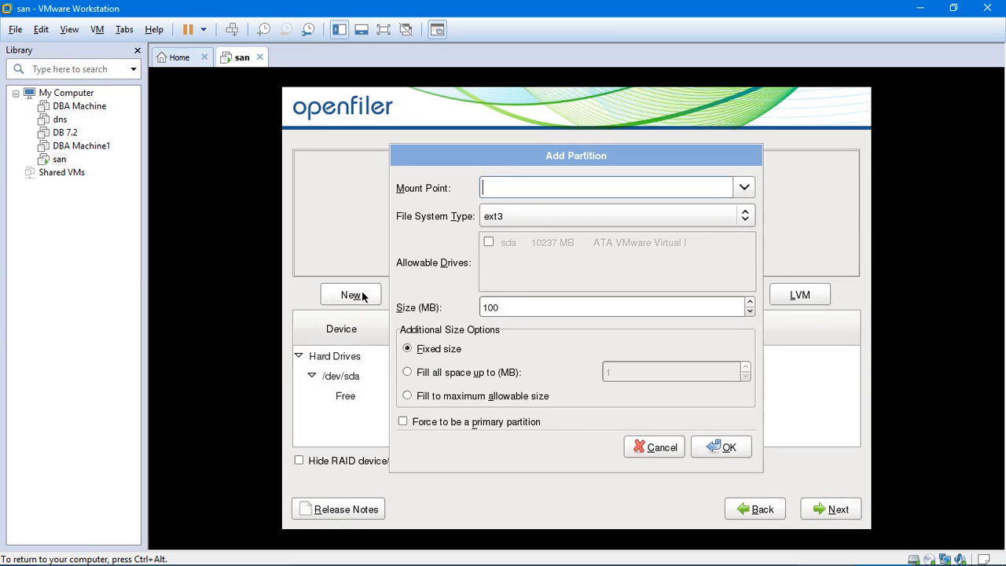
pyautogui.write('/')
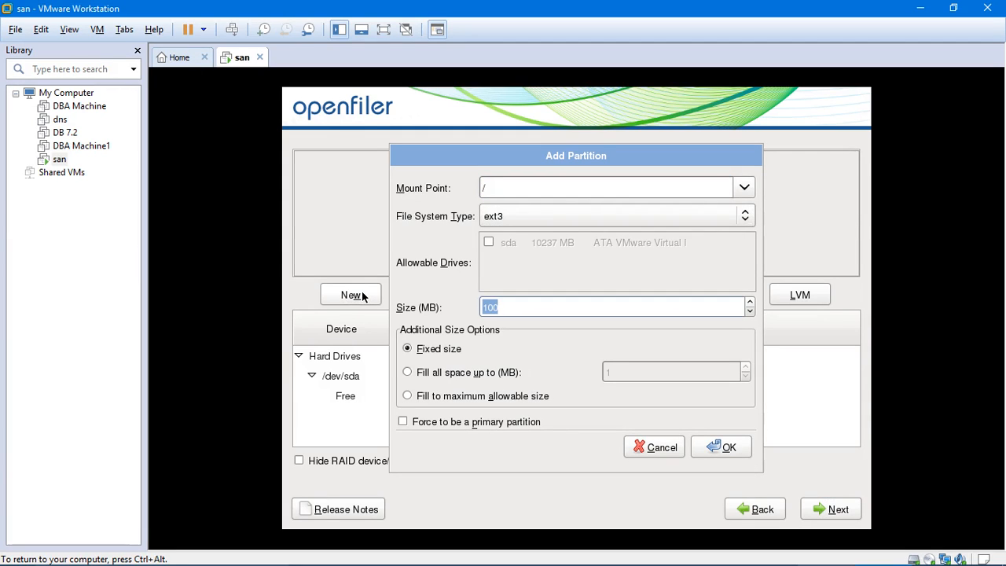
pyautogui.write('2000')
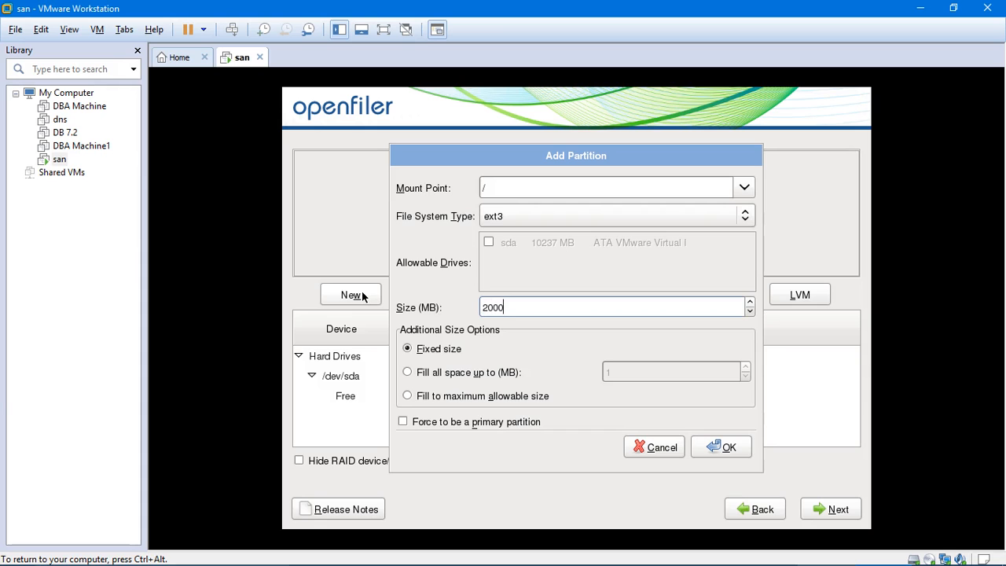
pyautogui.click(722, 447)
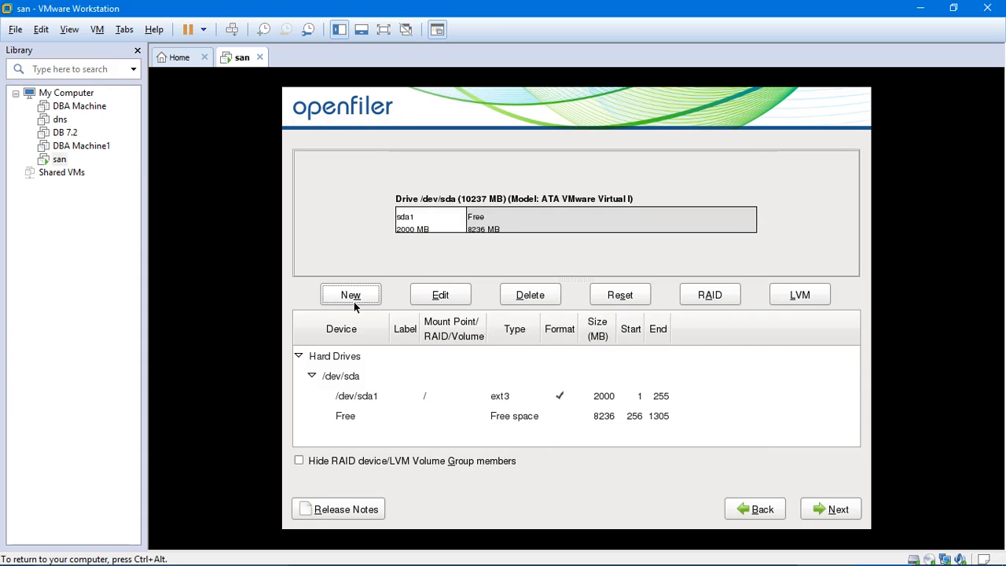
# Add 2000 MB ext3 partitions on sda mounted at /tmp and /usr
pyautogui.click(351, 296)
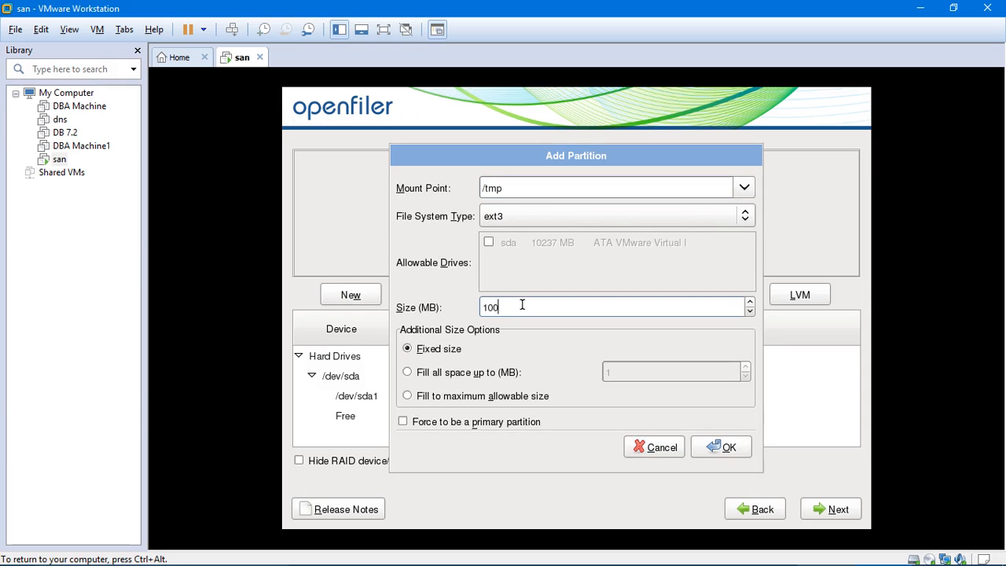
pyautogui.write('2000')
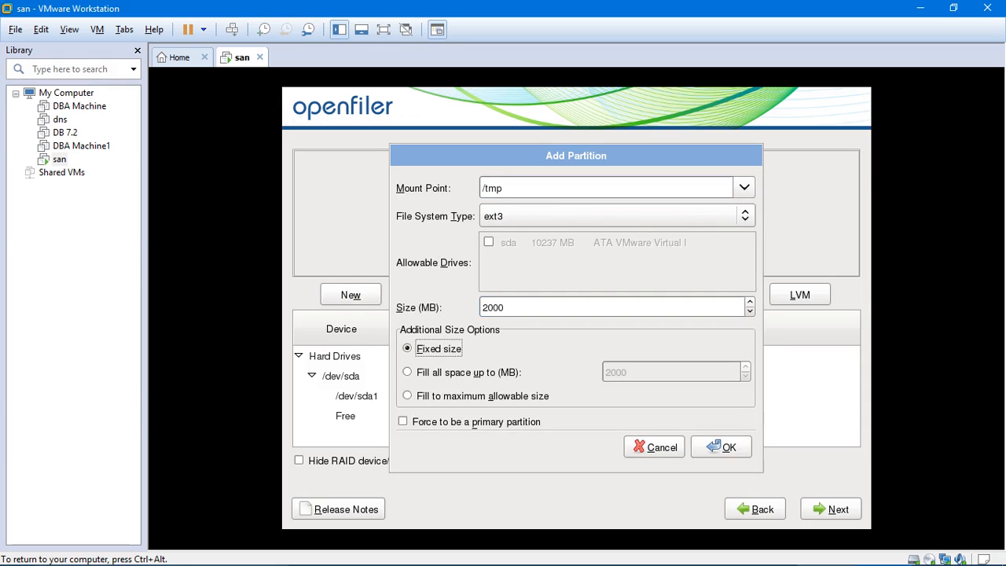
pyautogui.click(720, 446)
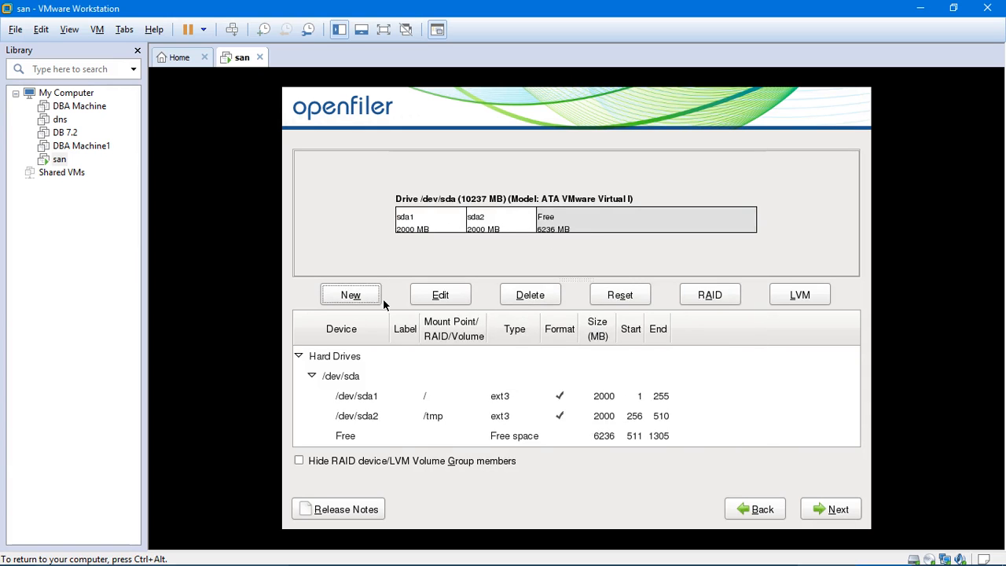
pyautogui.click(351, 296)
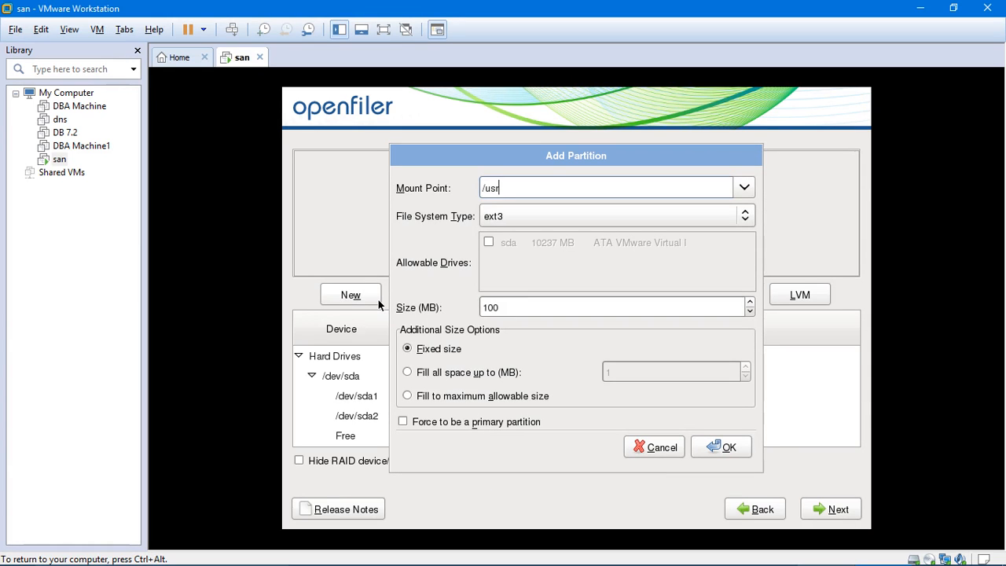
pyautogui.write('200')
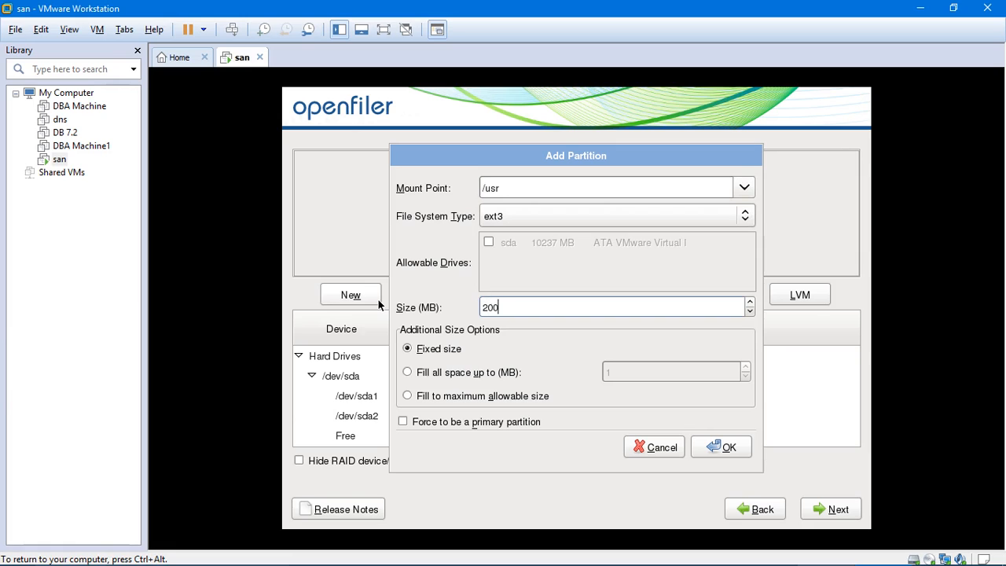
pyautogui.click(720, 446)
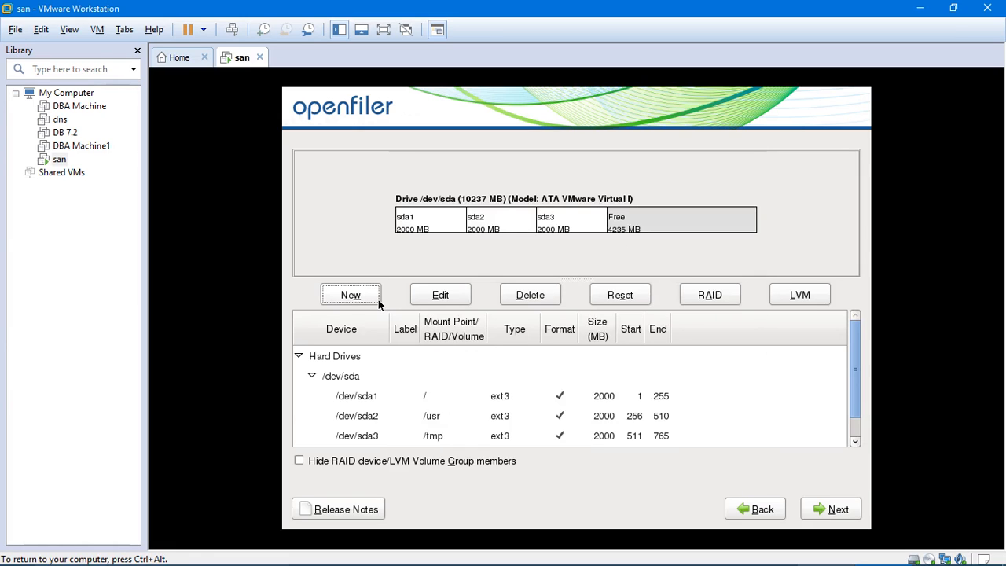
# Add a 2000 MB ext3 /var partition on sda, then begin one more partition
pyautogui.click(351, 294)
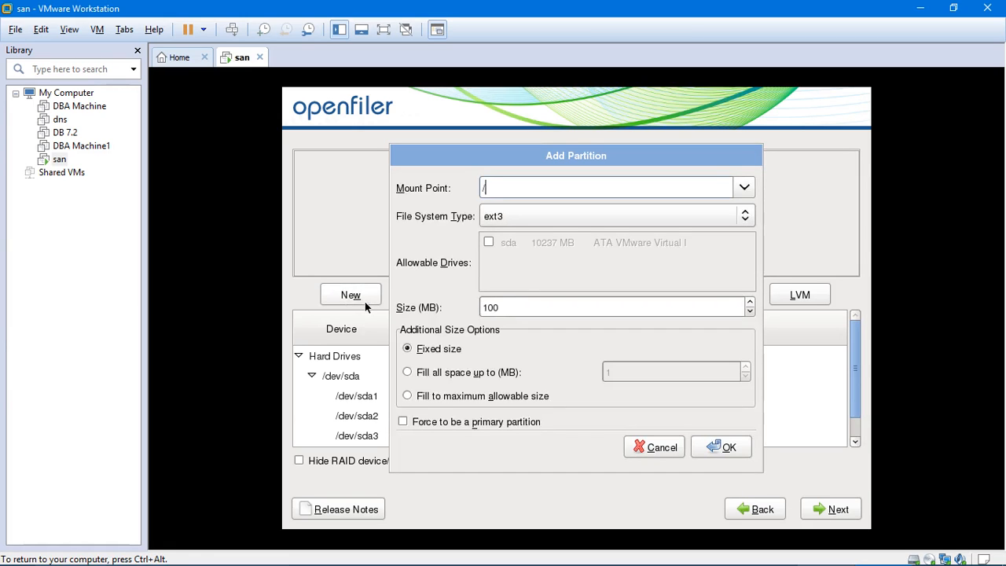
pyautogui.write('var')
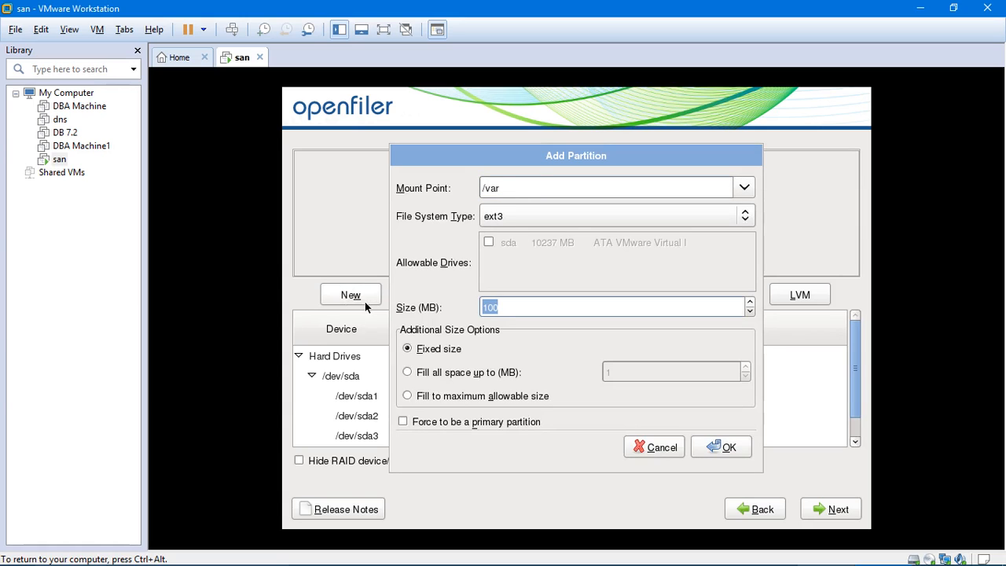
pyautogui.write('2000')
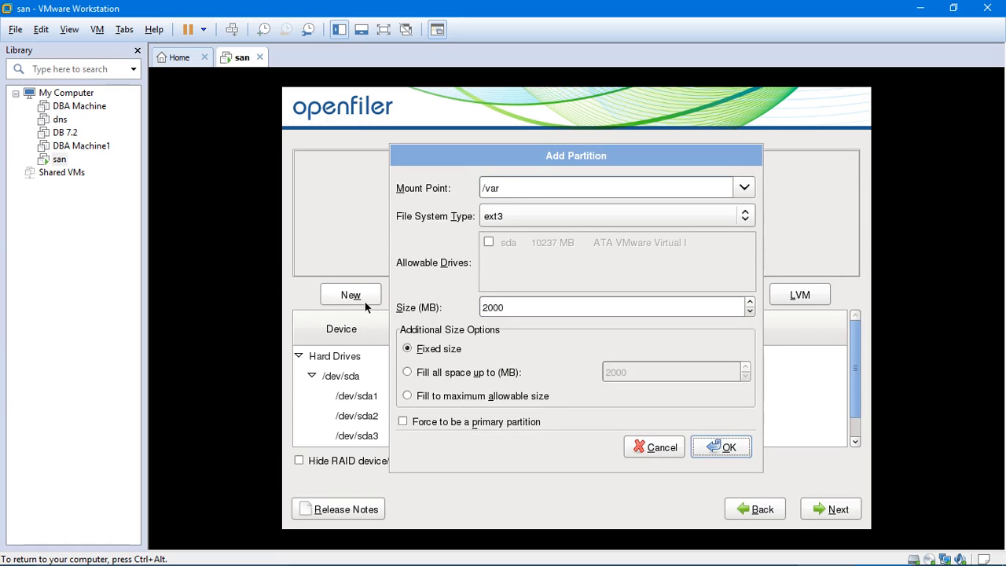
pyautogui.click(721, 446)
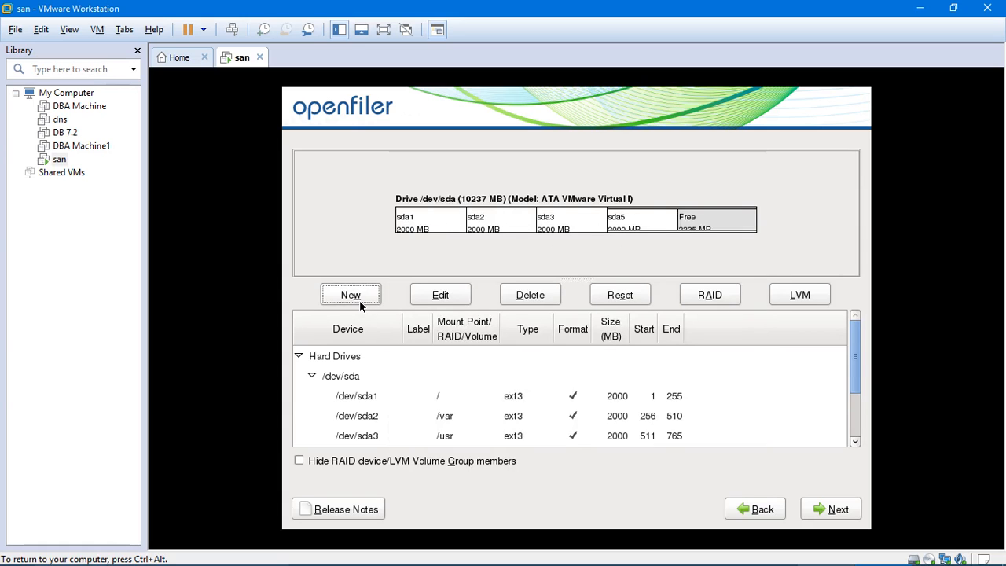
pyautogui.click(351, 294)
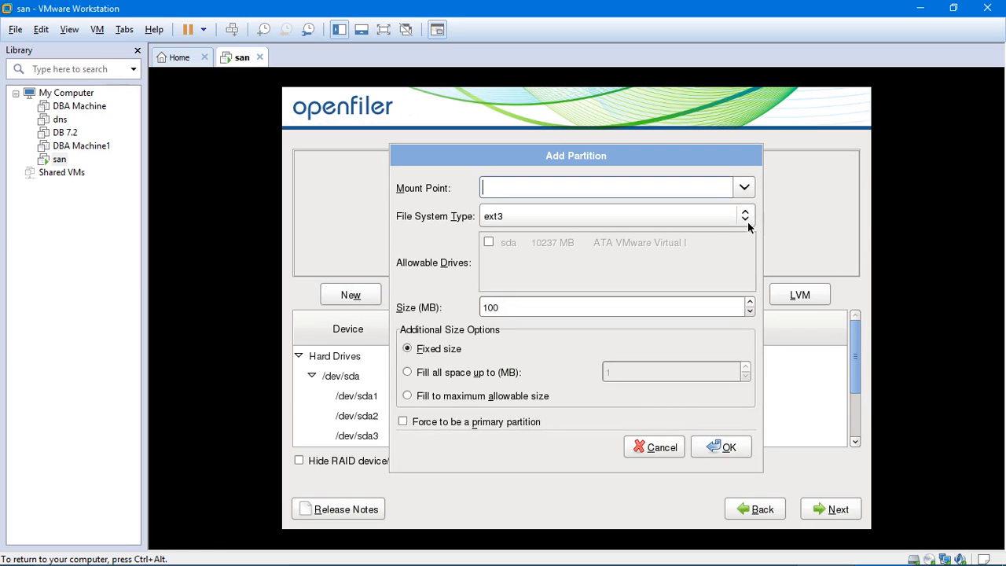
# Add a 1024 MB swap partition (sda6), leaving about 1208 MB free, and review the list
pyautogui.click(745, 216)
pyautogui.write('1024')
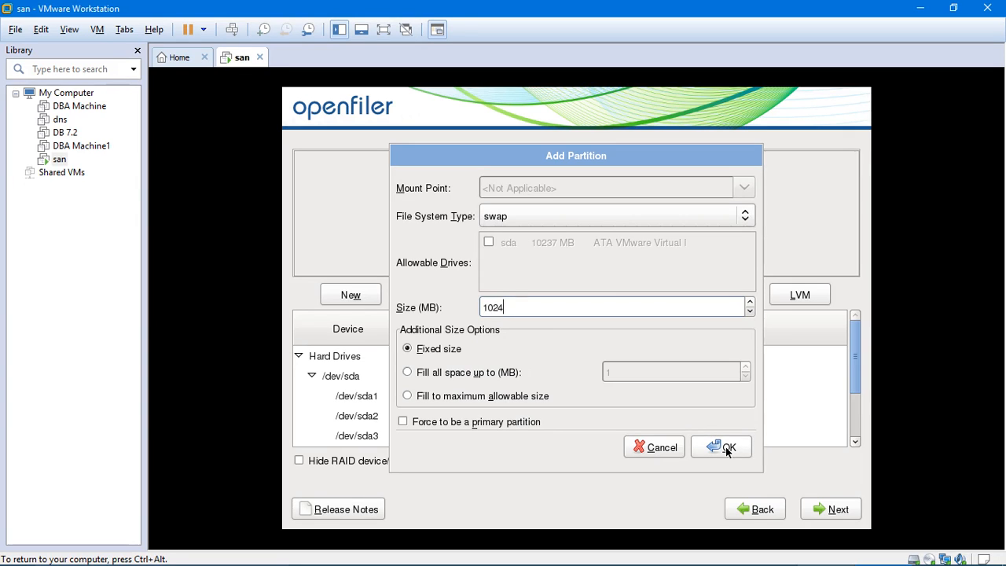
pyautogui.click(720, 447)
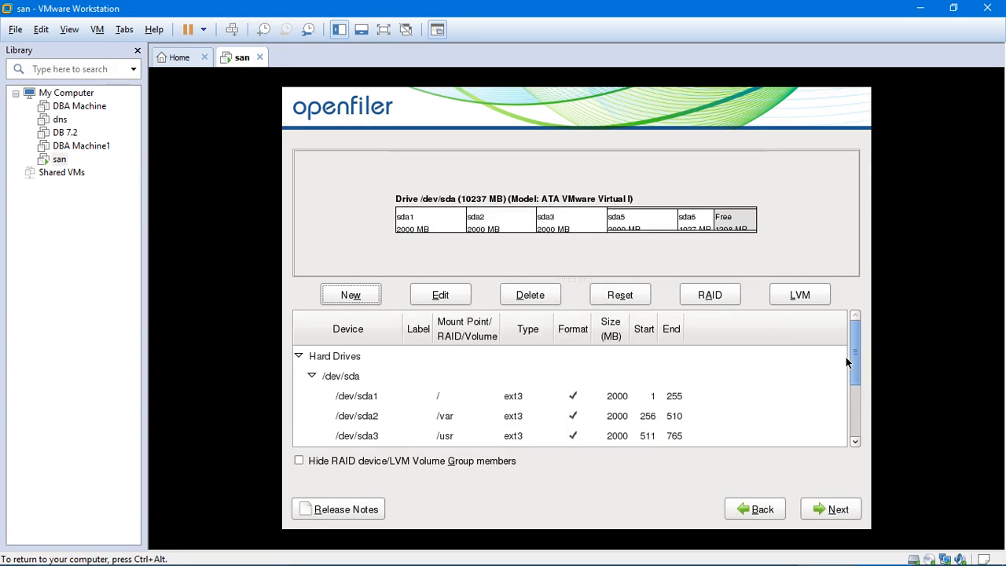
pyautogui.scroll(-3)
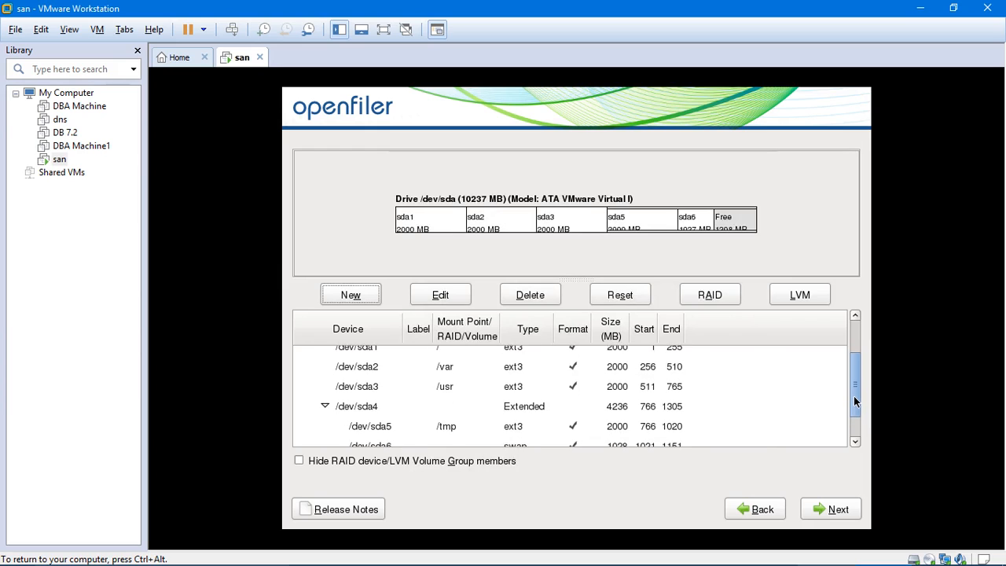
pyautogui.scroll(-3)
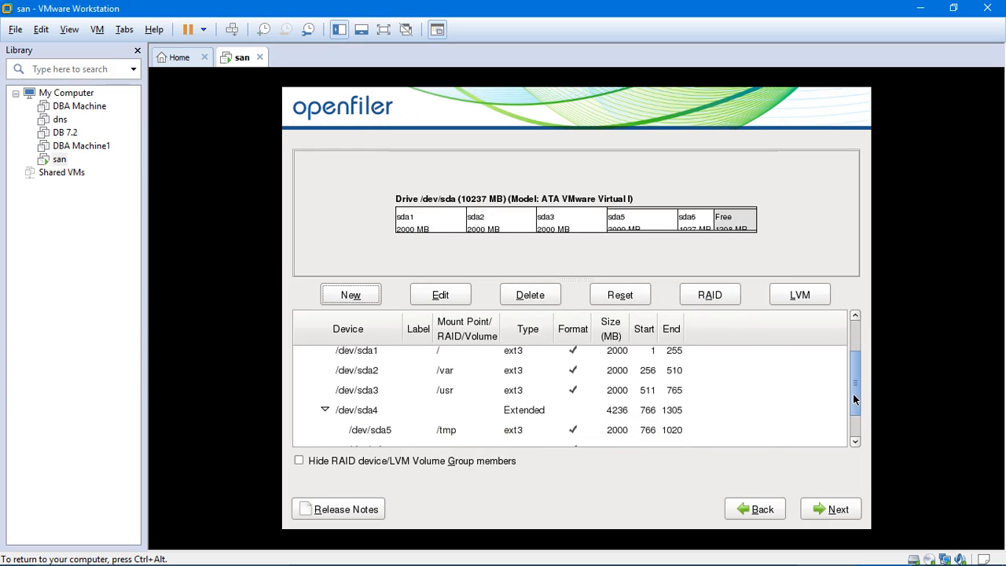
pyautogui.scroll(-3)
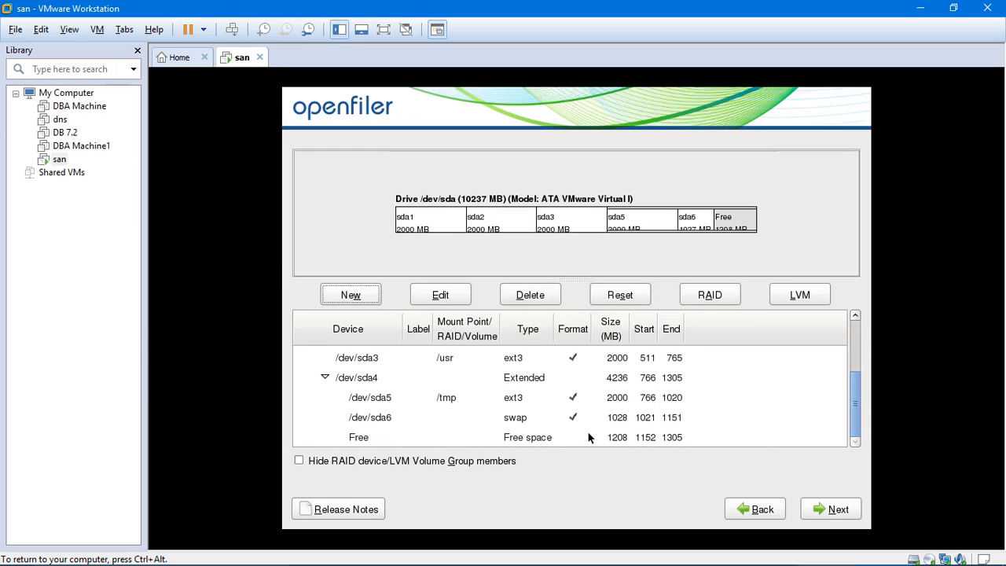
pyautogui.moveTo(628, 448)
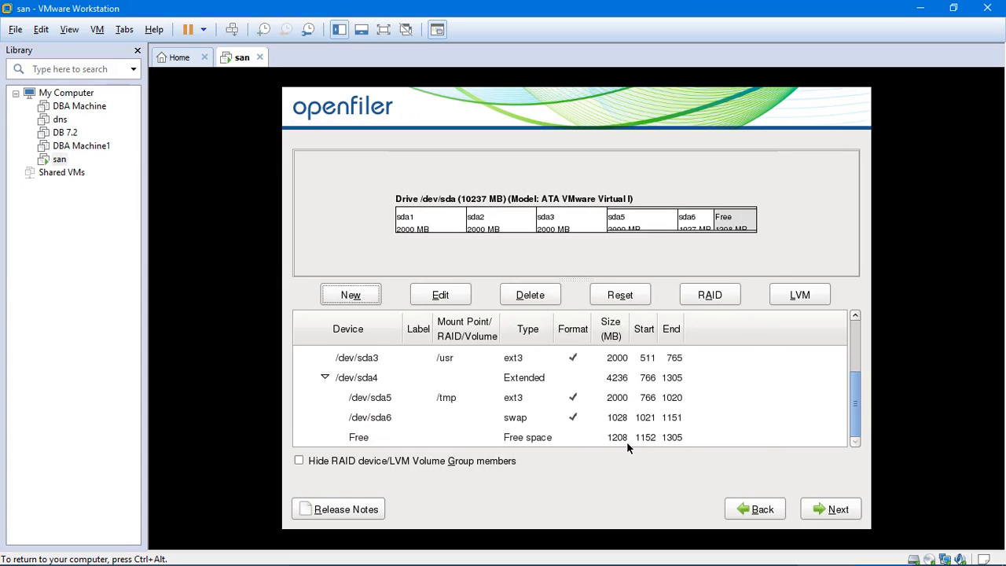
pyautogui.moveTo(714, 456)
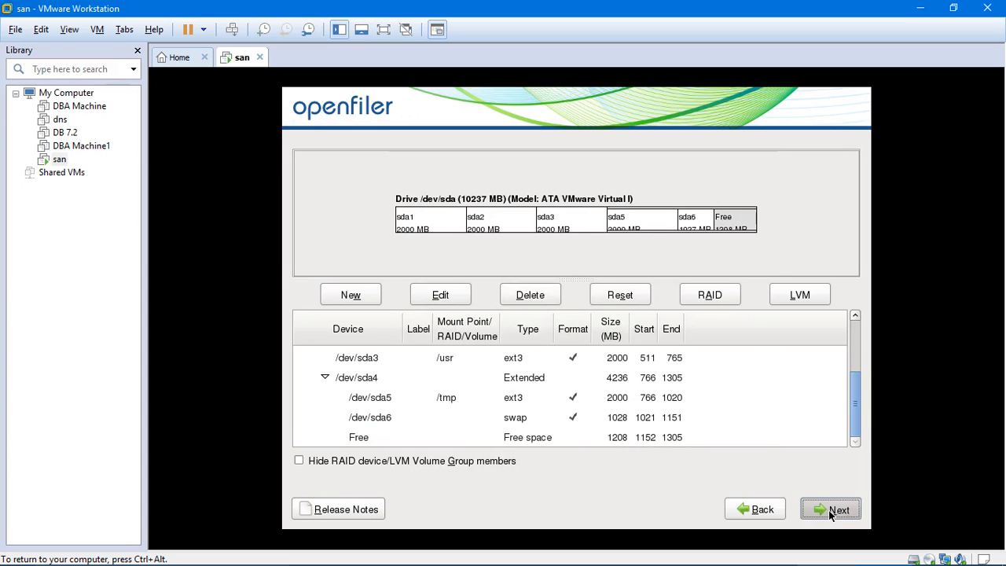
# Leave partitioning and agree to write the partition table and enable swap
pyautogui.click(830, 510)
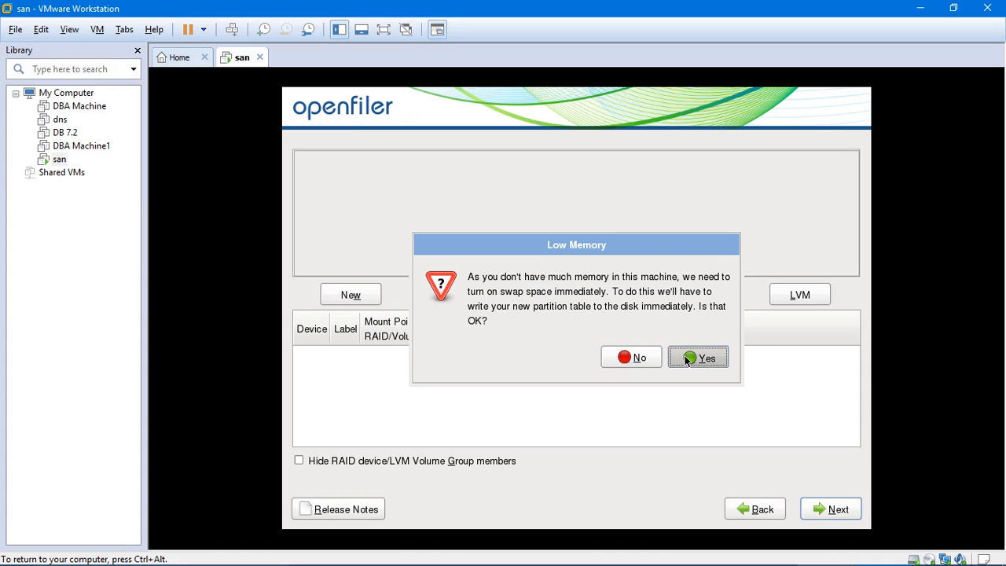
pyautogui.click(698, 359)
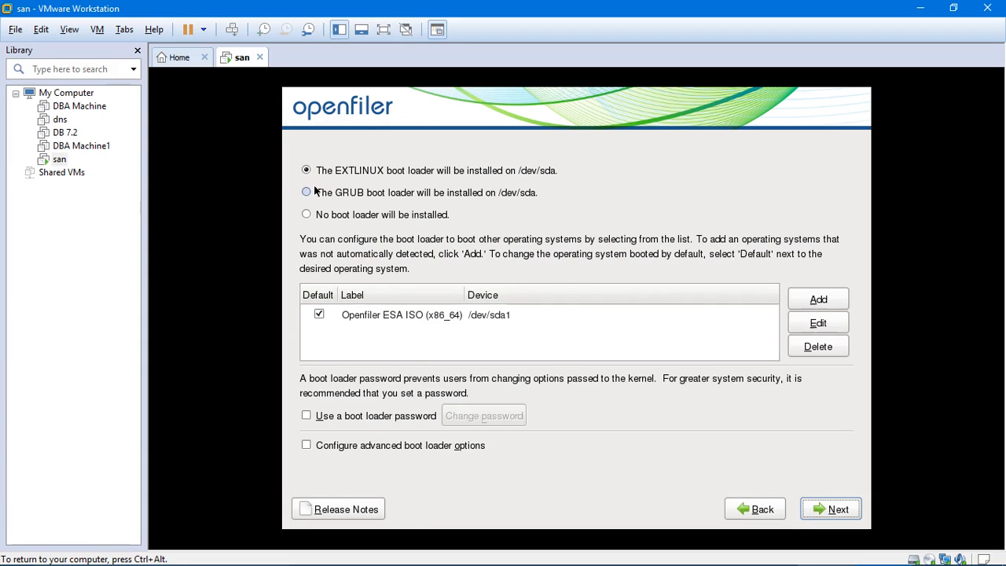
# Choose GRUB on /dev/sda as the boot loader and continue to network settings
pyautogui.click(305, 192)
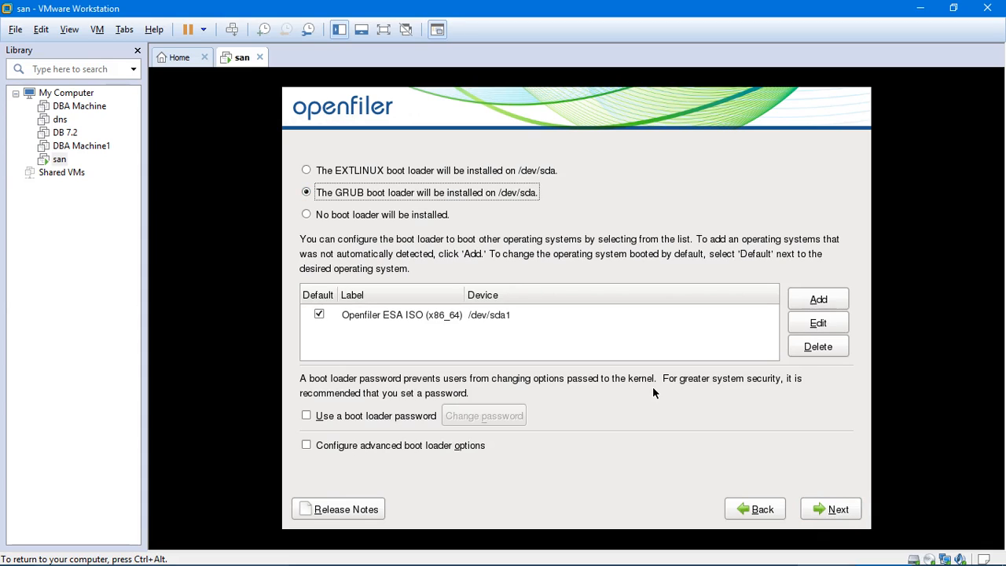
pyautogui.click(830, 510)
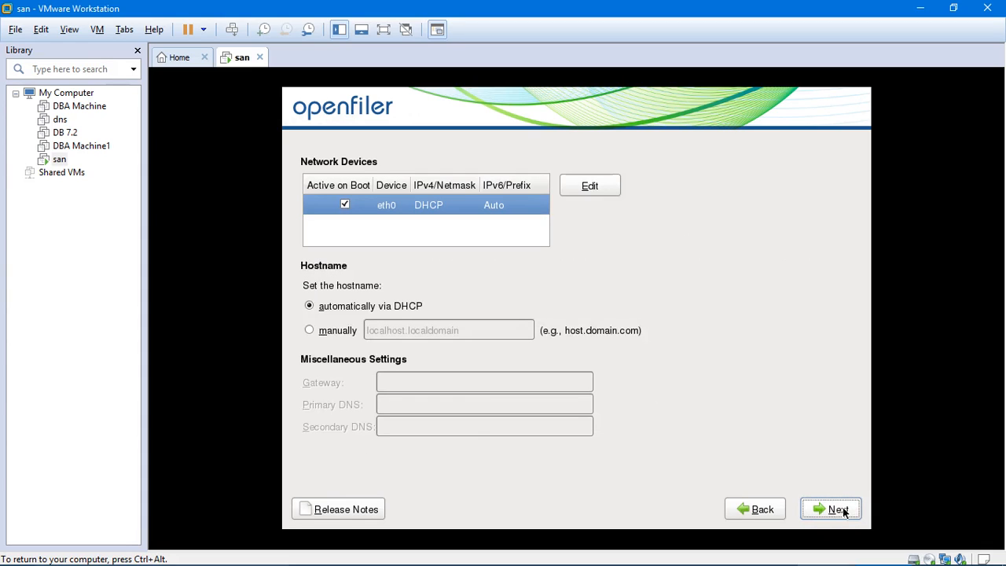
pyautogui.moveTo(590, 188)
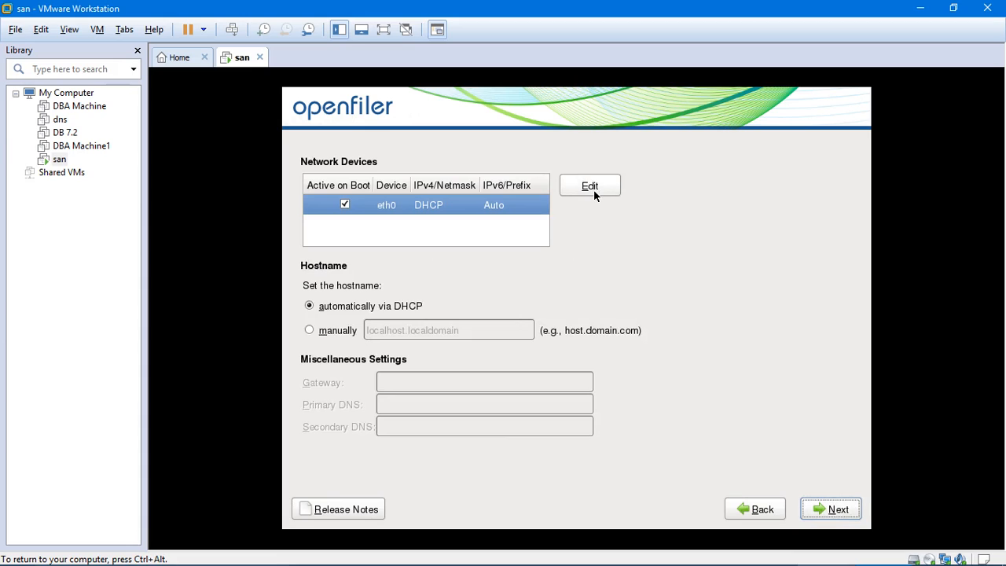
# Edit eth0: disable IPv6, switch IPv4 to manual and enter address 147.43.0.5
pyautogui.click(590, 186)
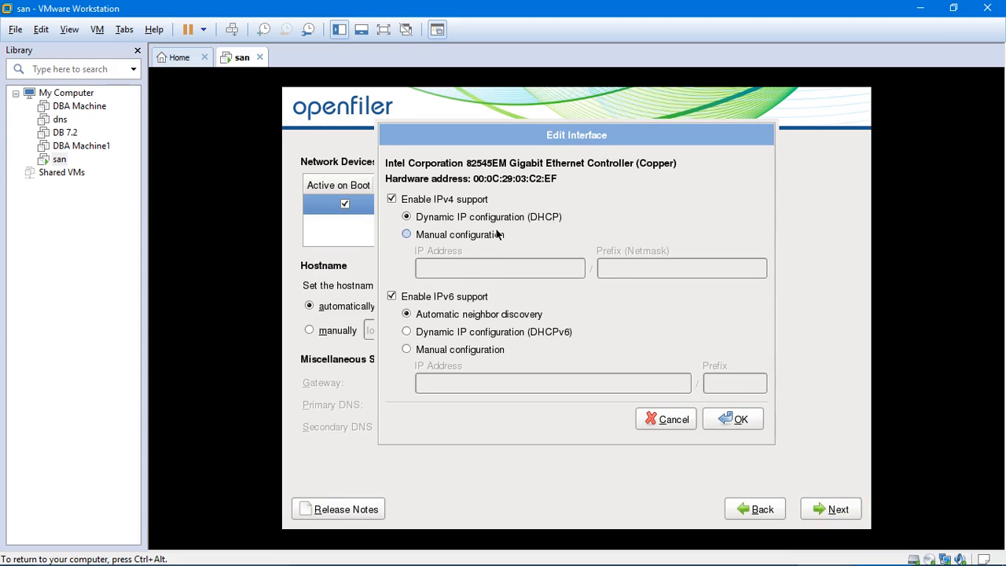
pyautogui.click(392, 296)
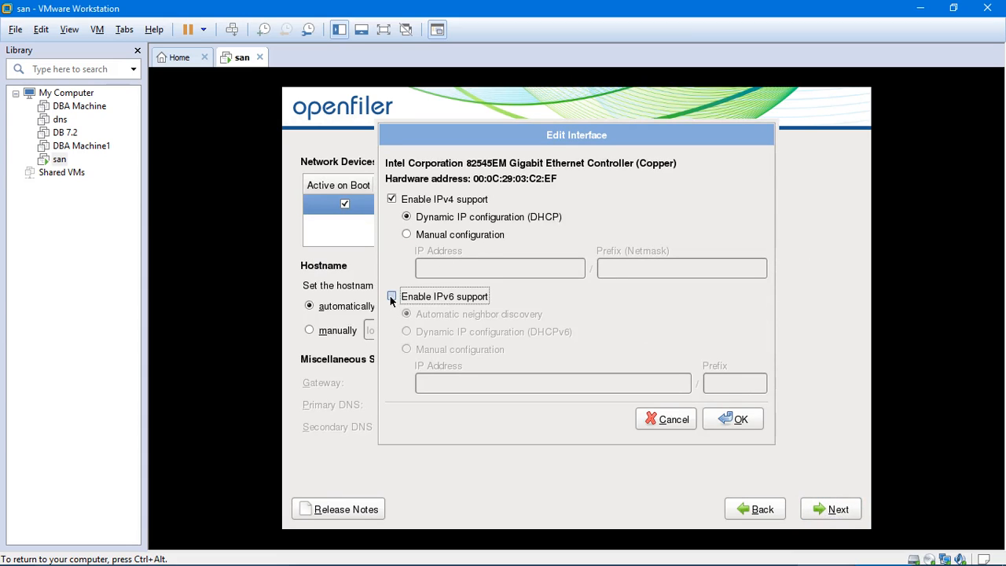
pyautogui.click(406, 235)
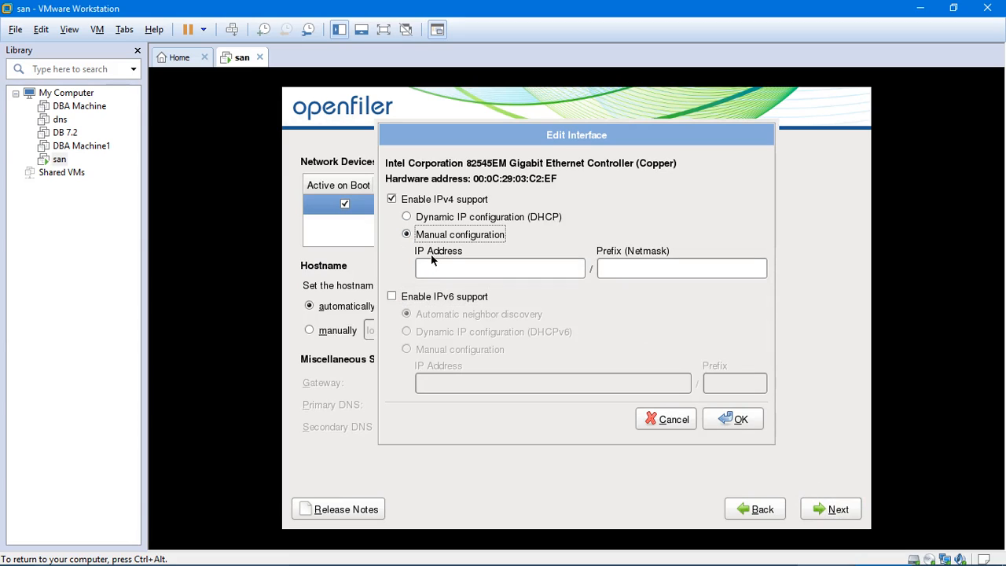
pyautogui.click(500, 268)
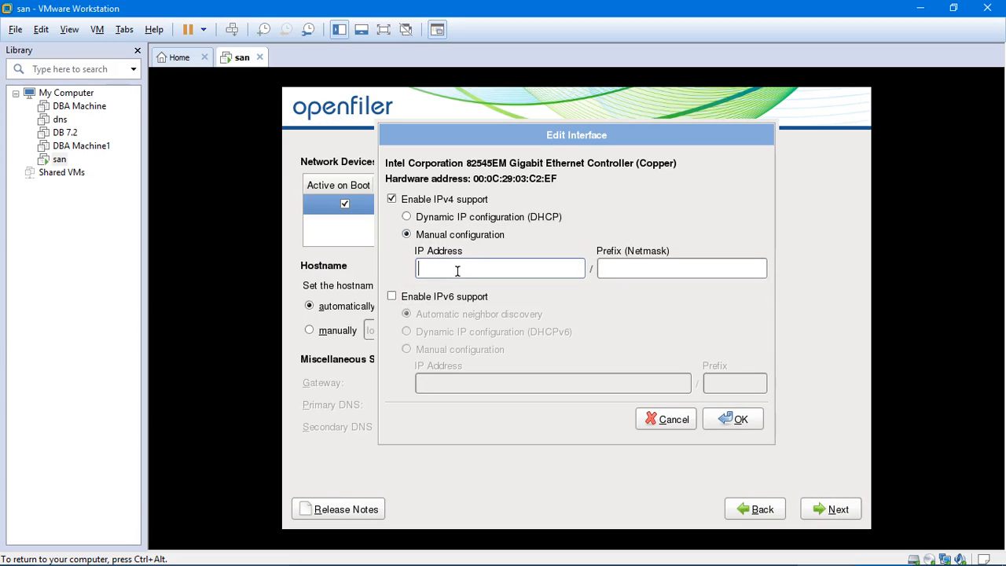
pyautogui.write('147.43.0.5')
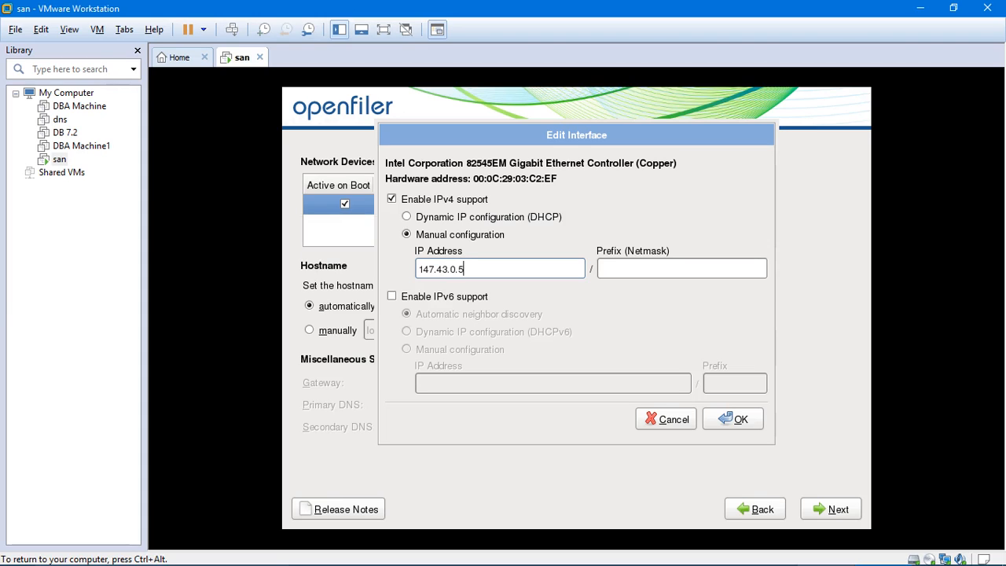
# Set eth0's netmask to 255.255.0.0 and apply the interface settings
pyautogui.click(683, 267)
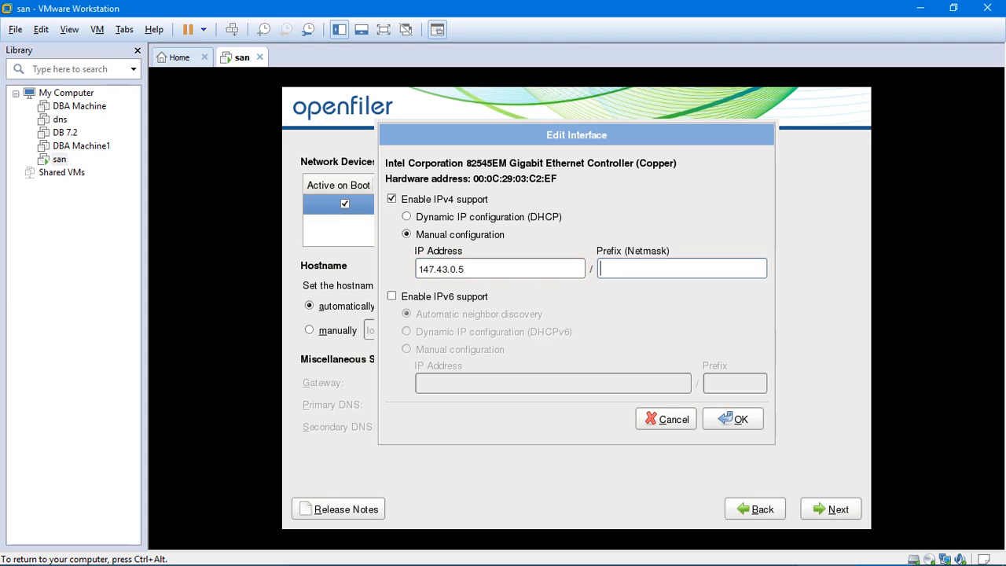
pyautogui.write('255.255.0.0')
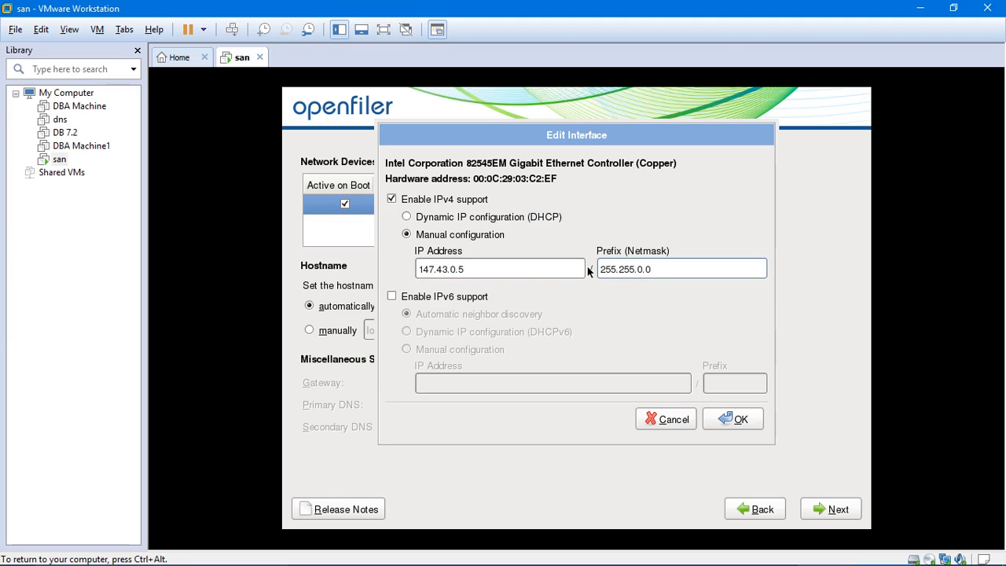
pyautogui.click(673, 269)
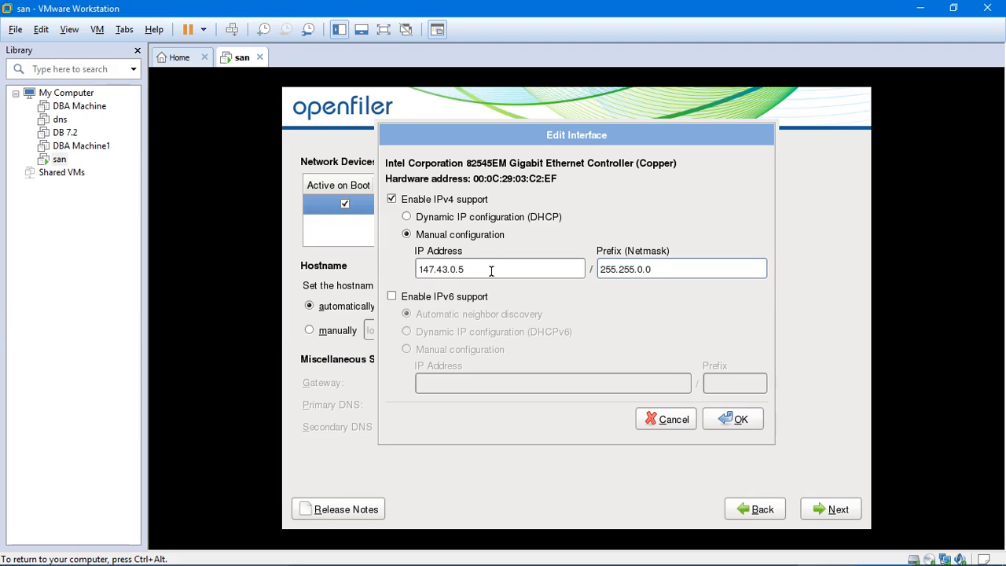
pyautogui.click(681, 269)
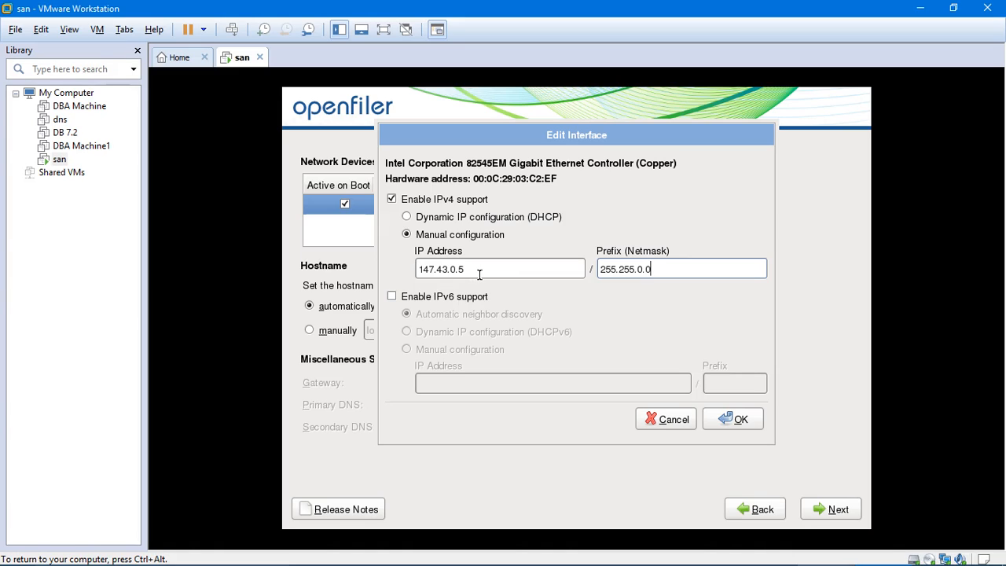
pyautogui.click(679, 269)
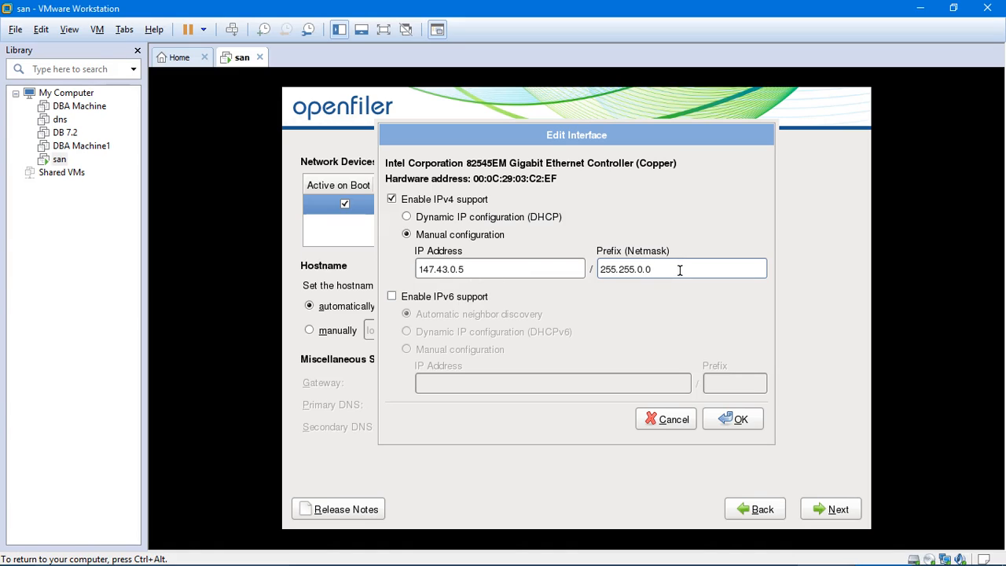
pyautogui.click(636, 269)
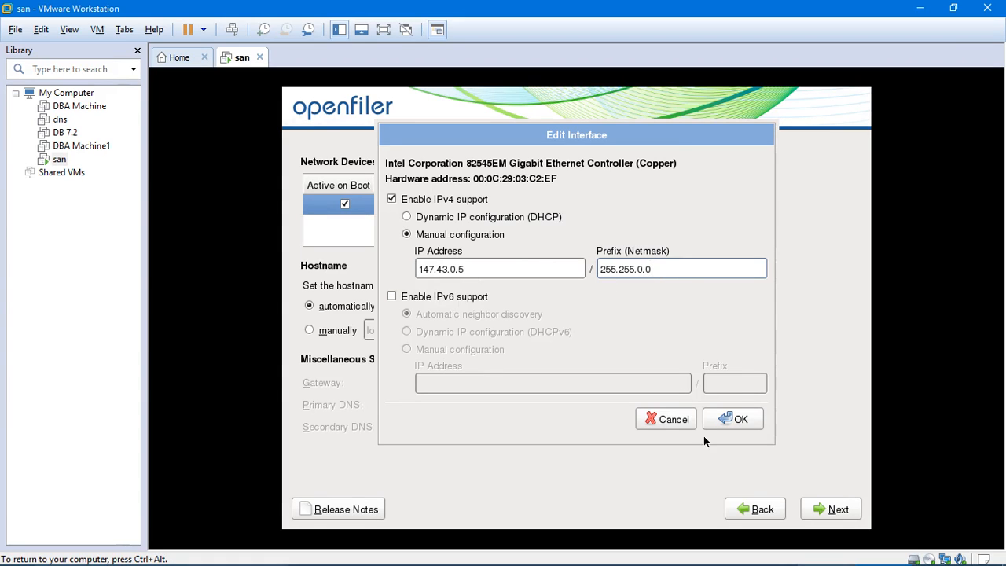
pyautogui.click(732, 418)
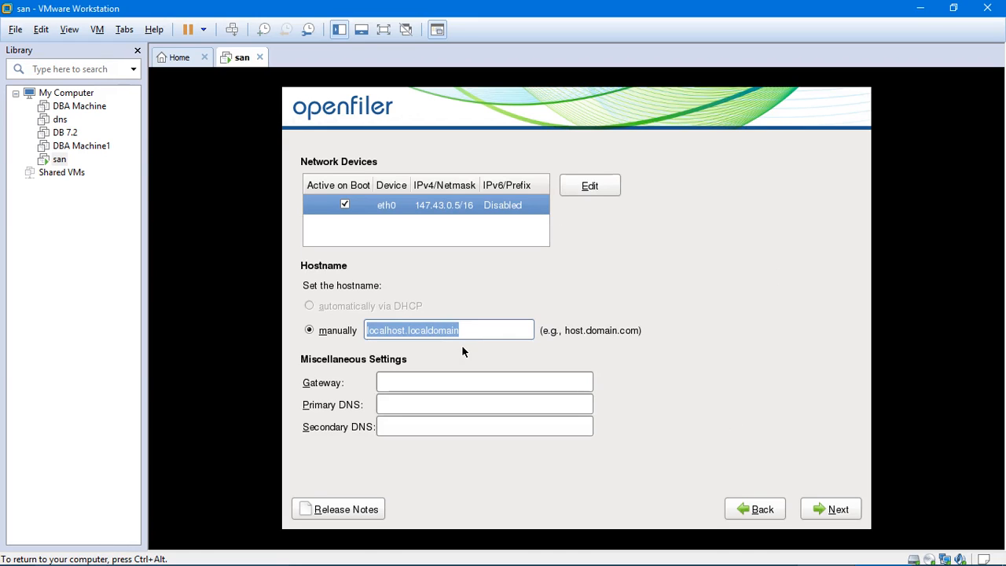
pyautogui.moveTo(463, 352)
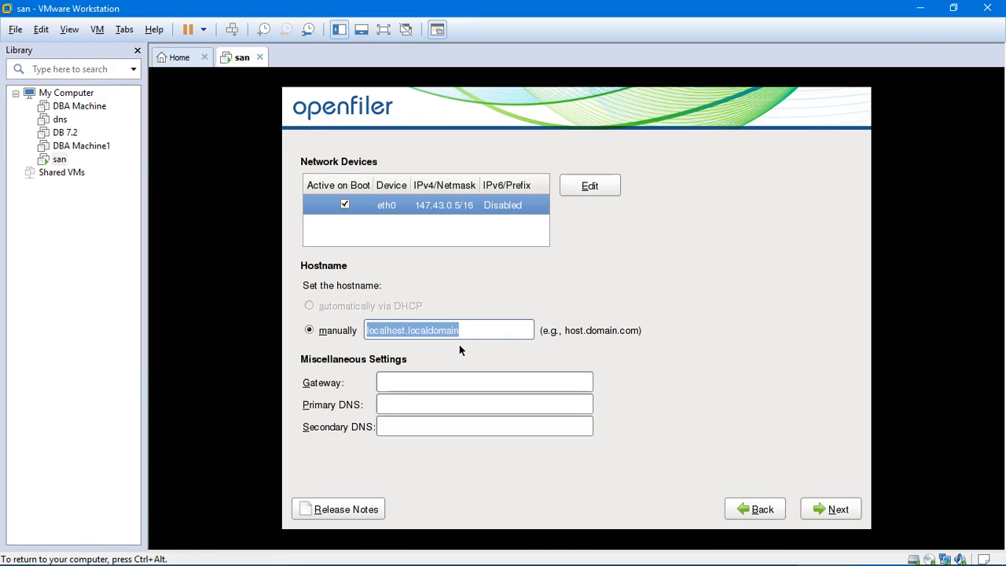
pyautogui.moveTo(576, 343)
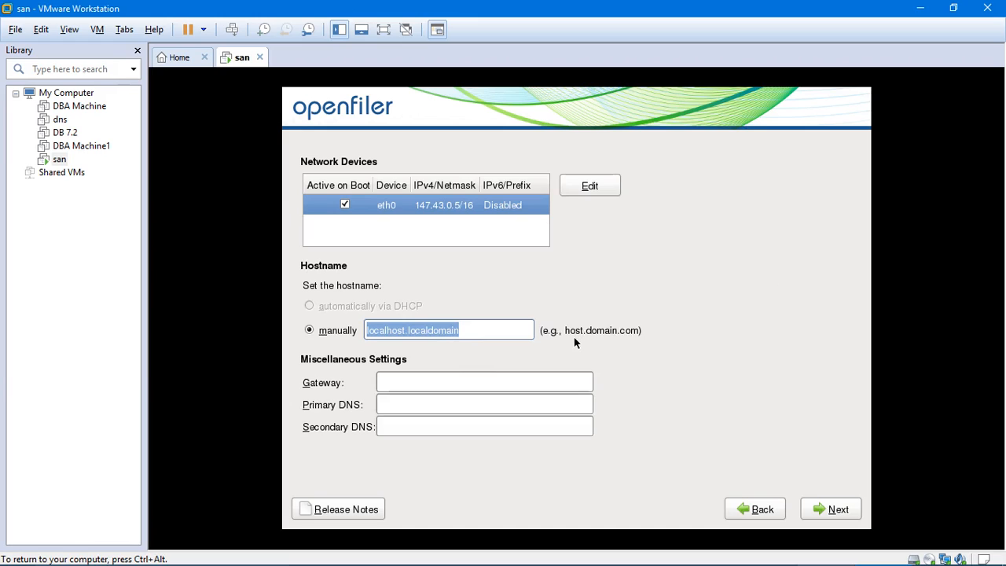
pyautogui.moveTo(573, 340)
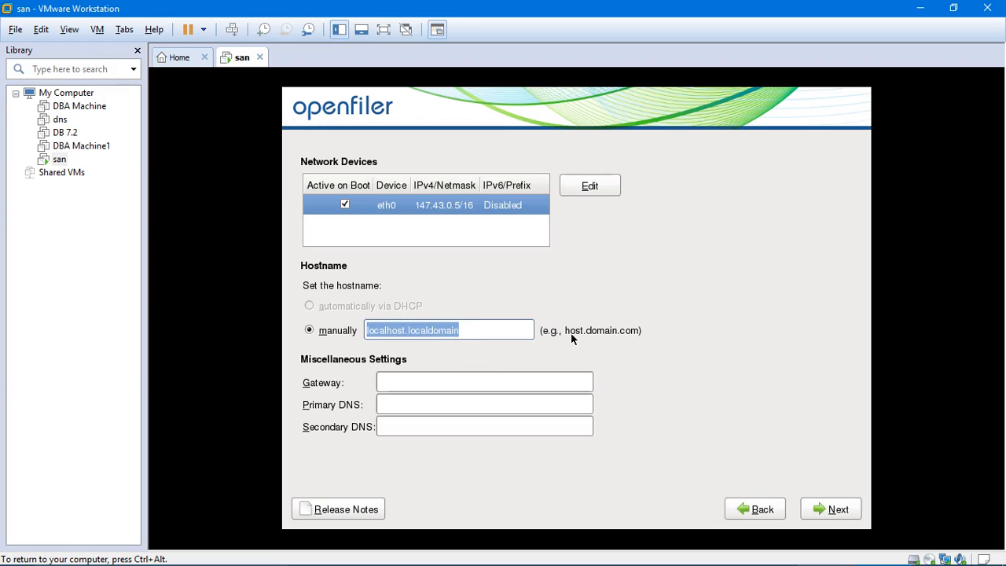
pyautogui.moveTo(585, 343)
pyautogui.write('san.')
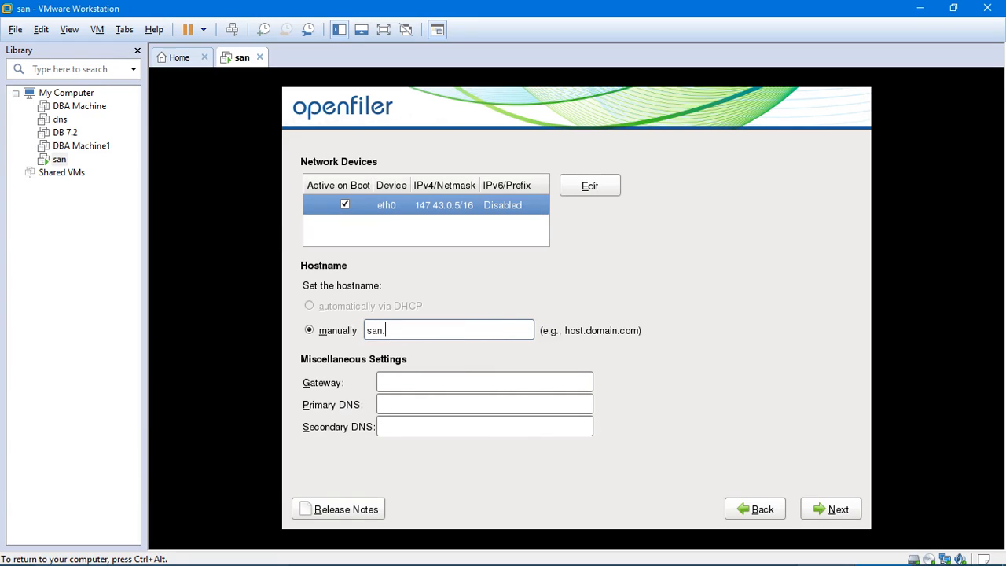
# Replace localhost.localdomain with the manual hostname san.cluster.com
pyautogui.write('cluster.com')
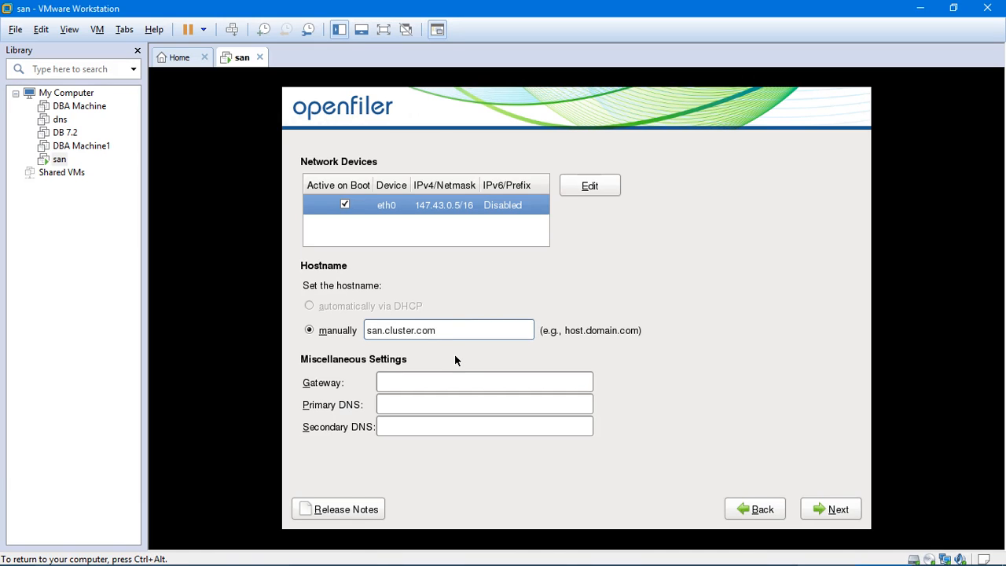
pyautogui.click(449, 330)
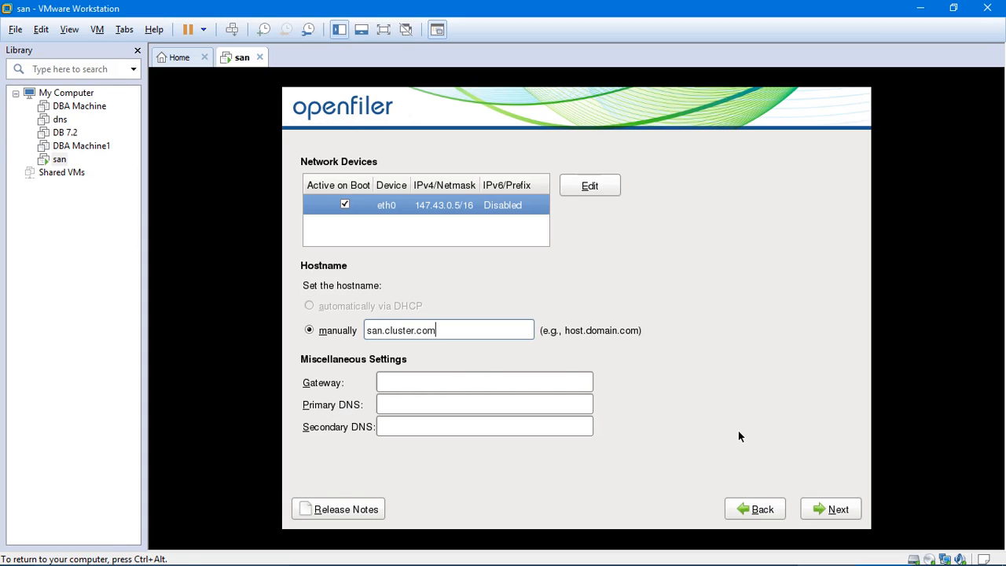
pyautogui.moveTo(761, 450)
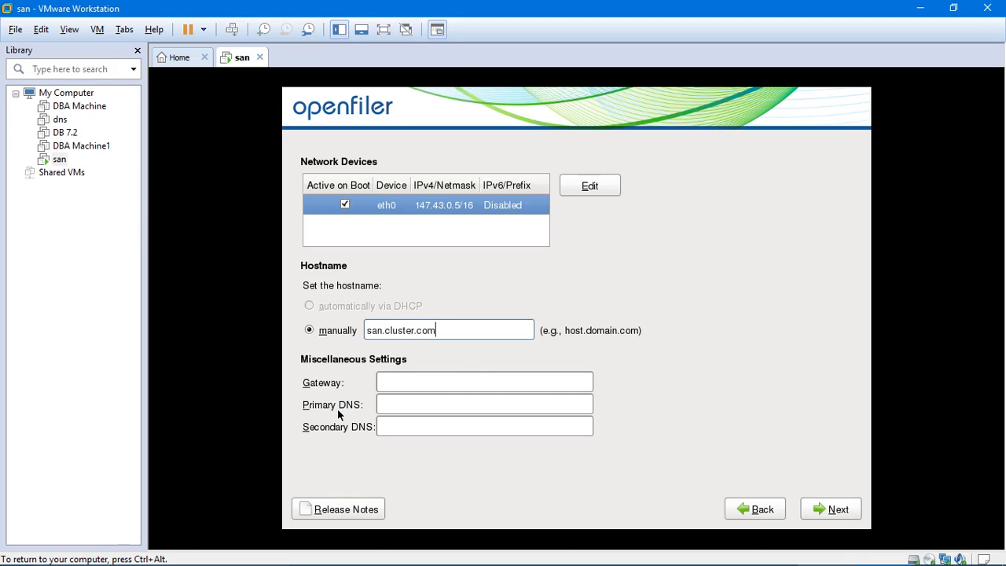
pyautogui.moveTo(825, 501)
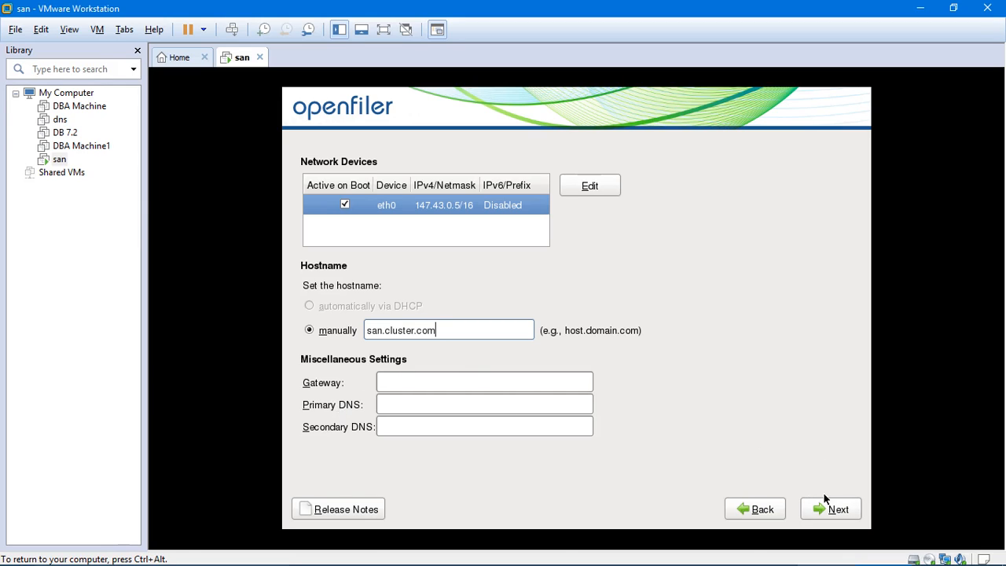
# Proceed past network settings, dismissing the missing-gateway warning to reach the DNS warning
pyautogui.click(839, 510)
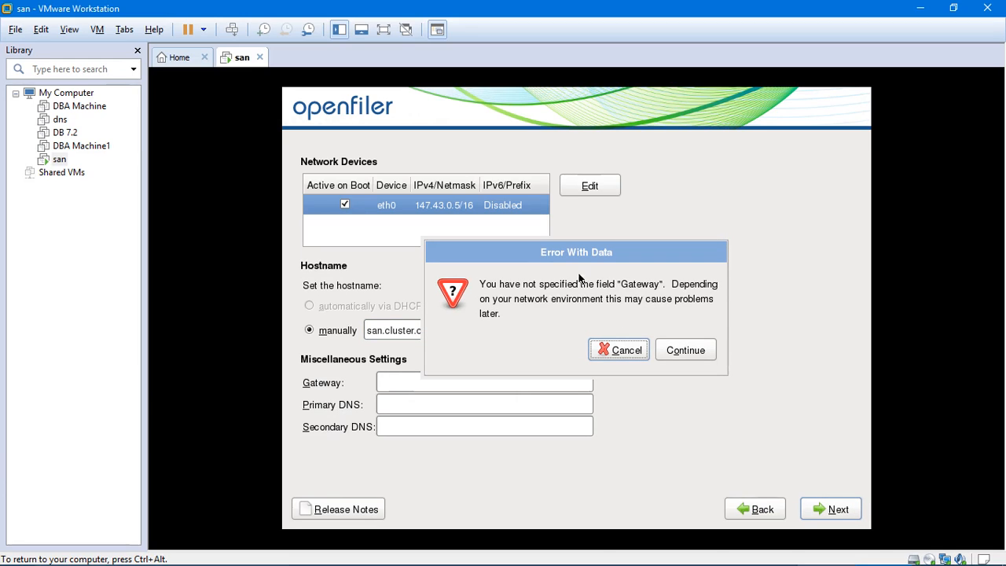
pyautogui.moveTo(519, 292)
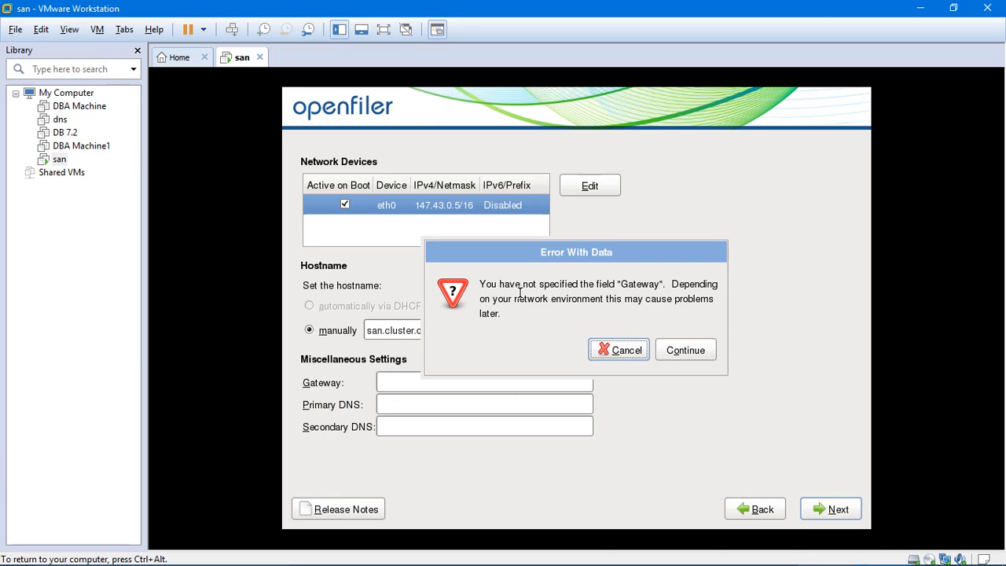
pyautogui.moveTo(692, 336)
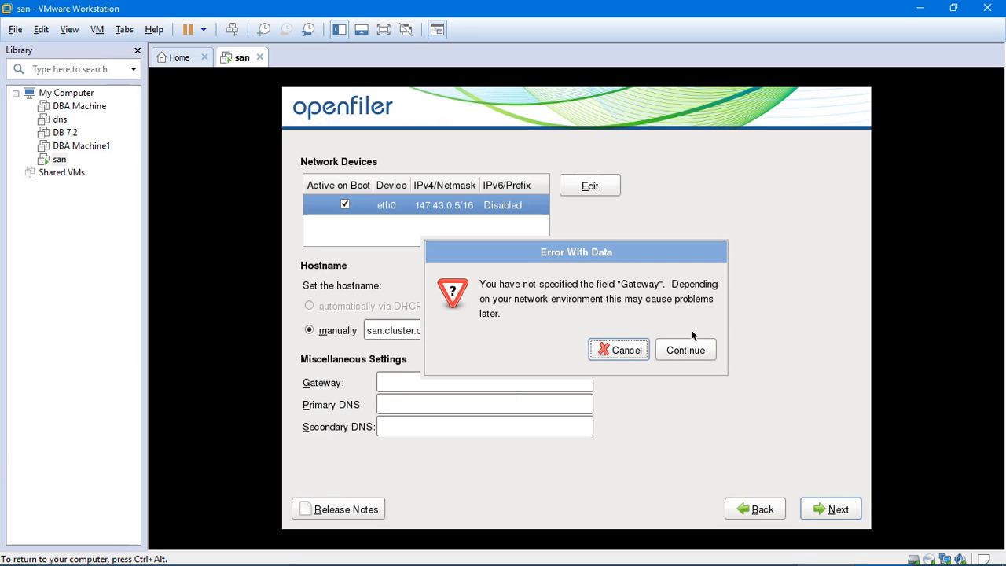
pyautogui.click(686, 349)
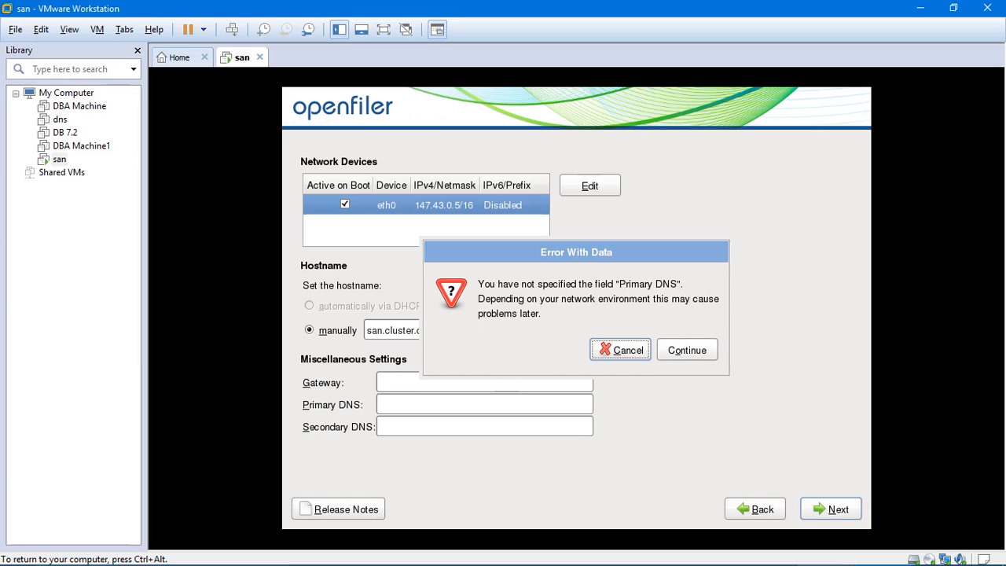
pyautogui.moveTo(612, 298)
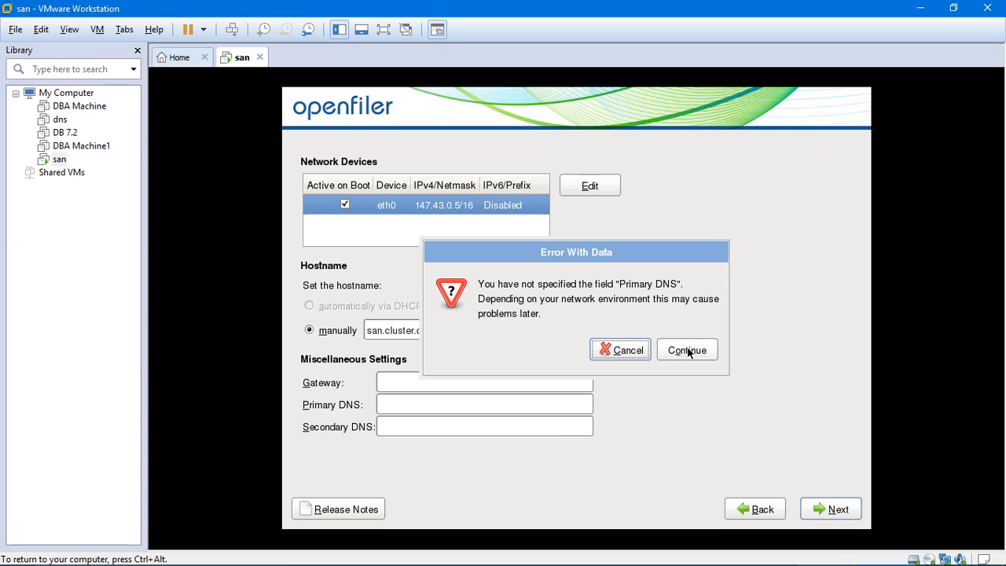
# Continue past the DNS warning and set the time zone to Asia/Calcutta
pyautogui.click(686, 349)
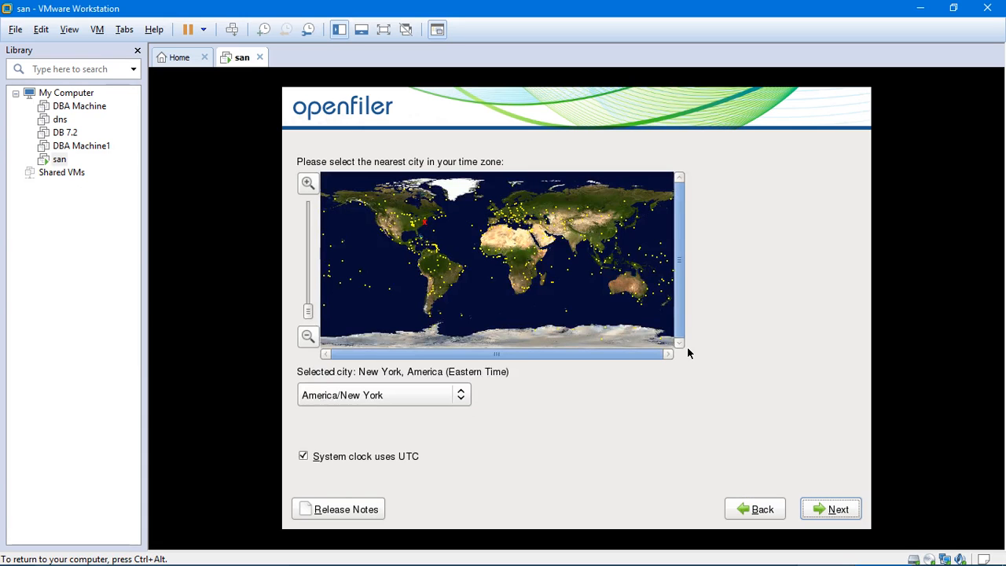
pyautogui.moveTo(579, 252)
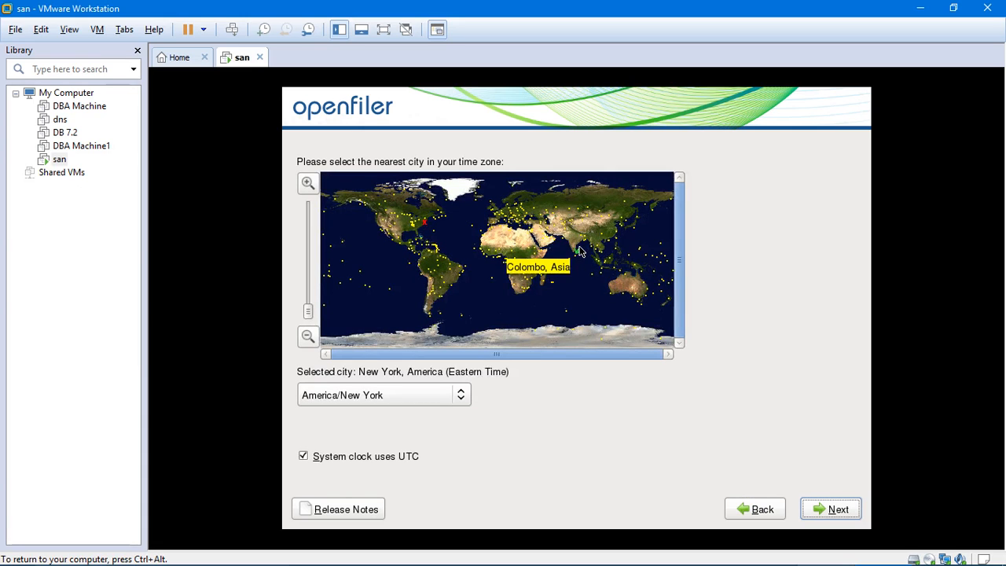
pyautogui.click(585, 245)
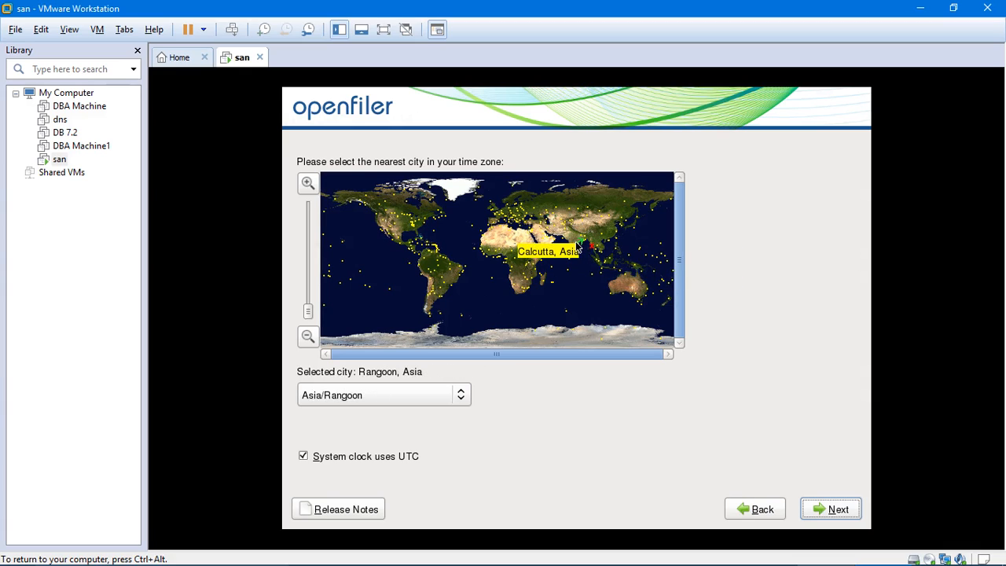
pyautogui.click(586, 246)
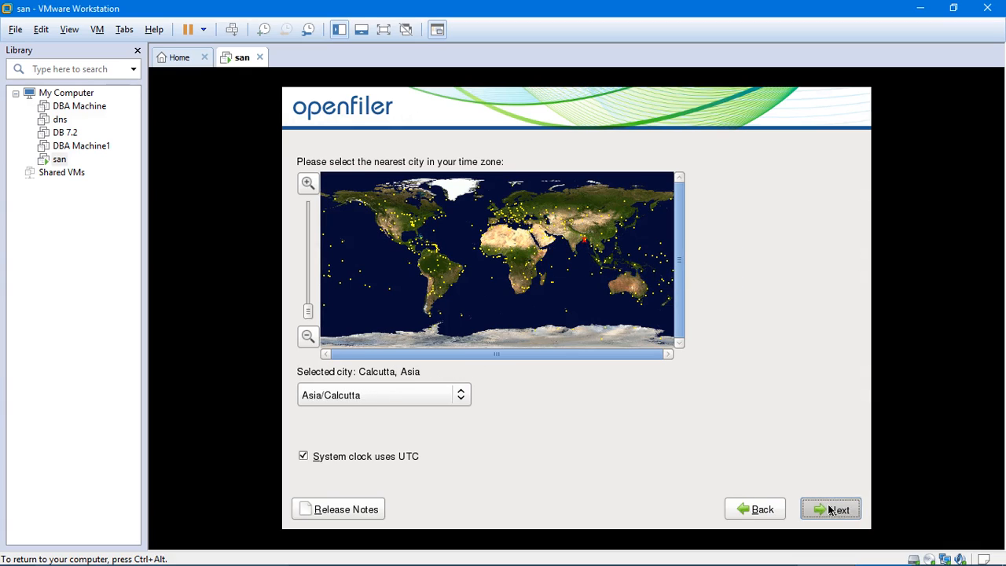
pyautogui.click(831, 509)
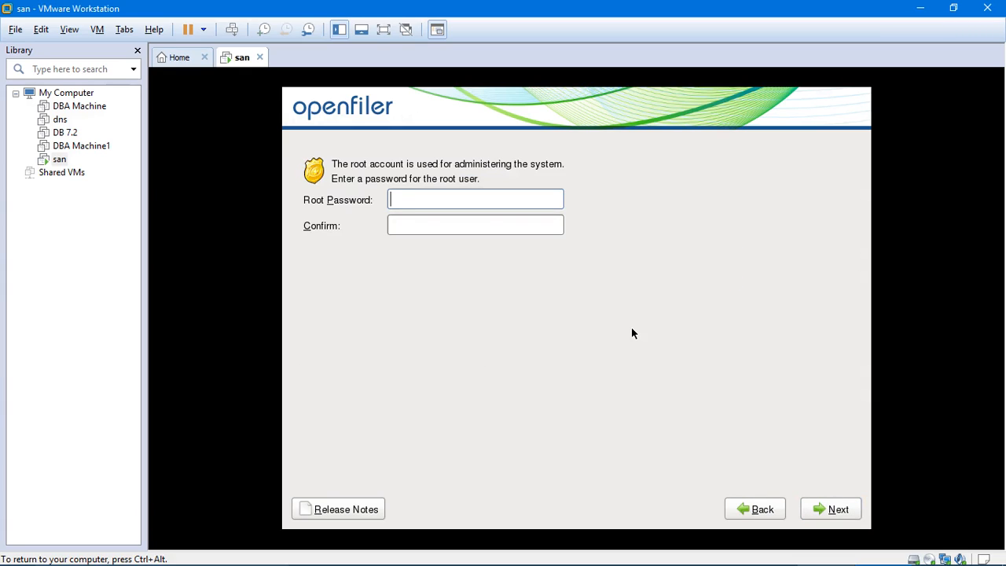
# Enter and confirm the root password, reaching the ready-to-install page
pyautogui.write('******')
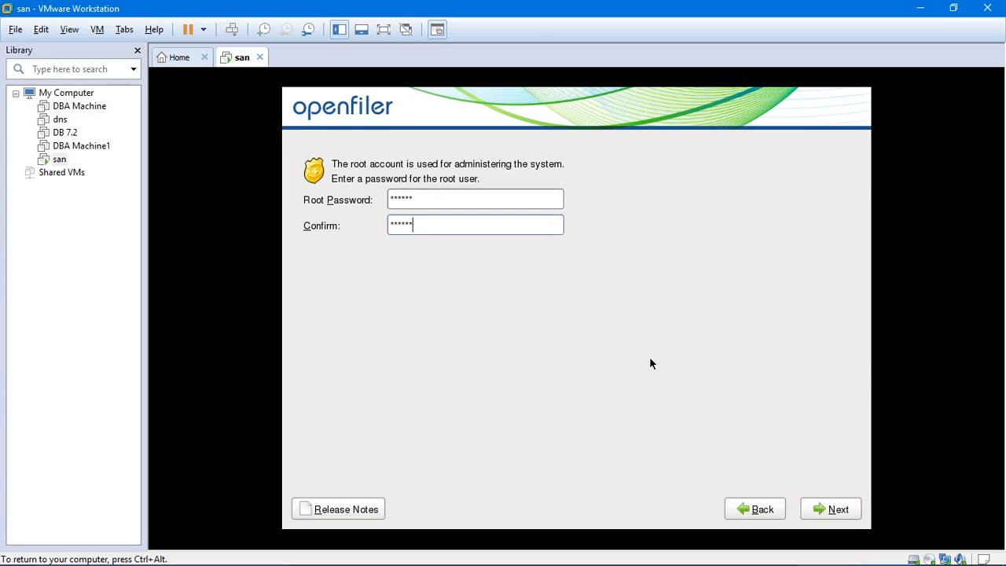
pyautogui.click(830, 509)
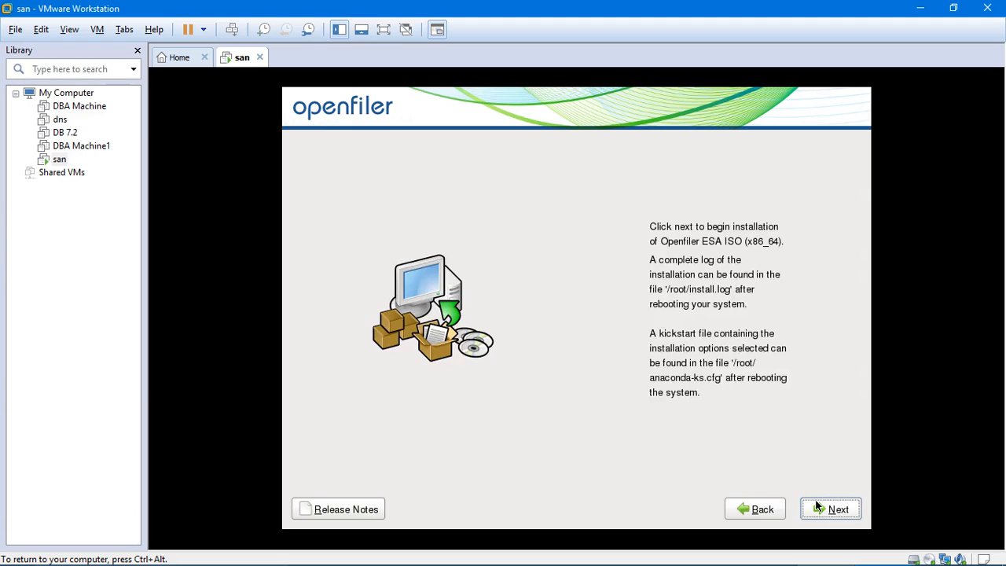
# Start the Openfiler installation and let it run to the Congratulations screen
pyautogui.click(830, 509)
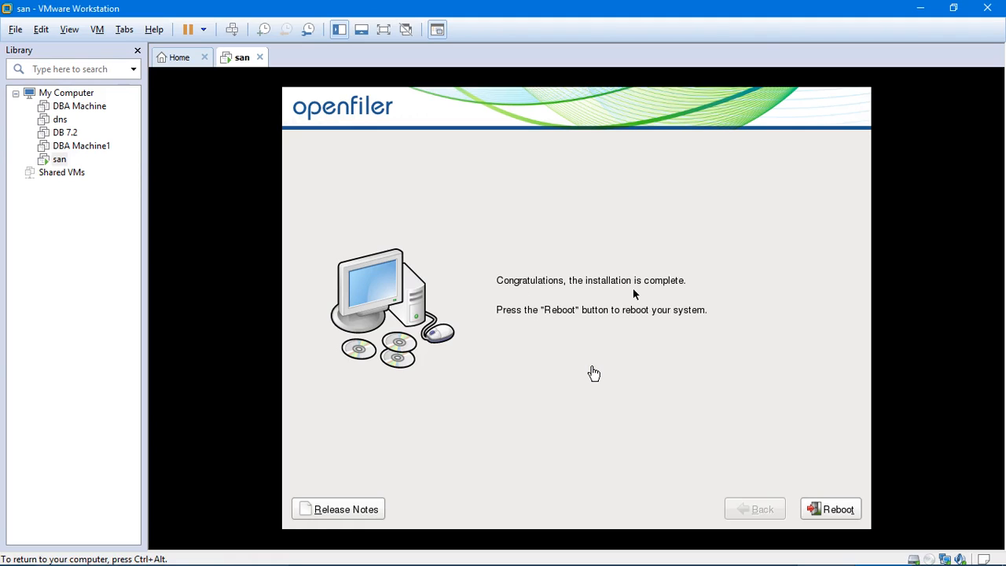
pyautogui.moveTo(549, 325)
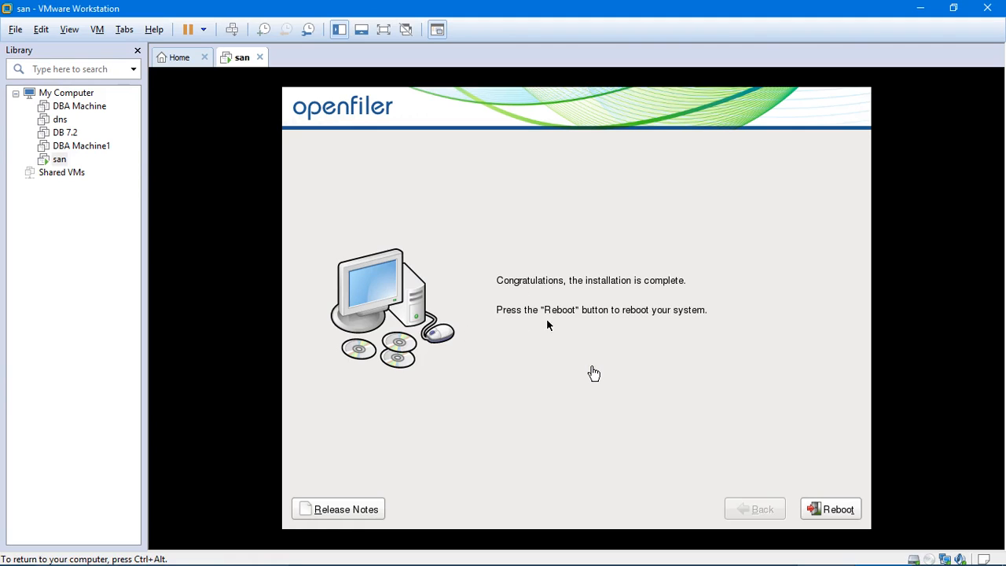
pyautogui.moveTo(673, 321)
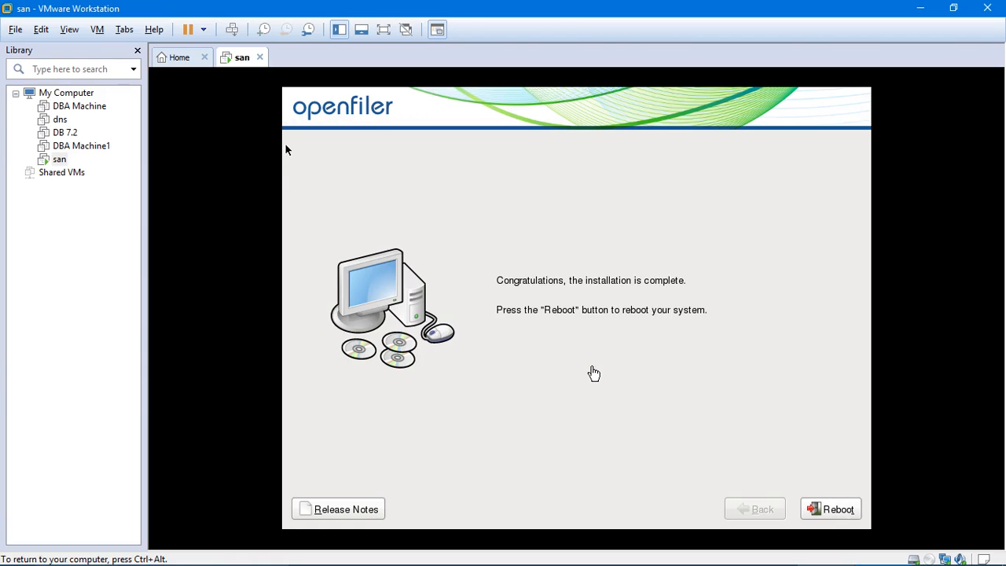
# Review the san VM's 10 GB IDE hard disk in Settings and launch the Add Hardware Wizard
pyautogui.click(98, 28)
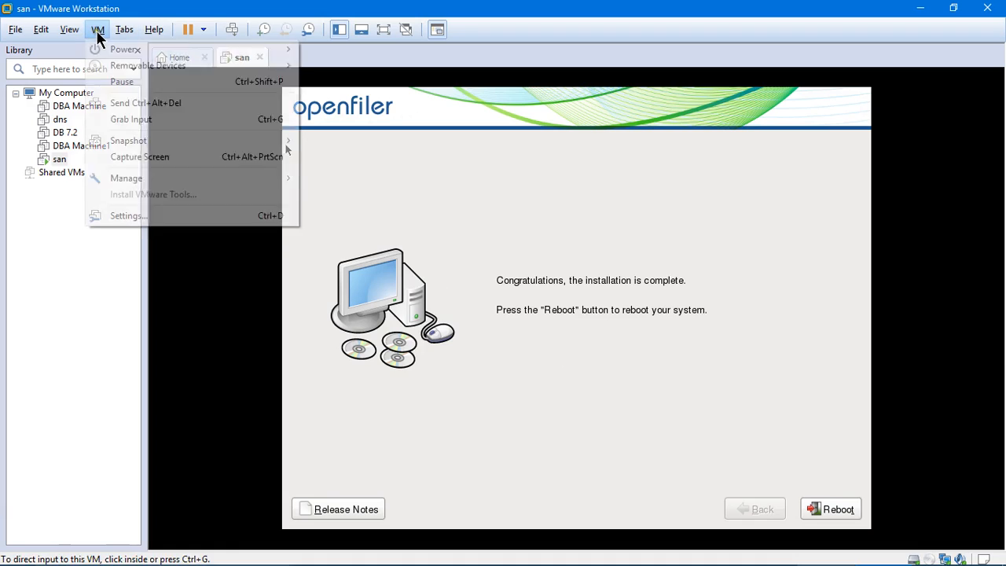
pyautogui.moveTo(154, 215)
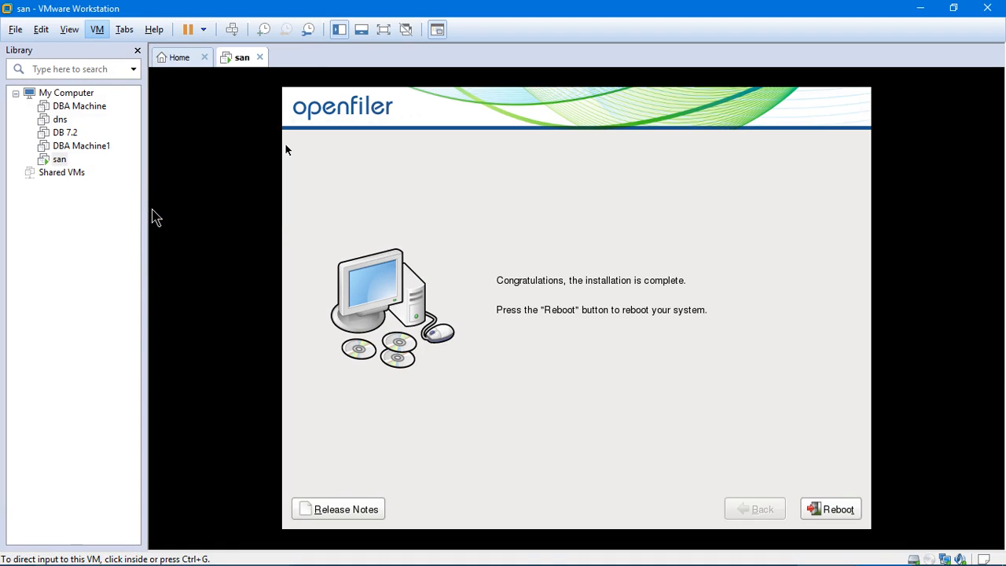
pyautogui.moveTo(331, 122)
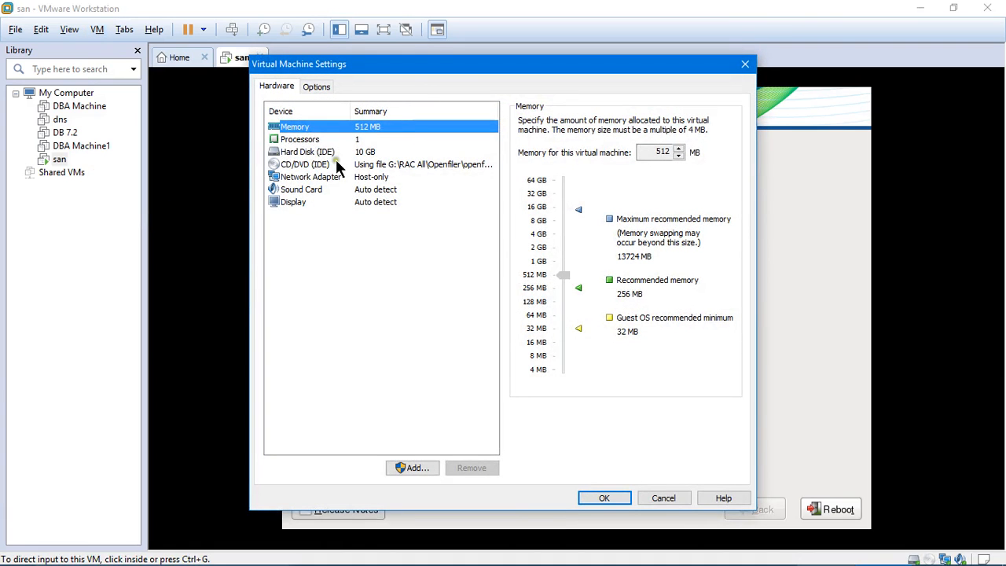
pyautogui.click(307, 151)
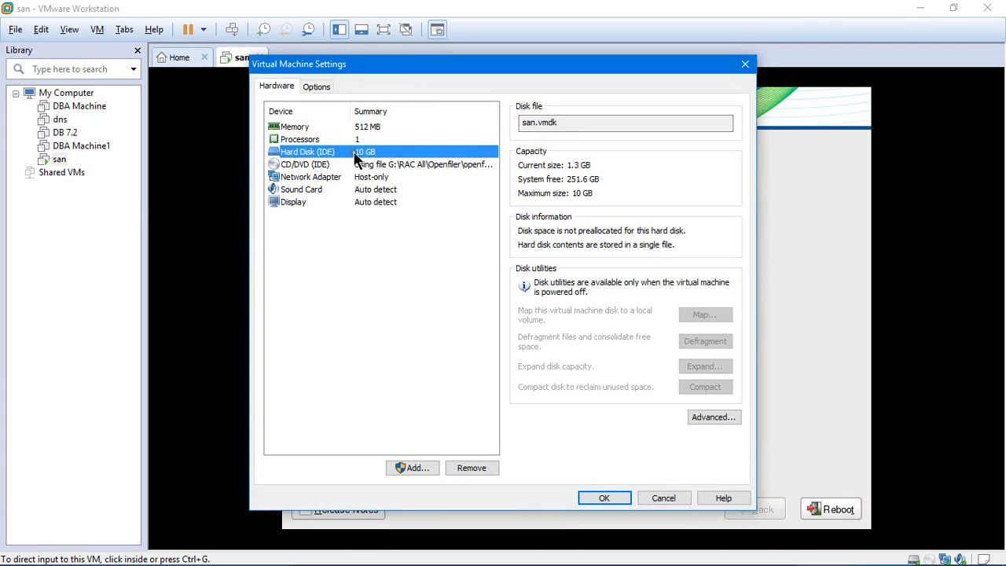
pyautogui.moveTo(352, 160)
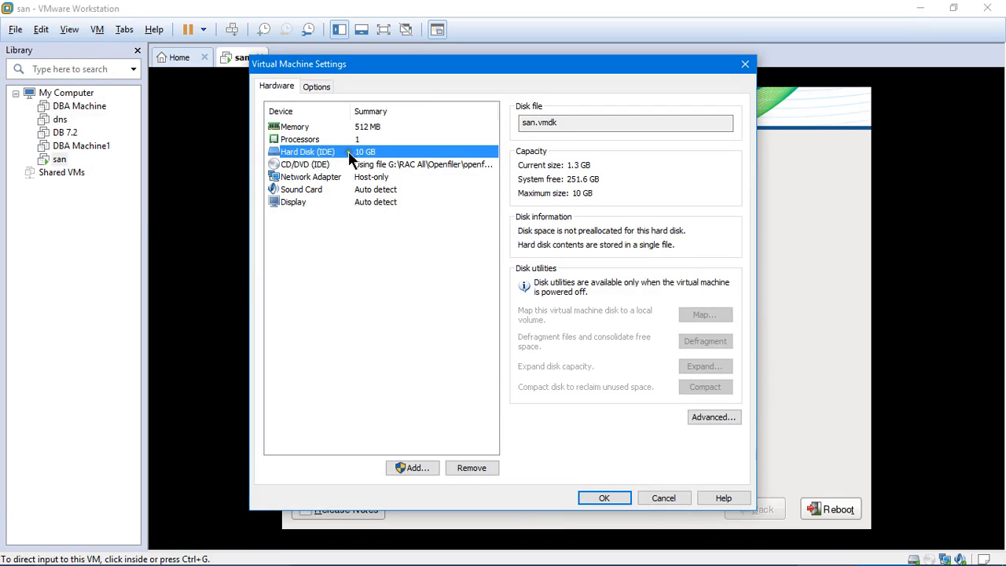
pyautogui.moveTo(374, 264)
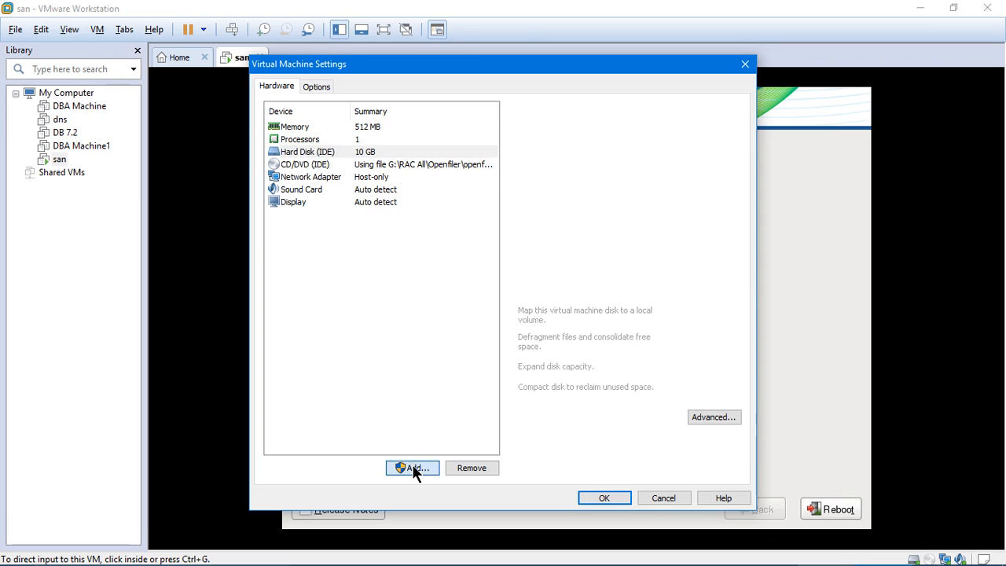
pyautogui.click(412, 469)
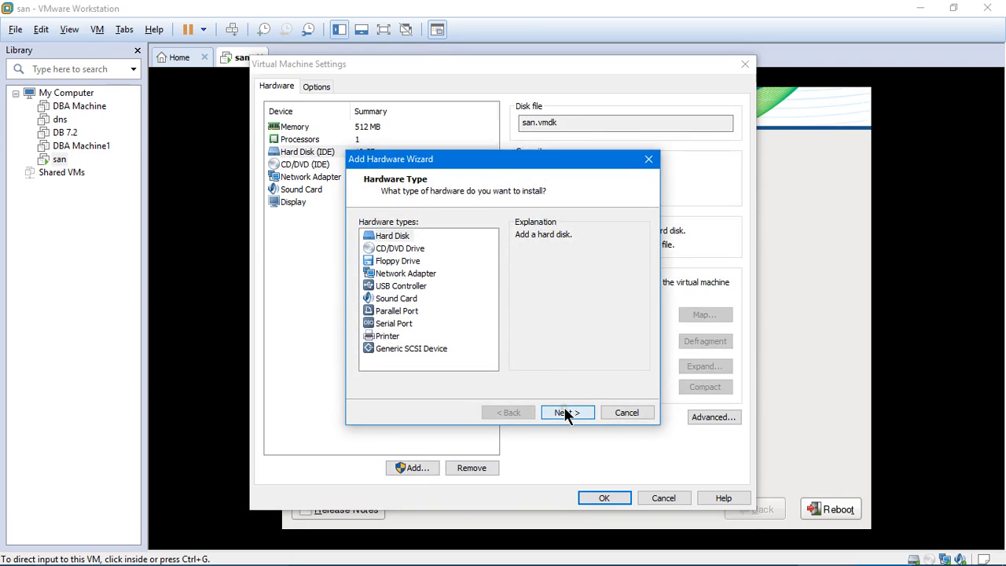
# Continue past the Hard Disk hardware type, keeping SCSI as the disk type
pyautogui.click(568, 412)
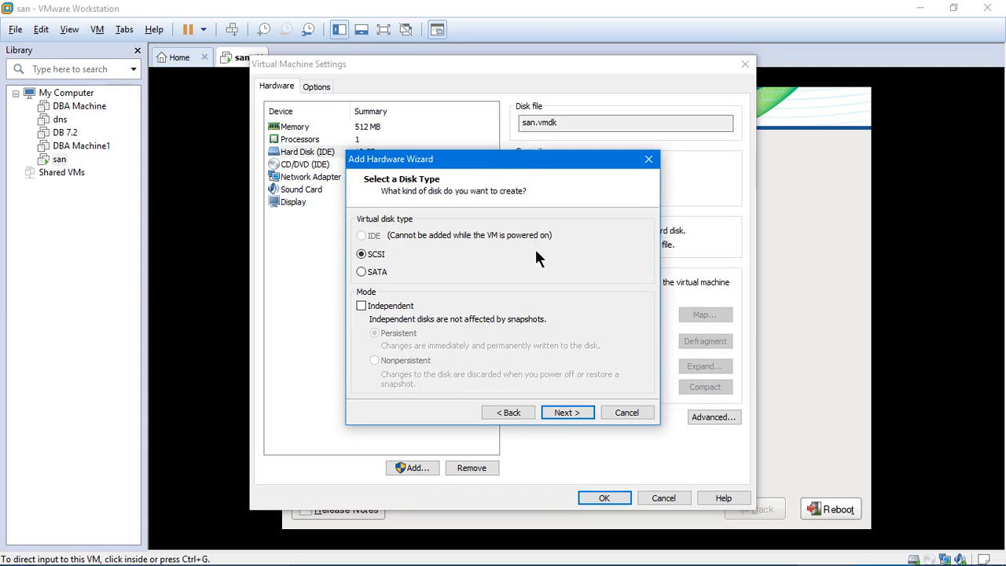
pyautogui.moveTo(425, 245)
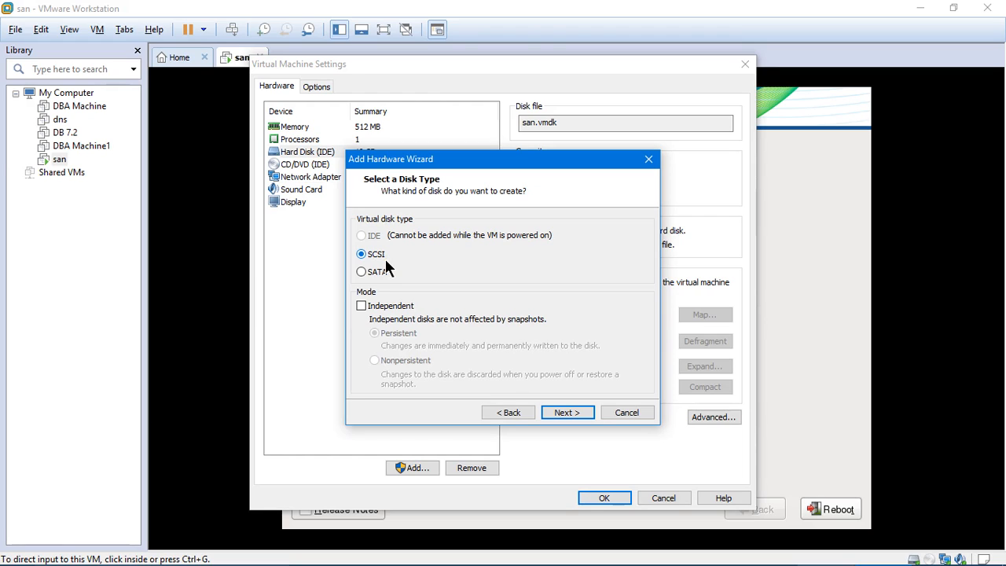
pyautogui.moveTo(380, 266)
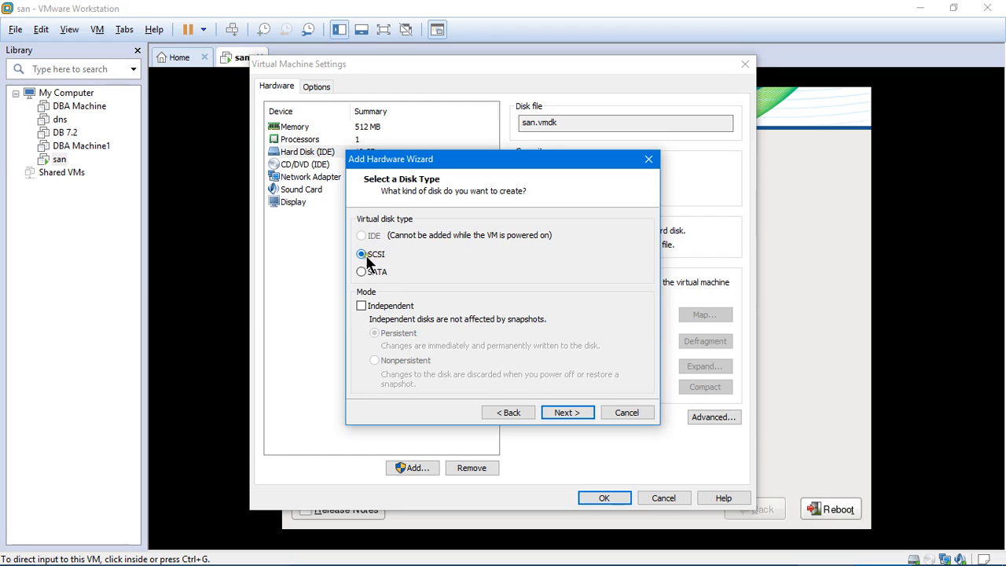
pyautogui.moveTo(390, 264)
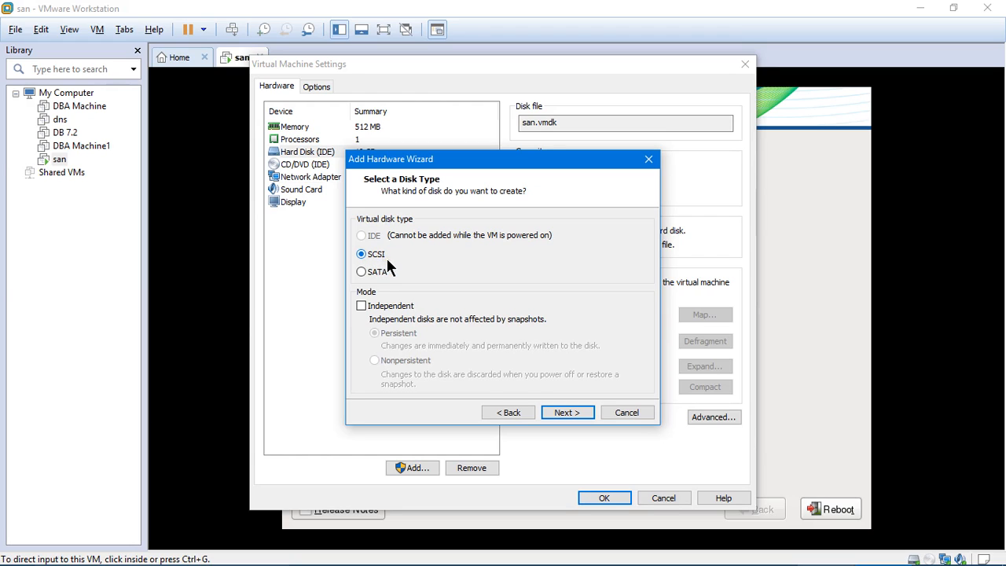
pyautogui.moveTo(512, 315)
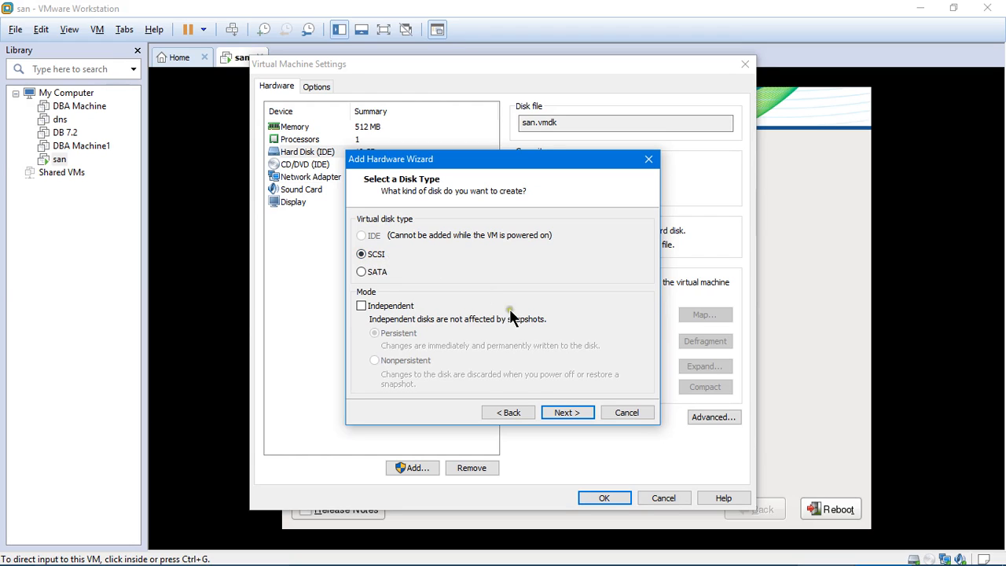
pyautogui.moveTo(566, 359)
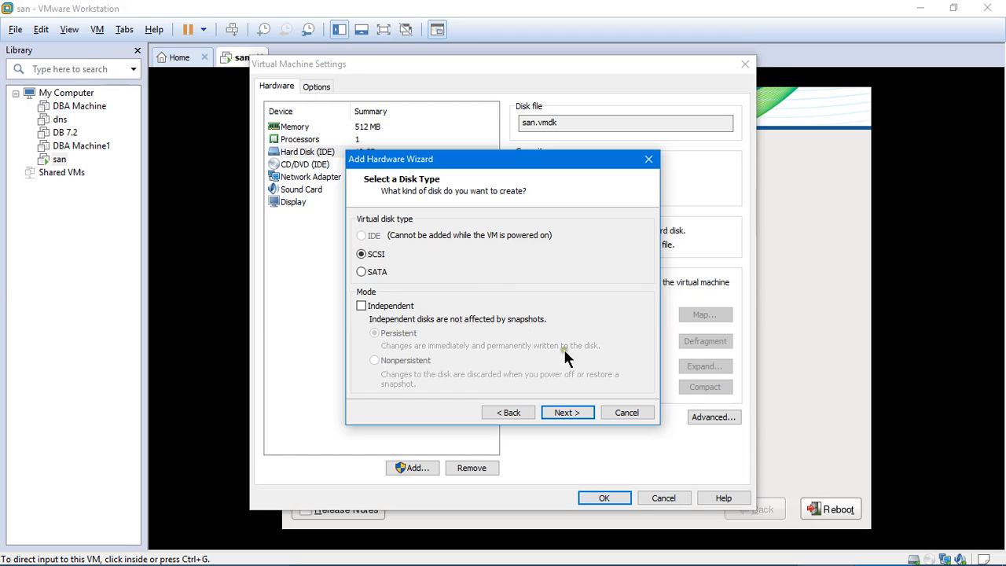
pyautogui.moveTo(575, 366)
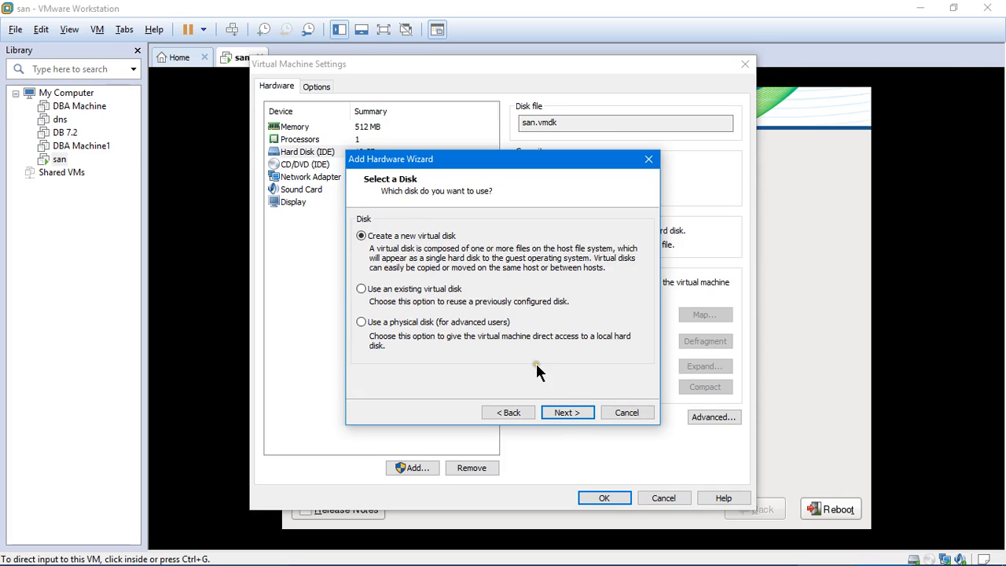
# Create a new virtual disk of 60 GB stored as a single file and continue to its file name
pyautogui.click(566, 412)
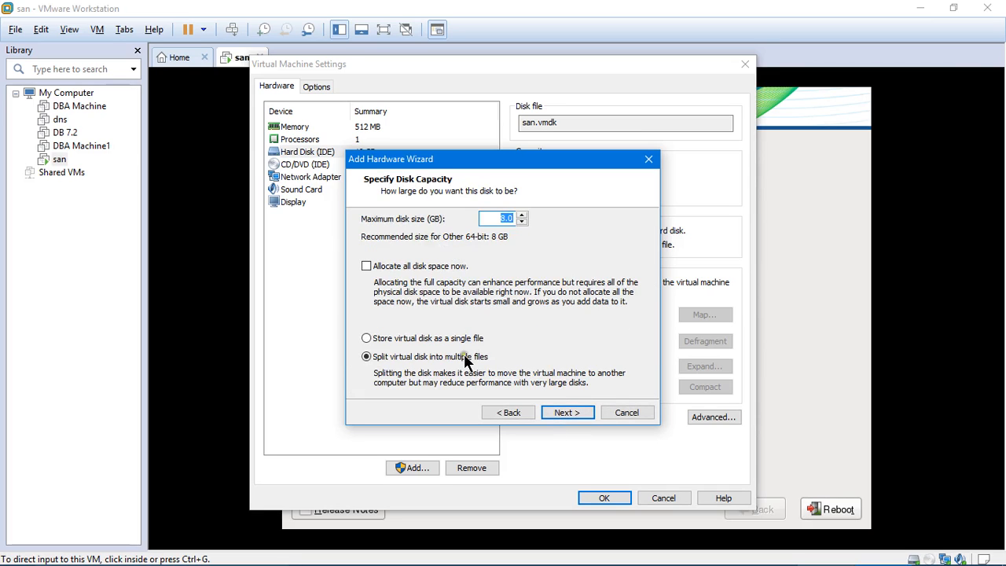
pyautogui.click(366, 338)
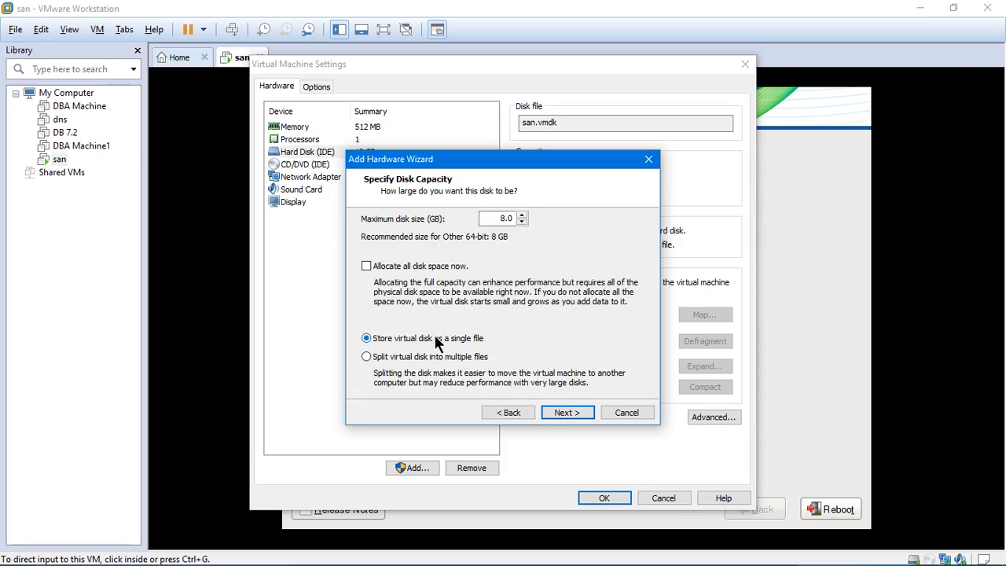
pyautogui.click(500, 217)
pyautogui.write('60')
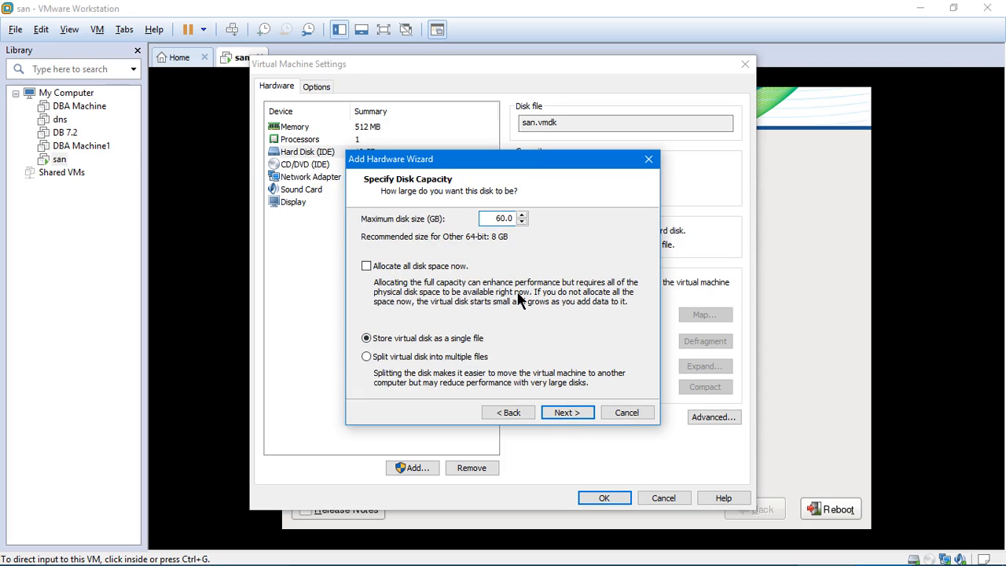
pyautogui.moveTo(628, 343)
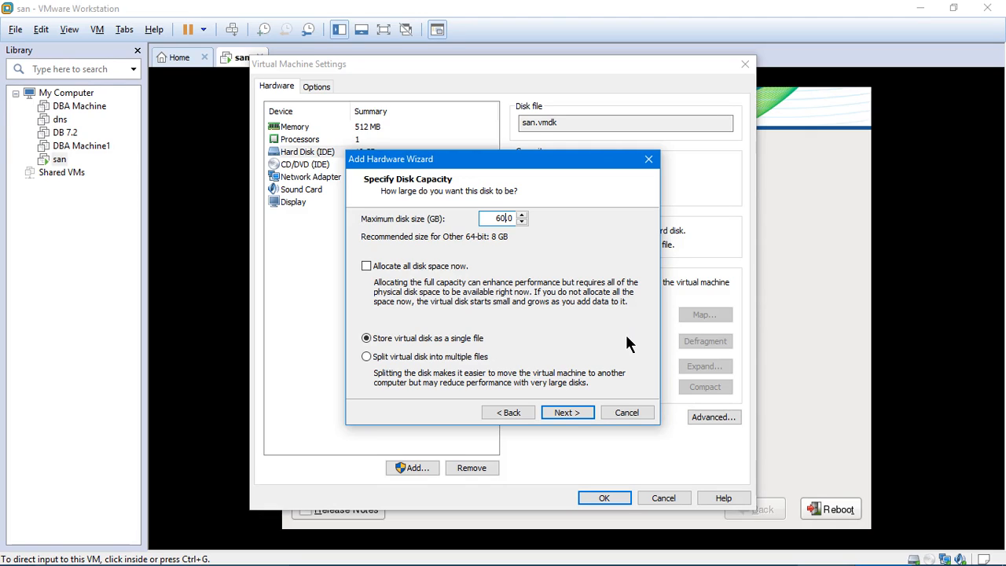
pyautogui.moveTo(623, 336)
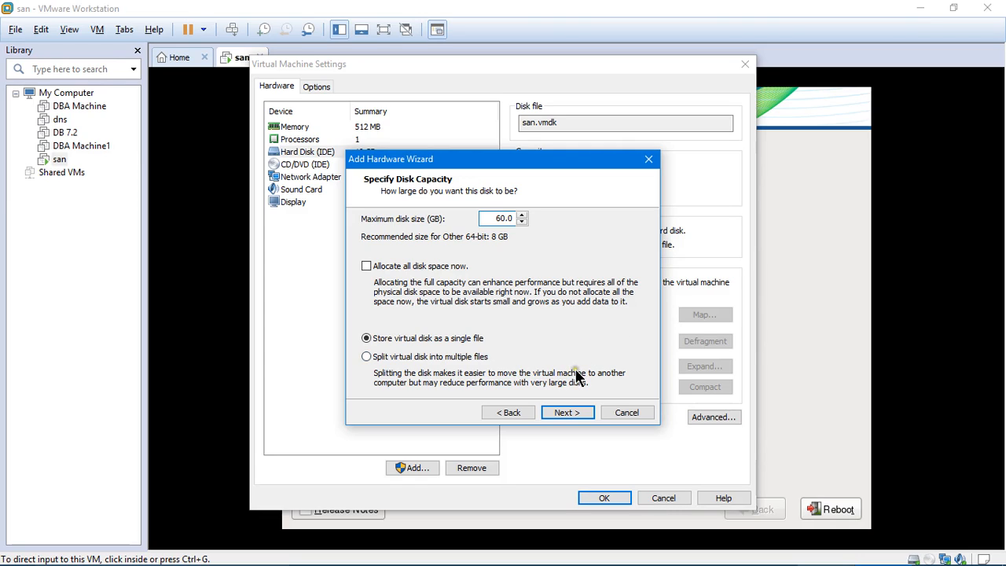
pyautogui.moveTo(594, 390)
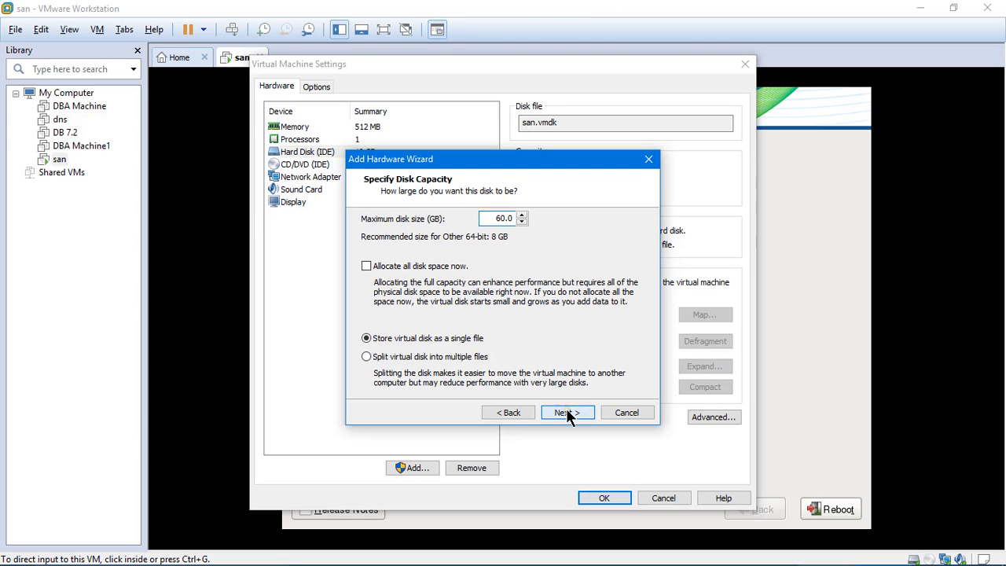
pyautogui.click(566, 412)
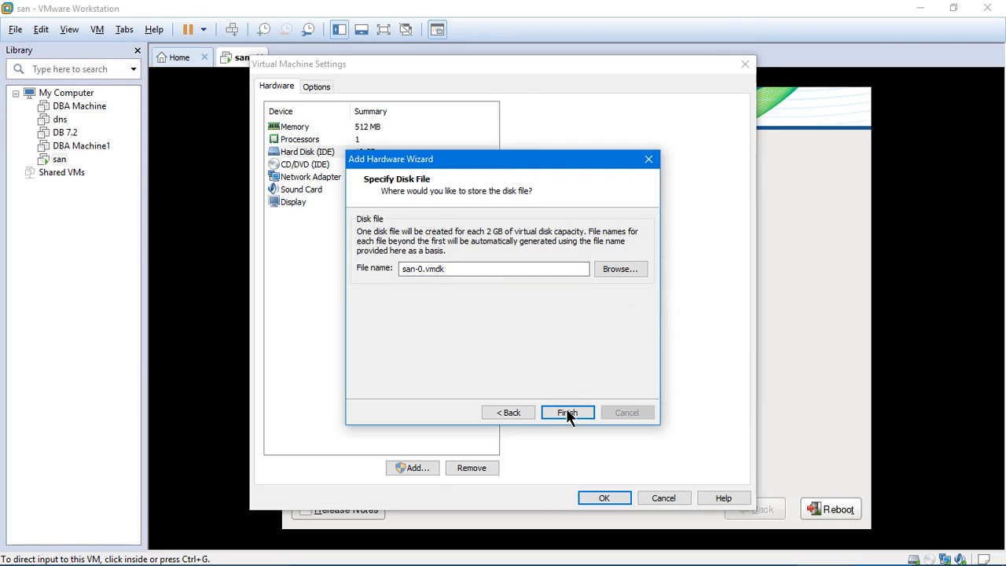
# Finish adding san-0.vmdk, check the New Hard Disk (SCSI) entry and apply the settings with OK
pyautogui.click(567, 412)
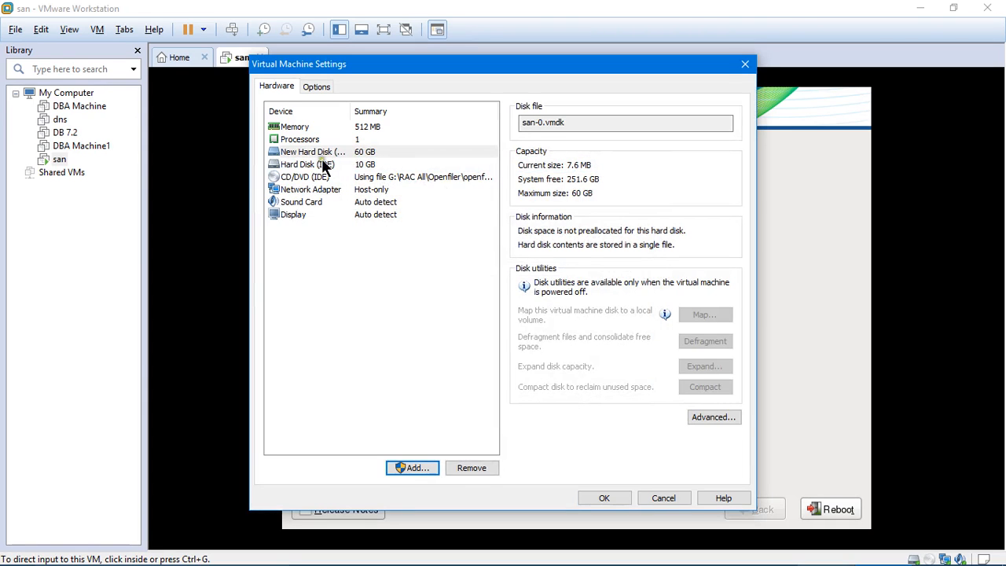
pyautogui.click(312, 151)
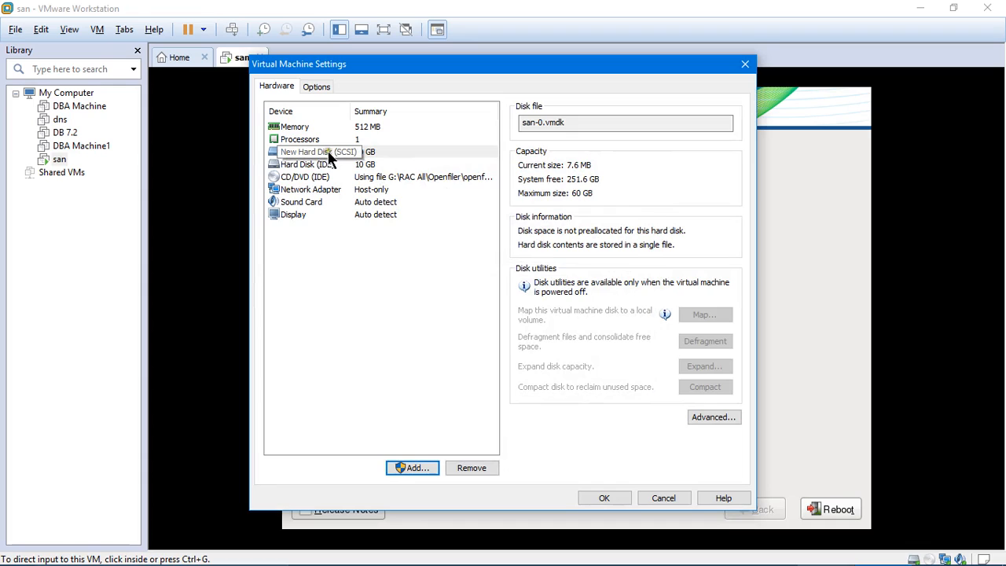
pyautogui.moveTo(343, 162)
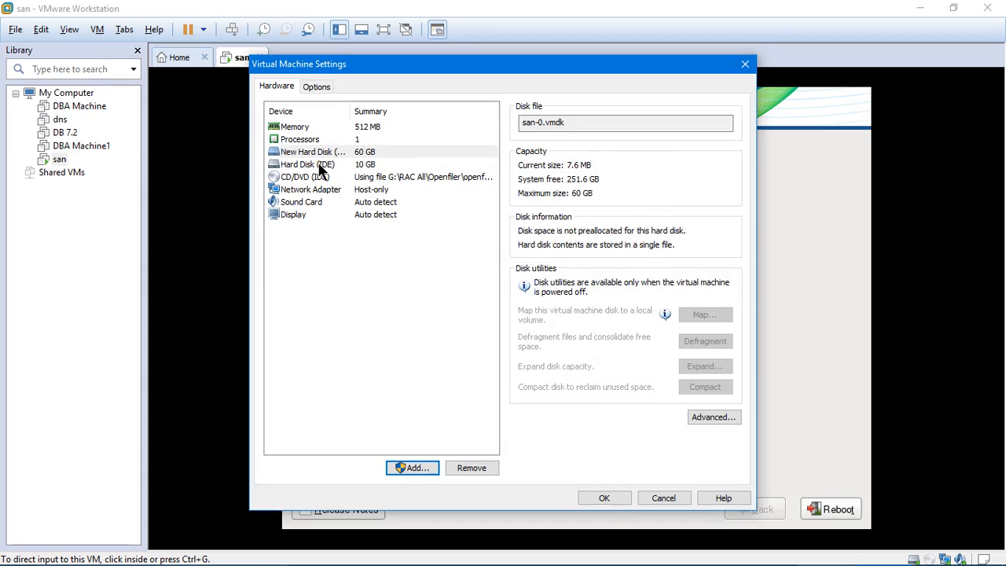
pyautogui.moveTo(339, 172)
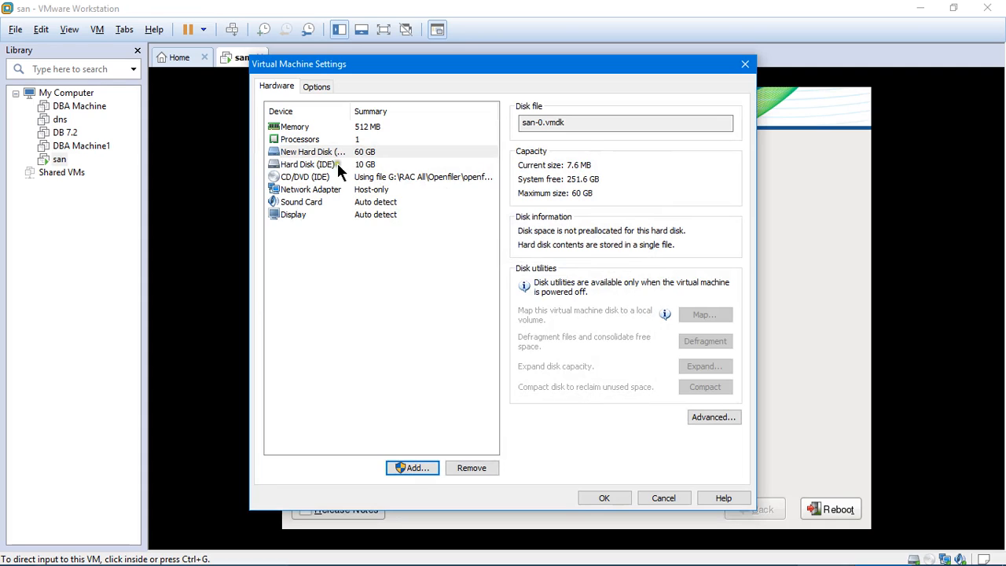
pyautogui.moveTo(328, 170)
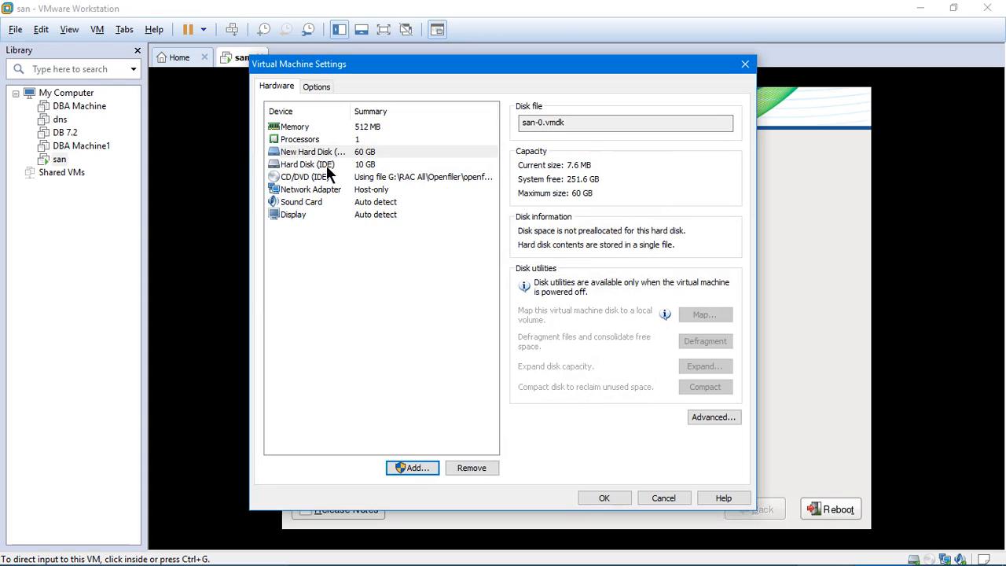
pyautogui.moveTo(327, 167)
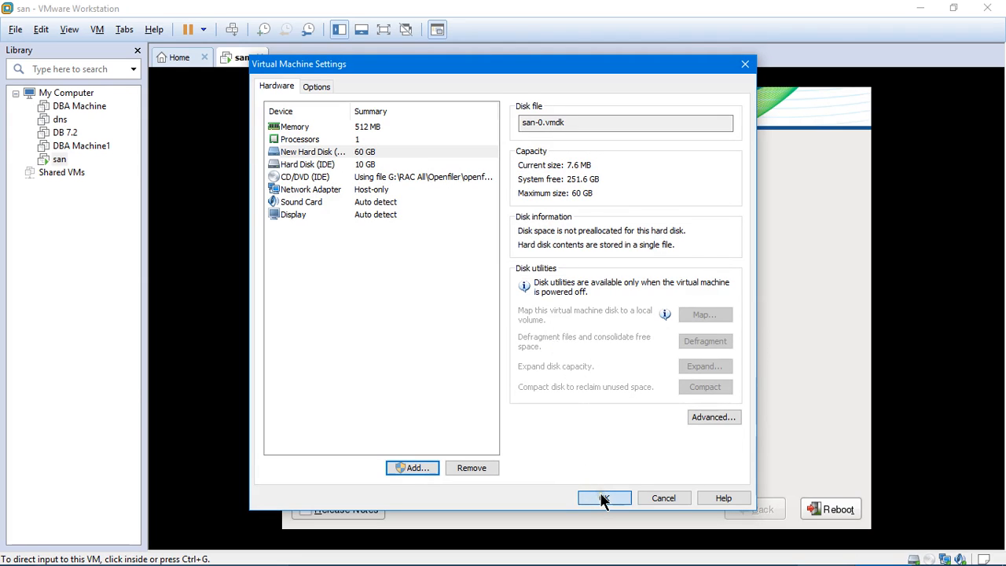
pyautogui.click(604, 497)
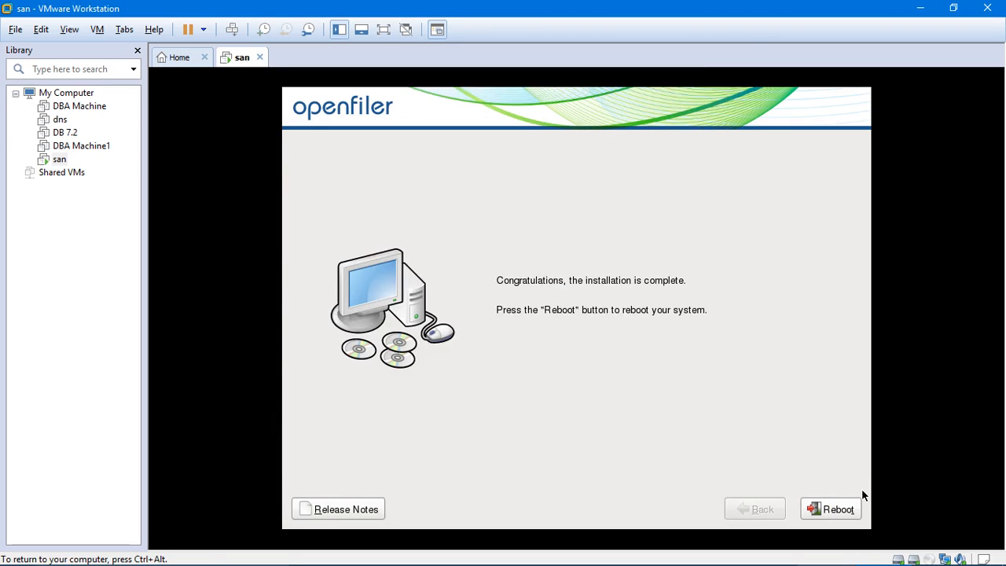
pyautogui.click(830, 510)
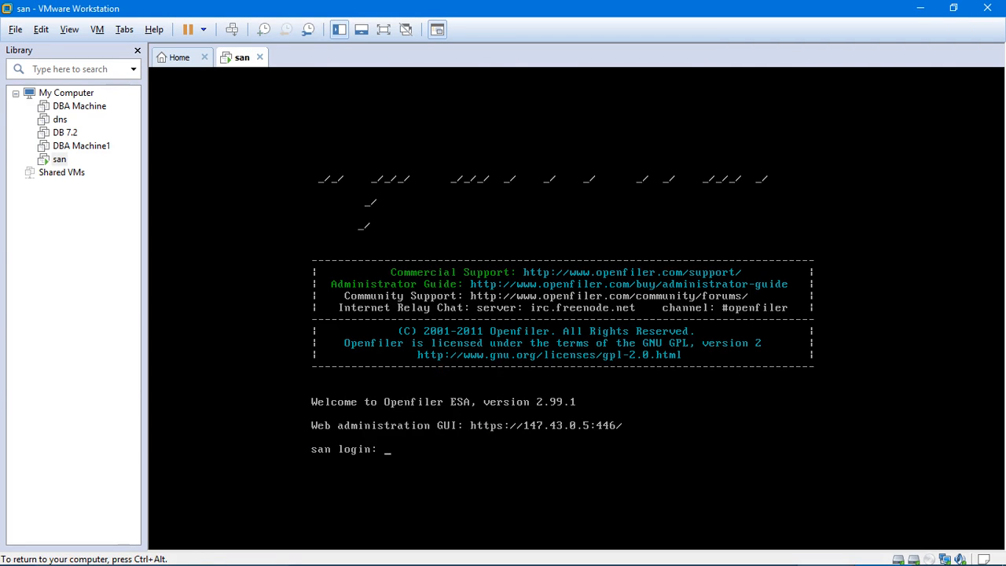
pyautogui.moveTo(355, 430)
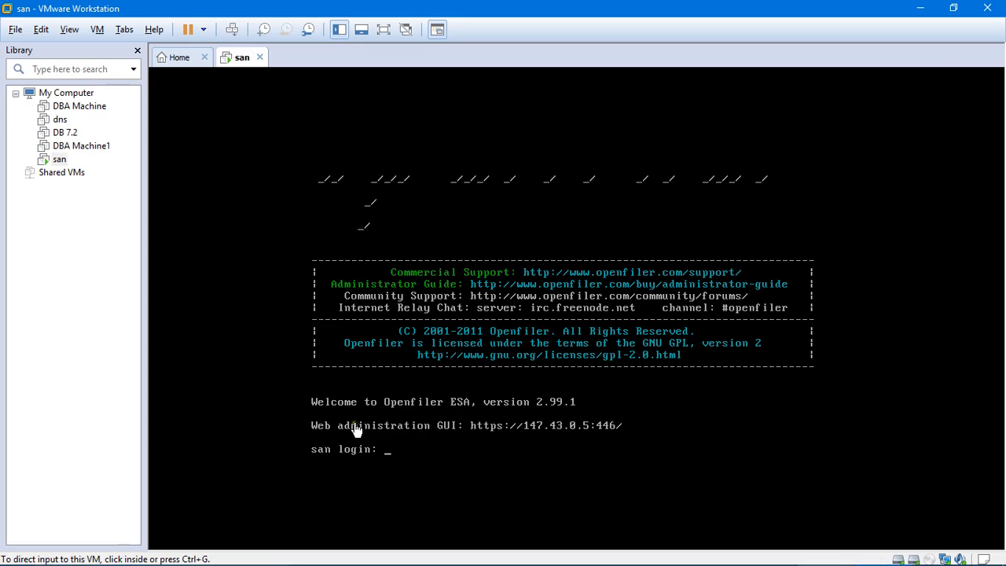
pyautogui.moveTo(560, 412)
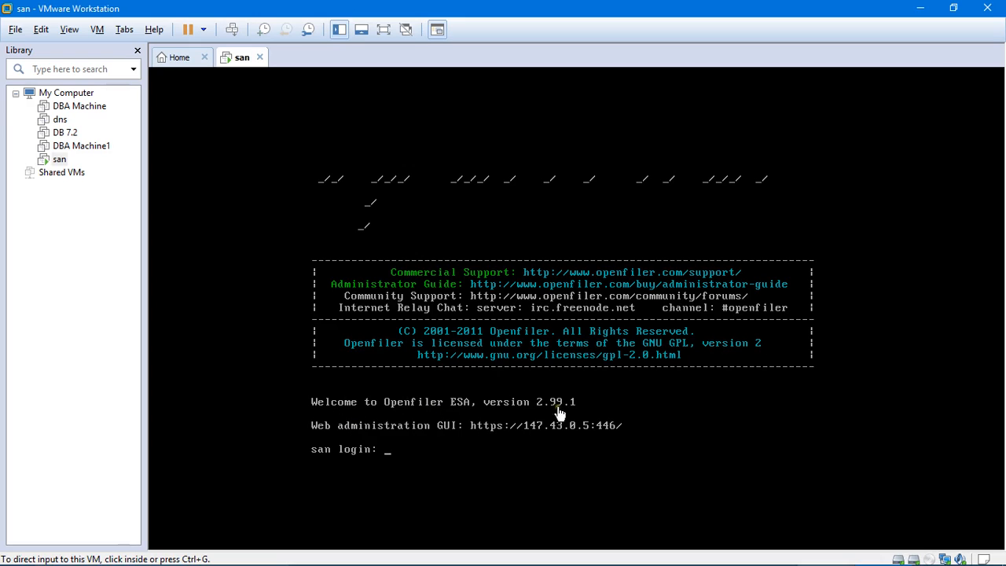
pyautogui.moveTo(327, 439)
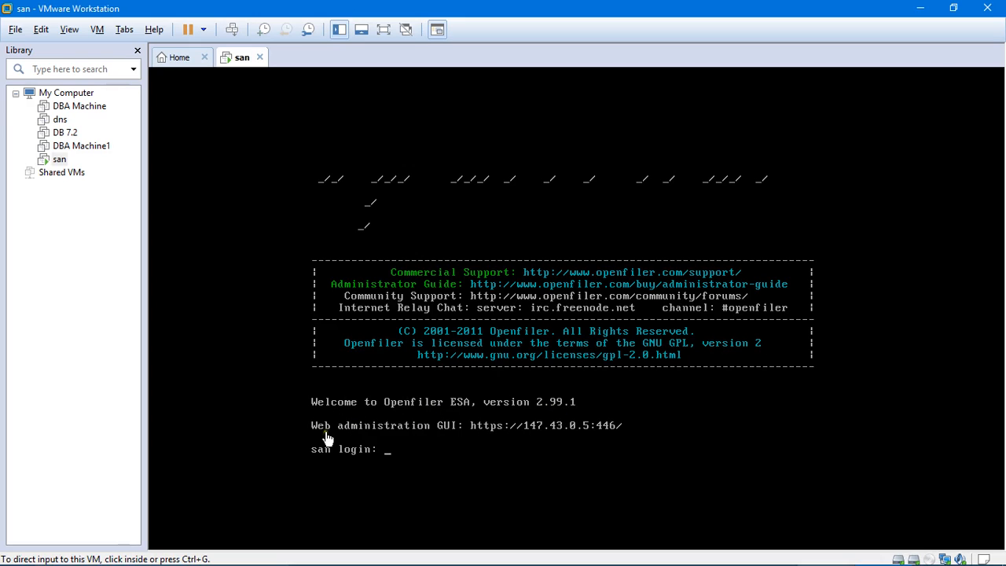
pyautogui.moveTo(446, 437)
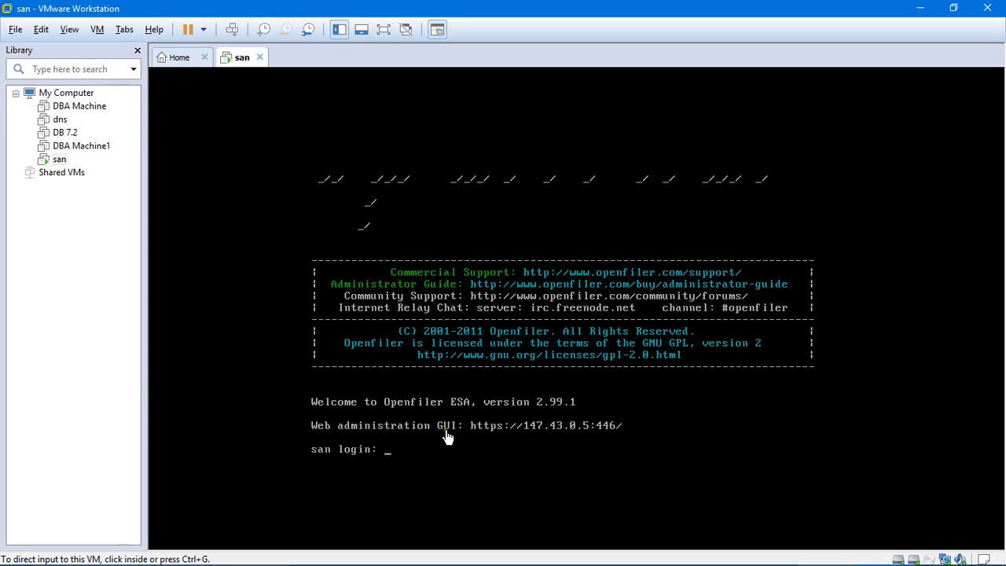
pyautogui.moveTo(450, 437)
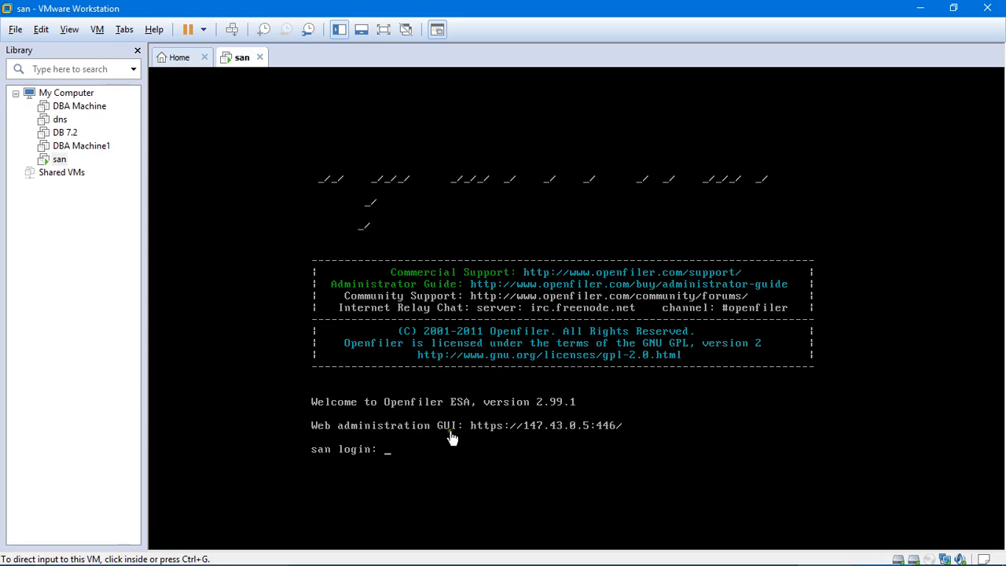
pyautogui.moveTo(447, 437)
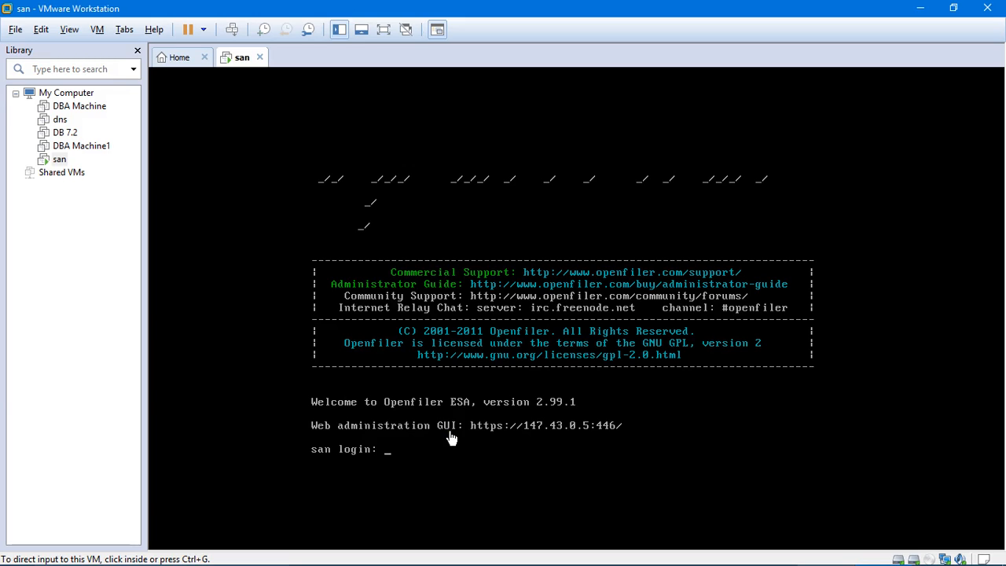
pyautogui.moveTo(481, 442)
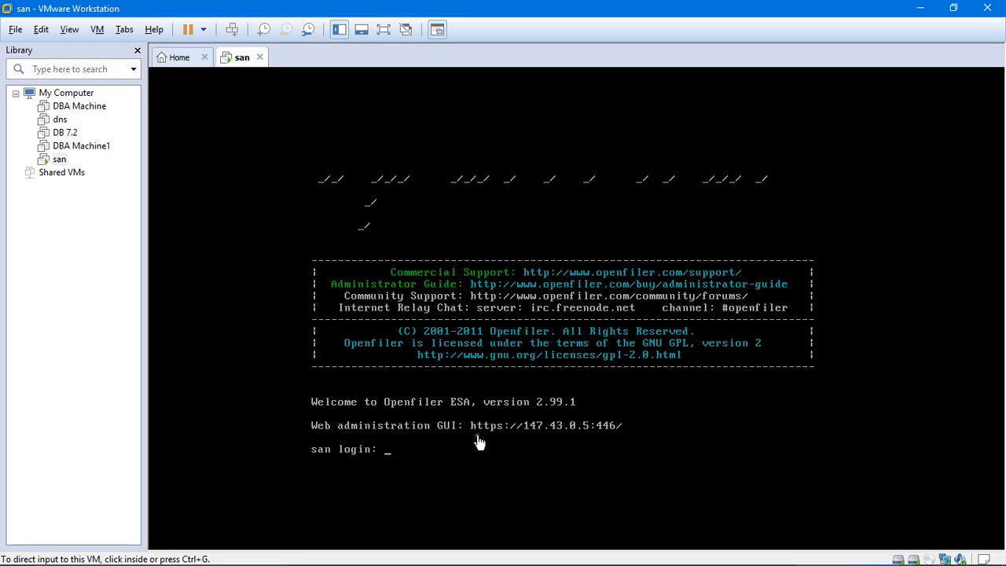
pyautogui.moveTo(503, 447)
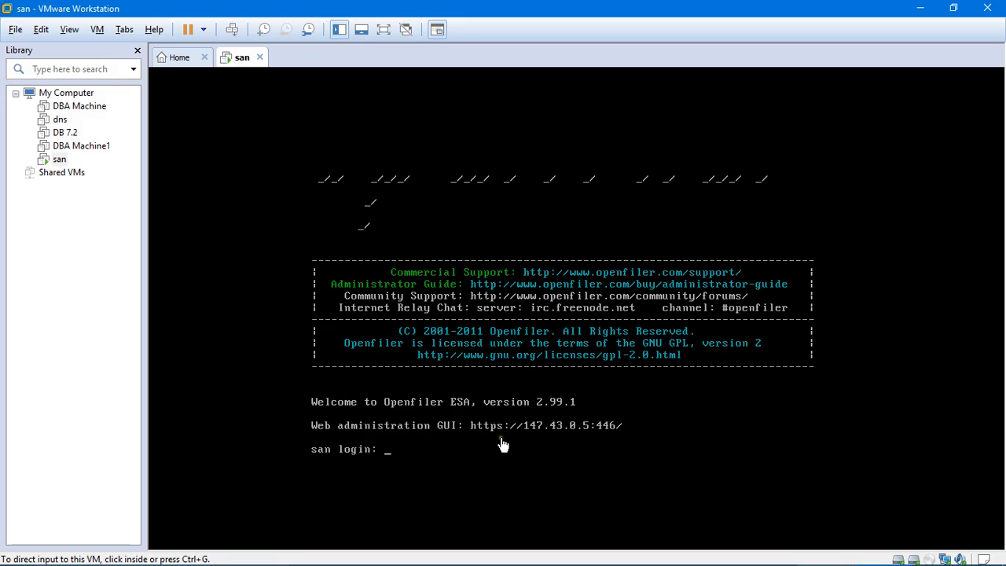
pyautogui.moveTo(490, 444)
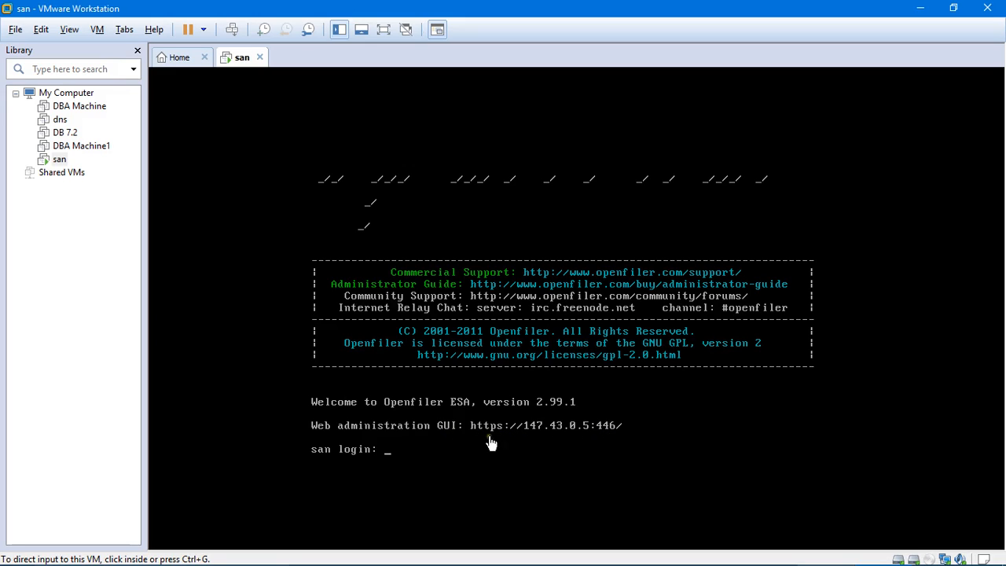
pyautogui.moveTo(588, 447)
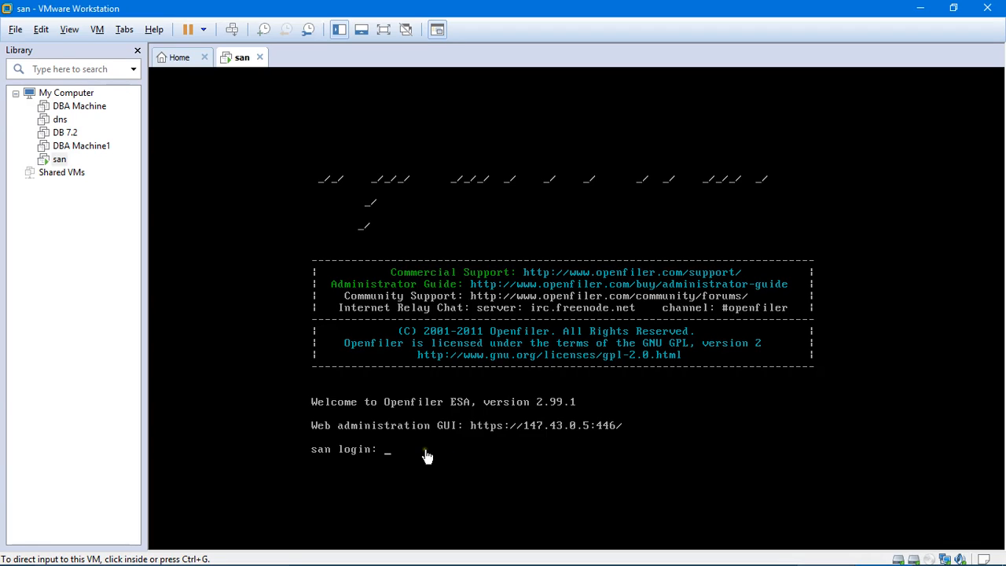
# Log in as root and run fdisk -l to list sda and the unpartitioned 64.4 GB sdb
pyautogui.write('root')
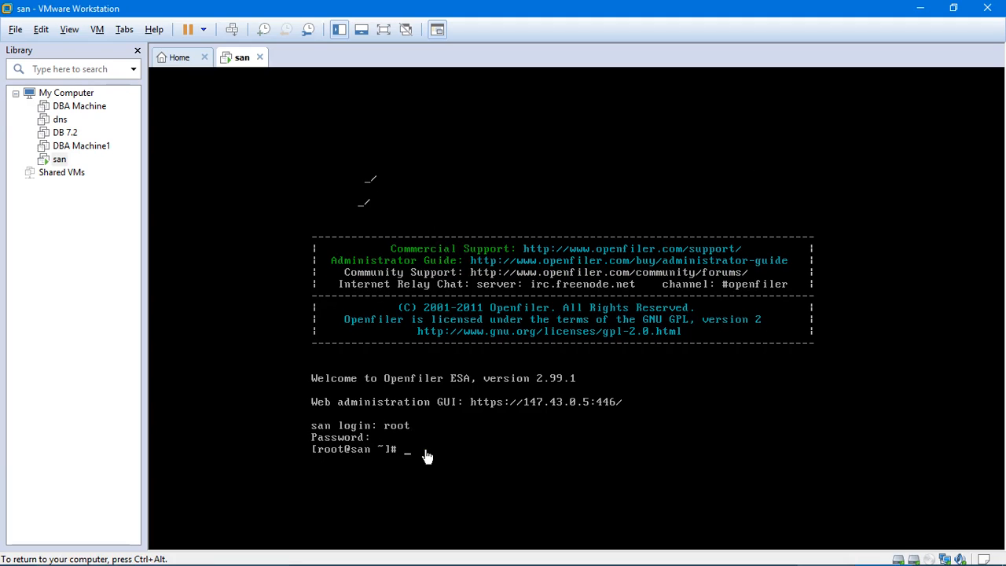
pyautogui.write('fdisk -')
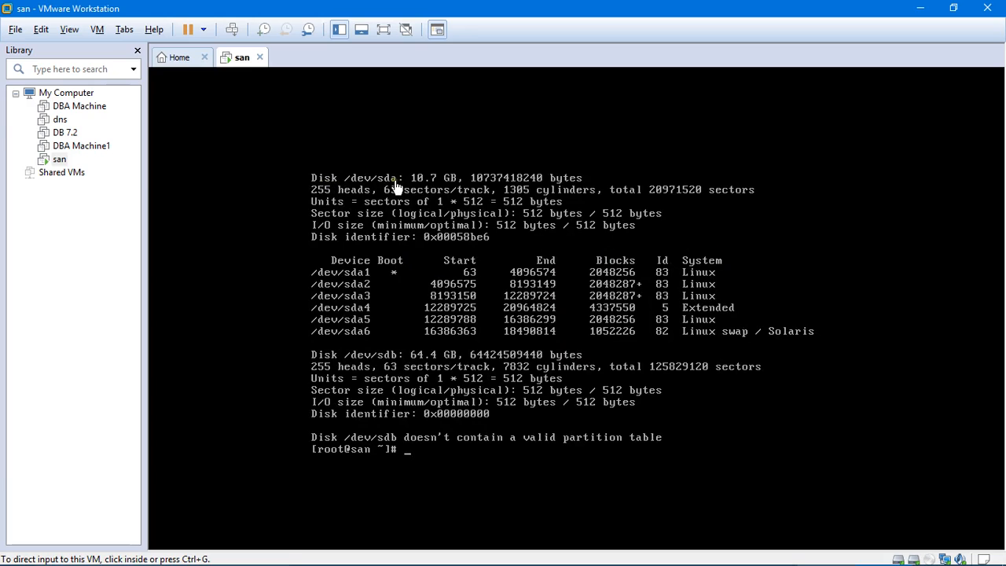
pyautogui.moveTo(437, 187)
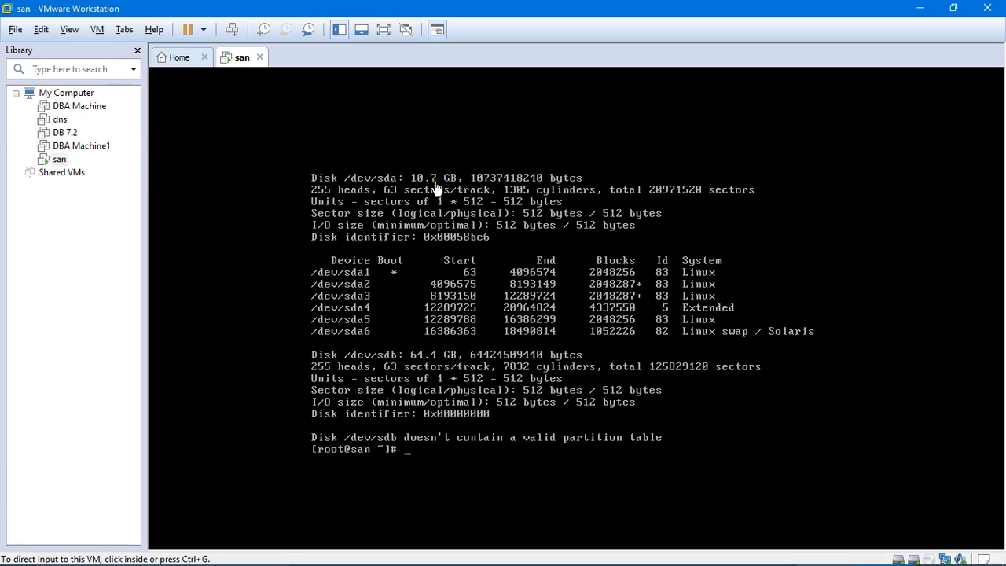
pyautogui.moveTo(432, 217)
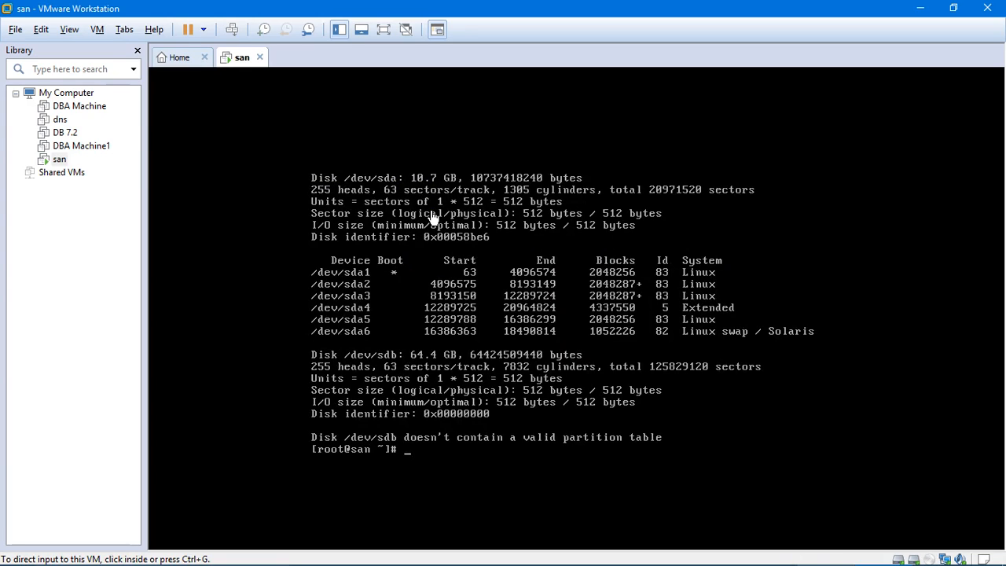
pyautogui.moveTo(758, 349)
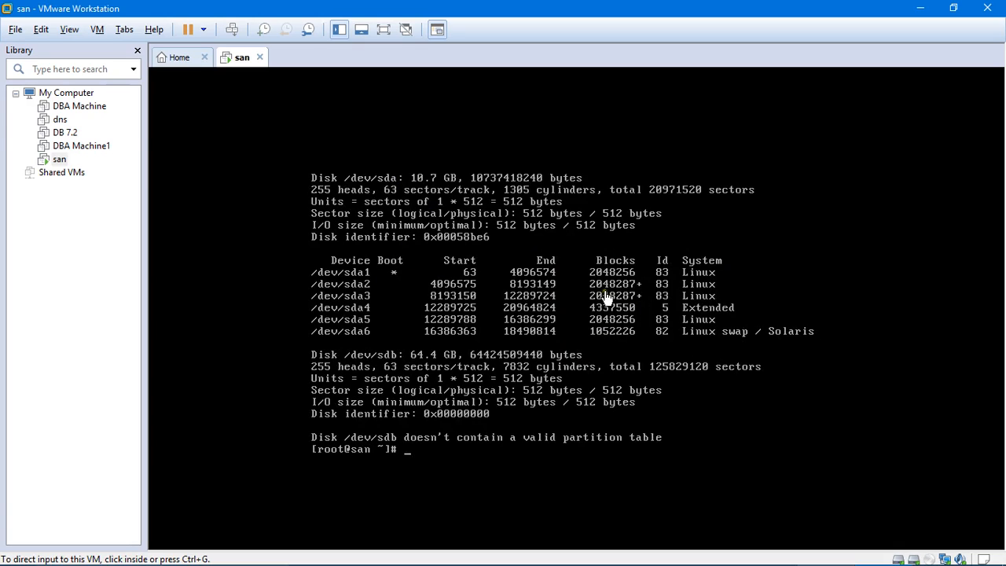
pyautogui.moveTo(605, 331)
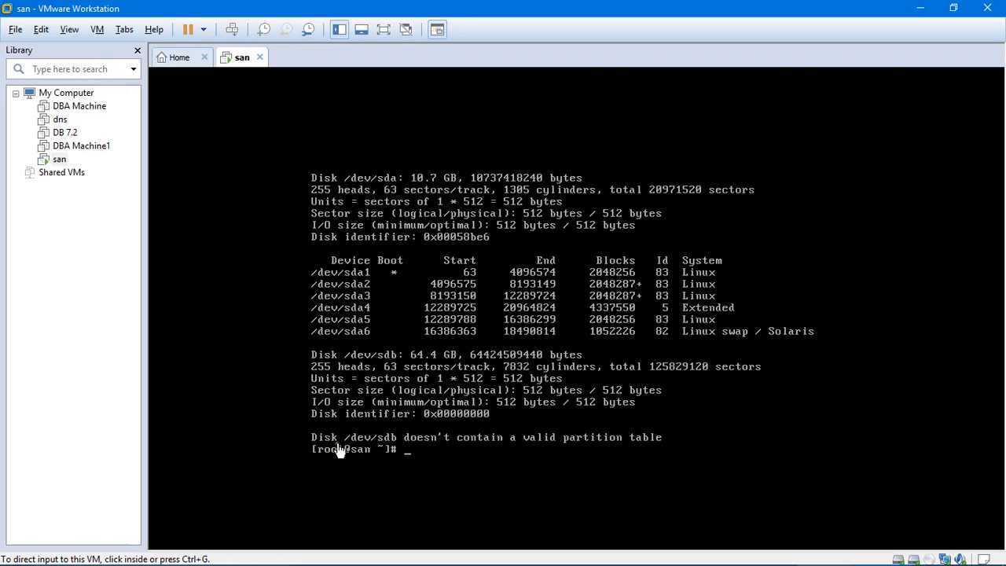
pyautogui.moveTo(509, 450)
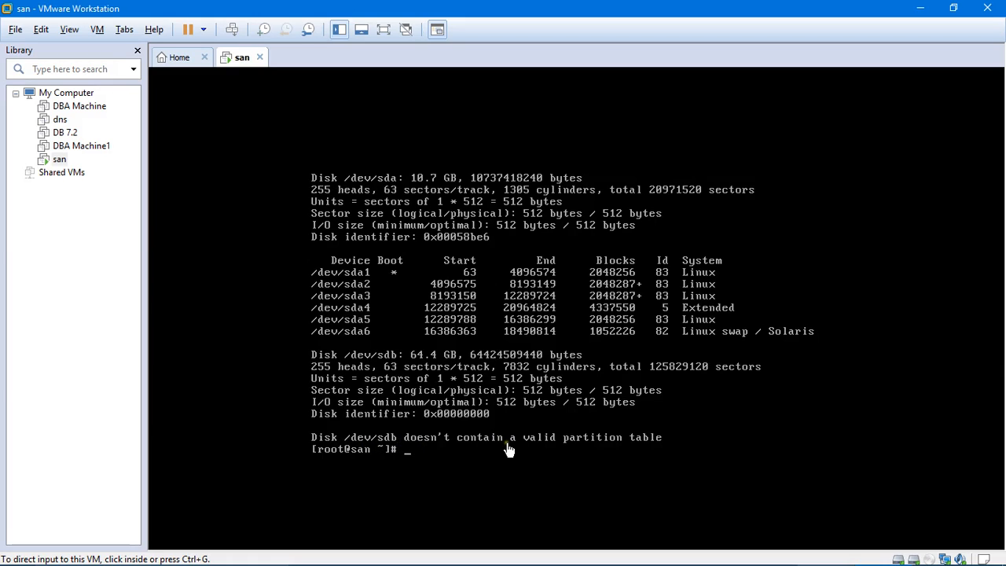
pyautogui.moveTo(615, 456)
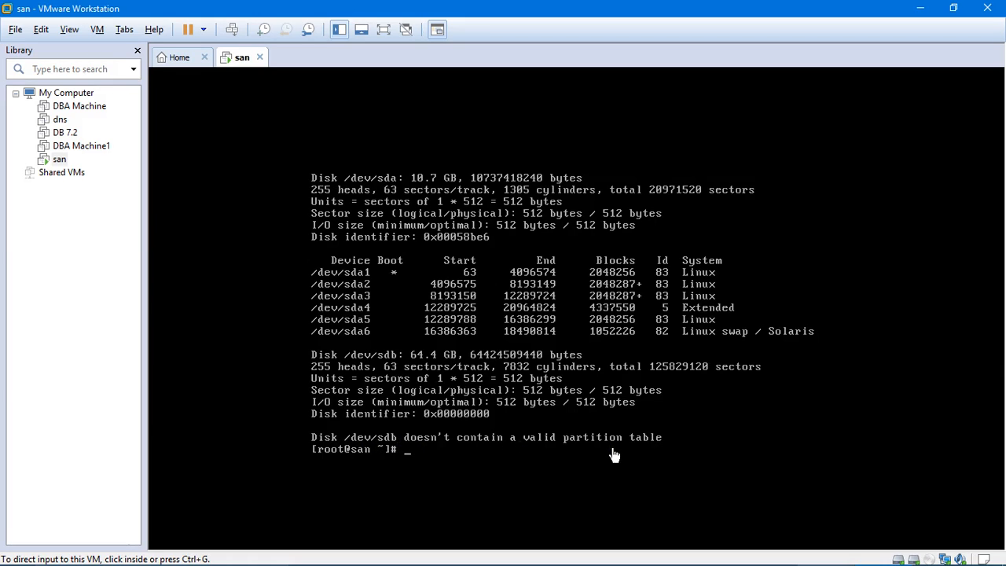